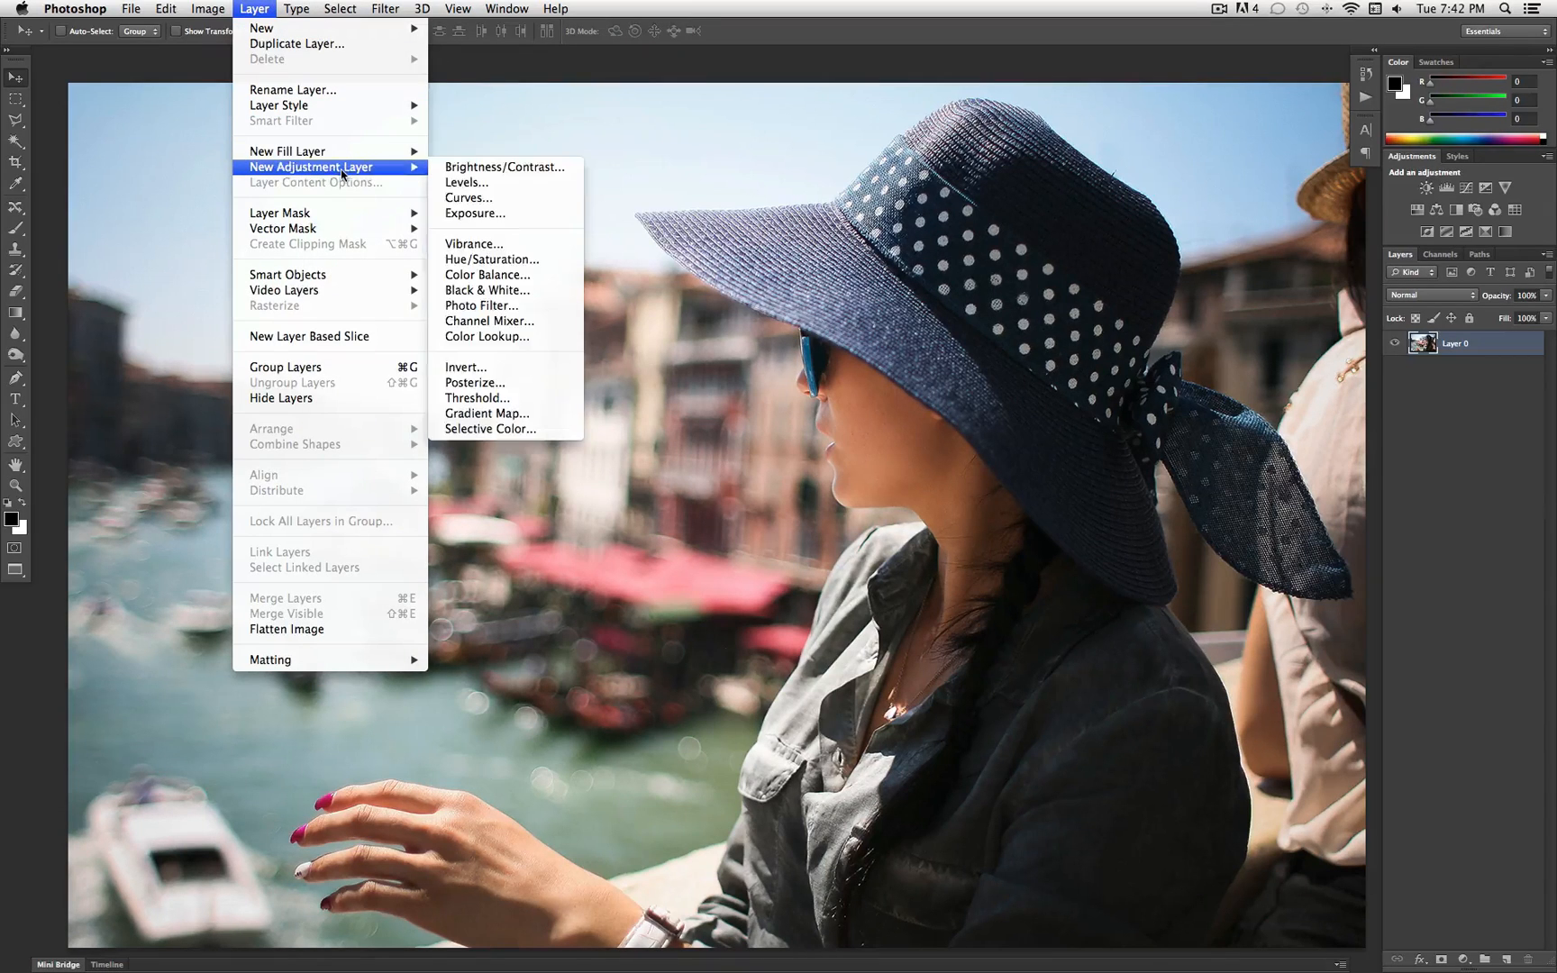
Step: Add a Black & White adjustment layer and brighten its Reds to 73
left_click(488, 290)
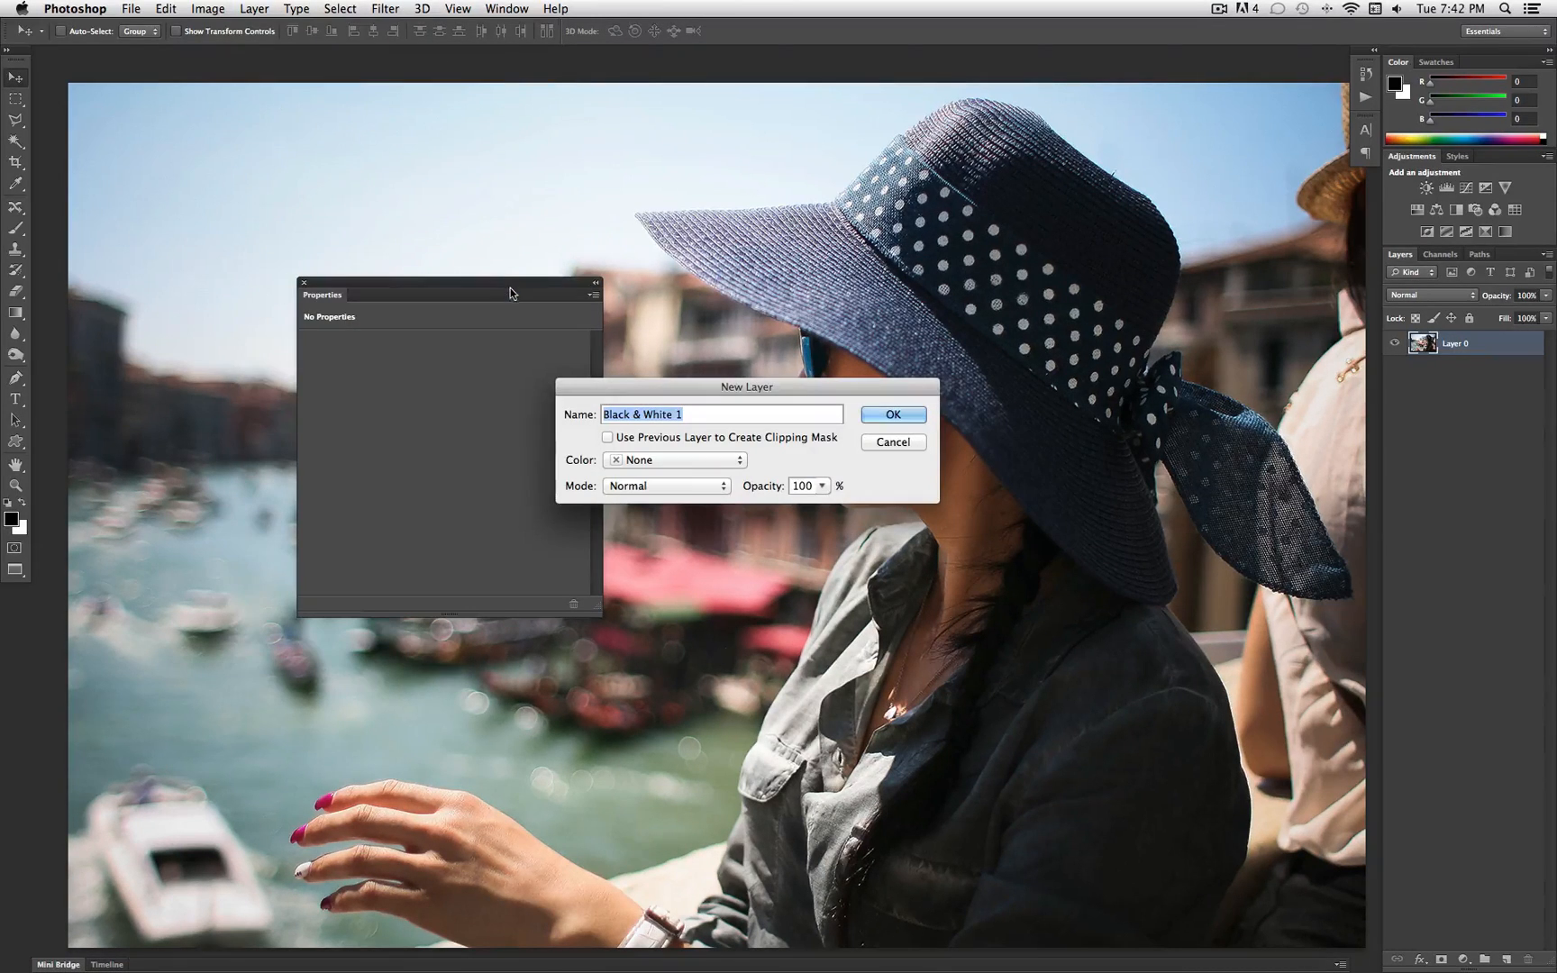
left_click(891, 414)
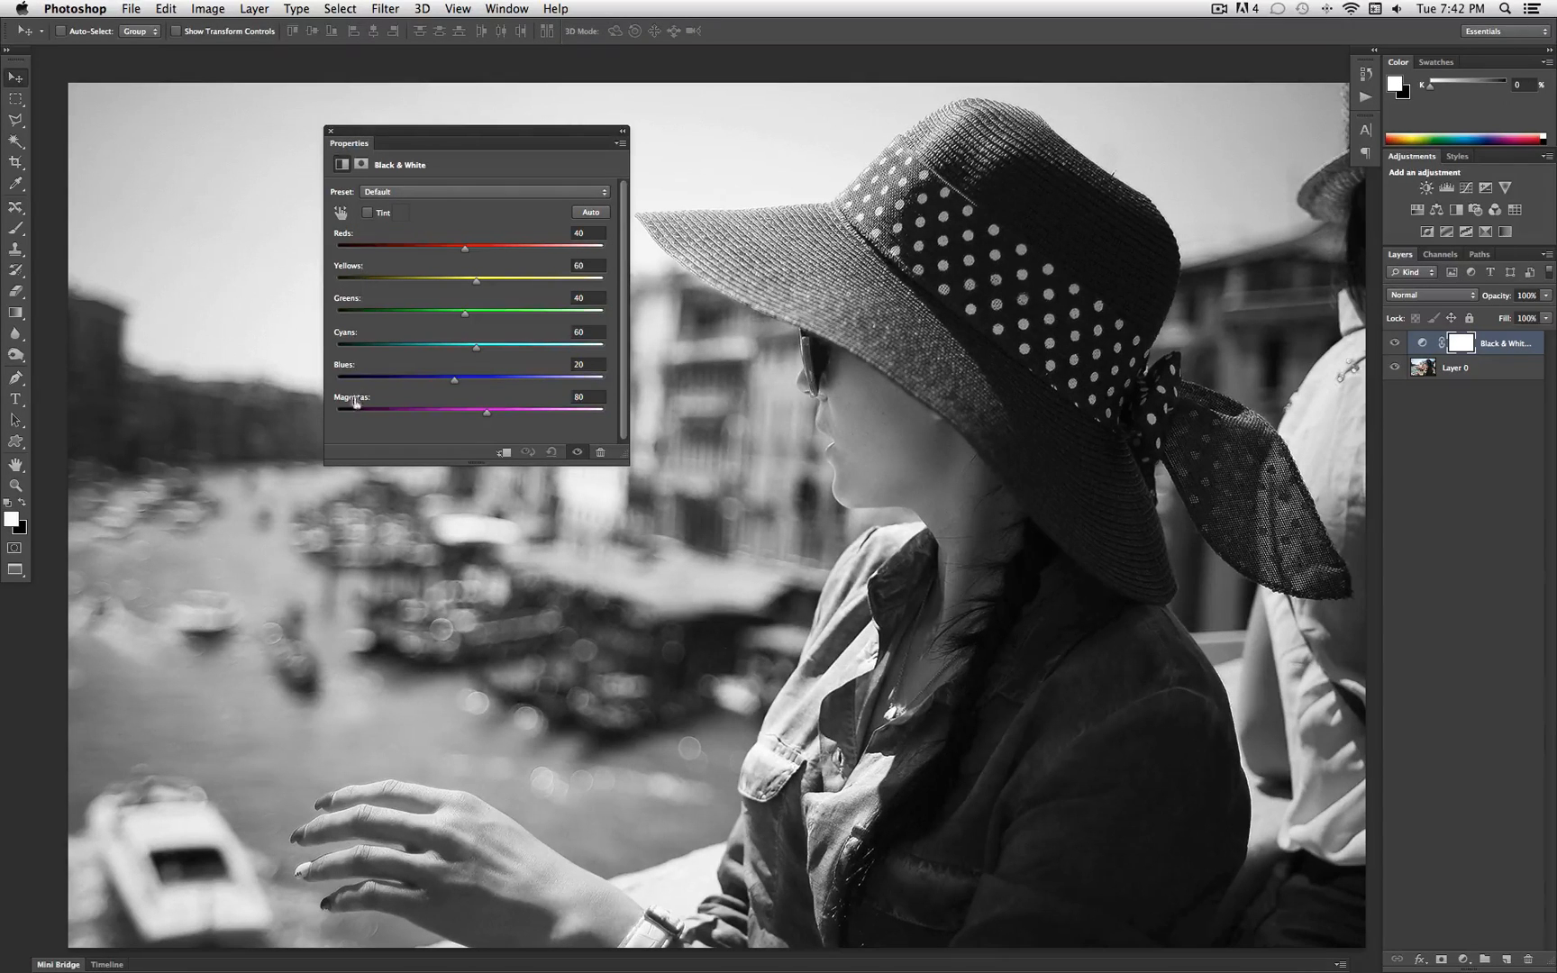
left_click_drag(474, 242, 347, 243)
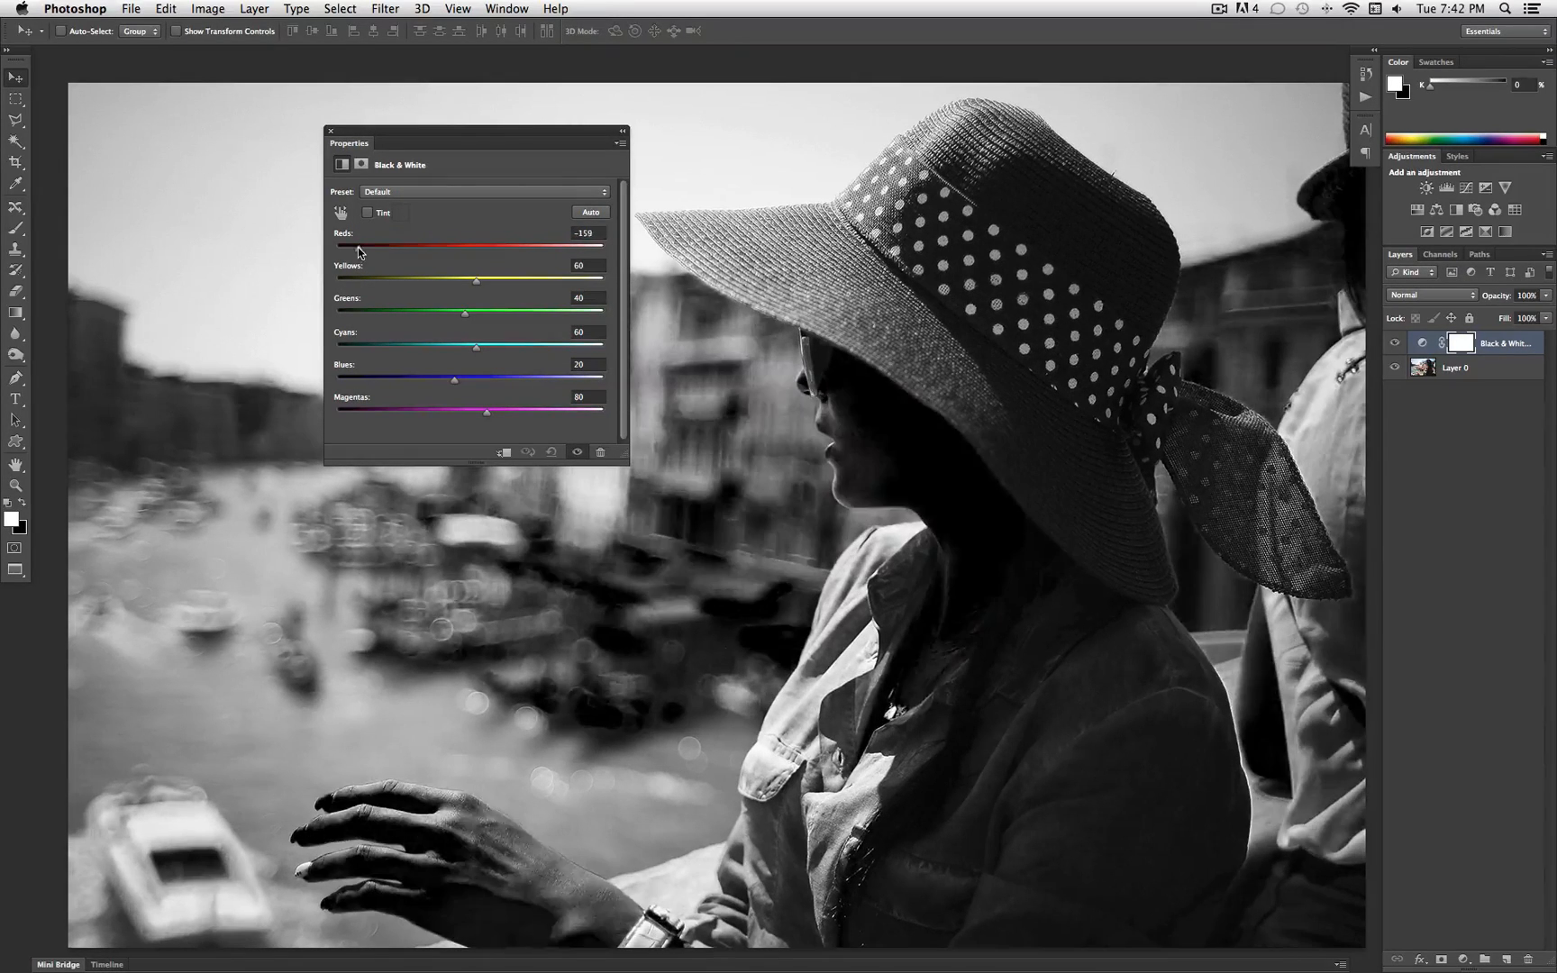
left_click_drag(340, 246, 470, 246)
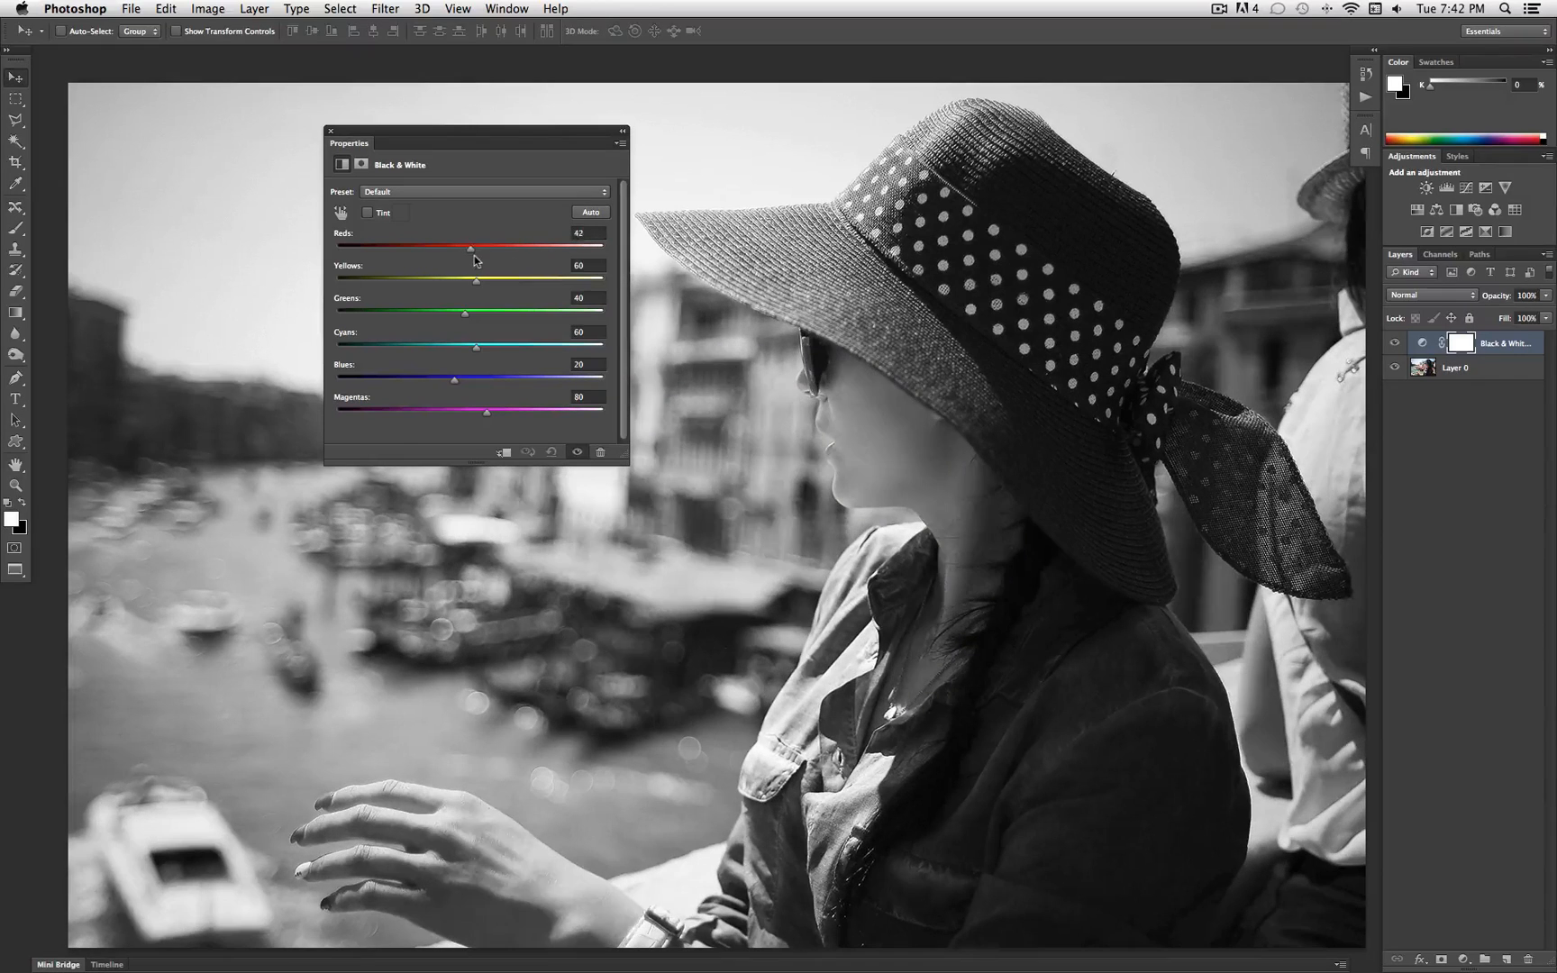
left_click_drag(471, 246, 484, 246)
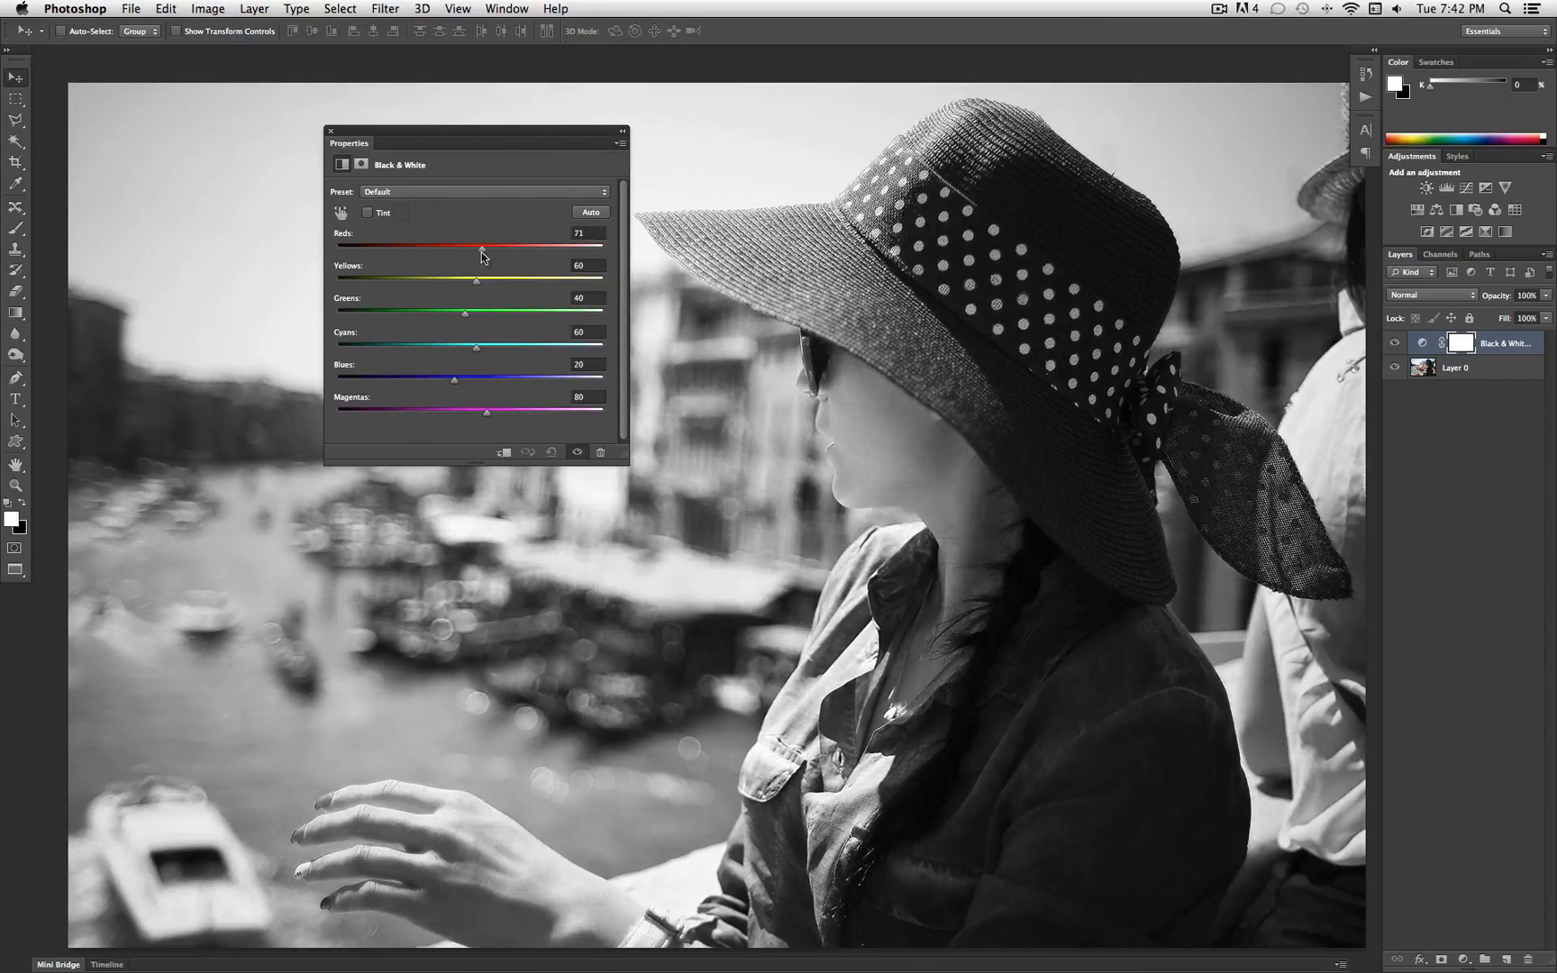
left_click_drag(483, 245, 487, 245)
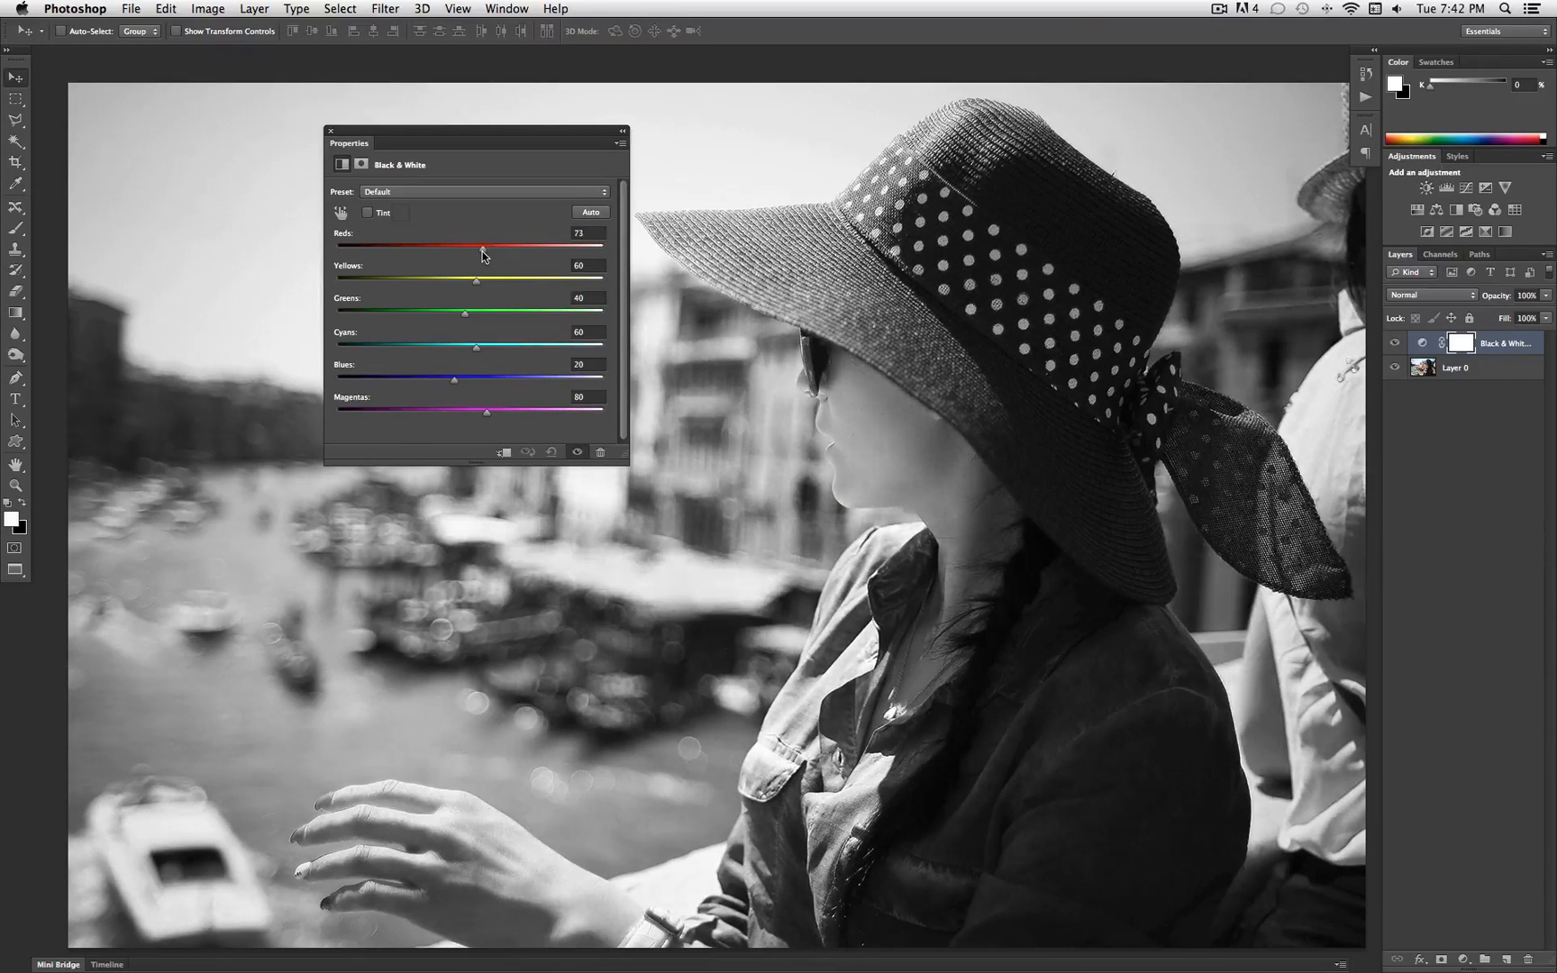
Step: Darken the Blues to -65 and lower the Cyans to -8
left_click_drag(454, 379, 442, 379)
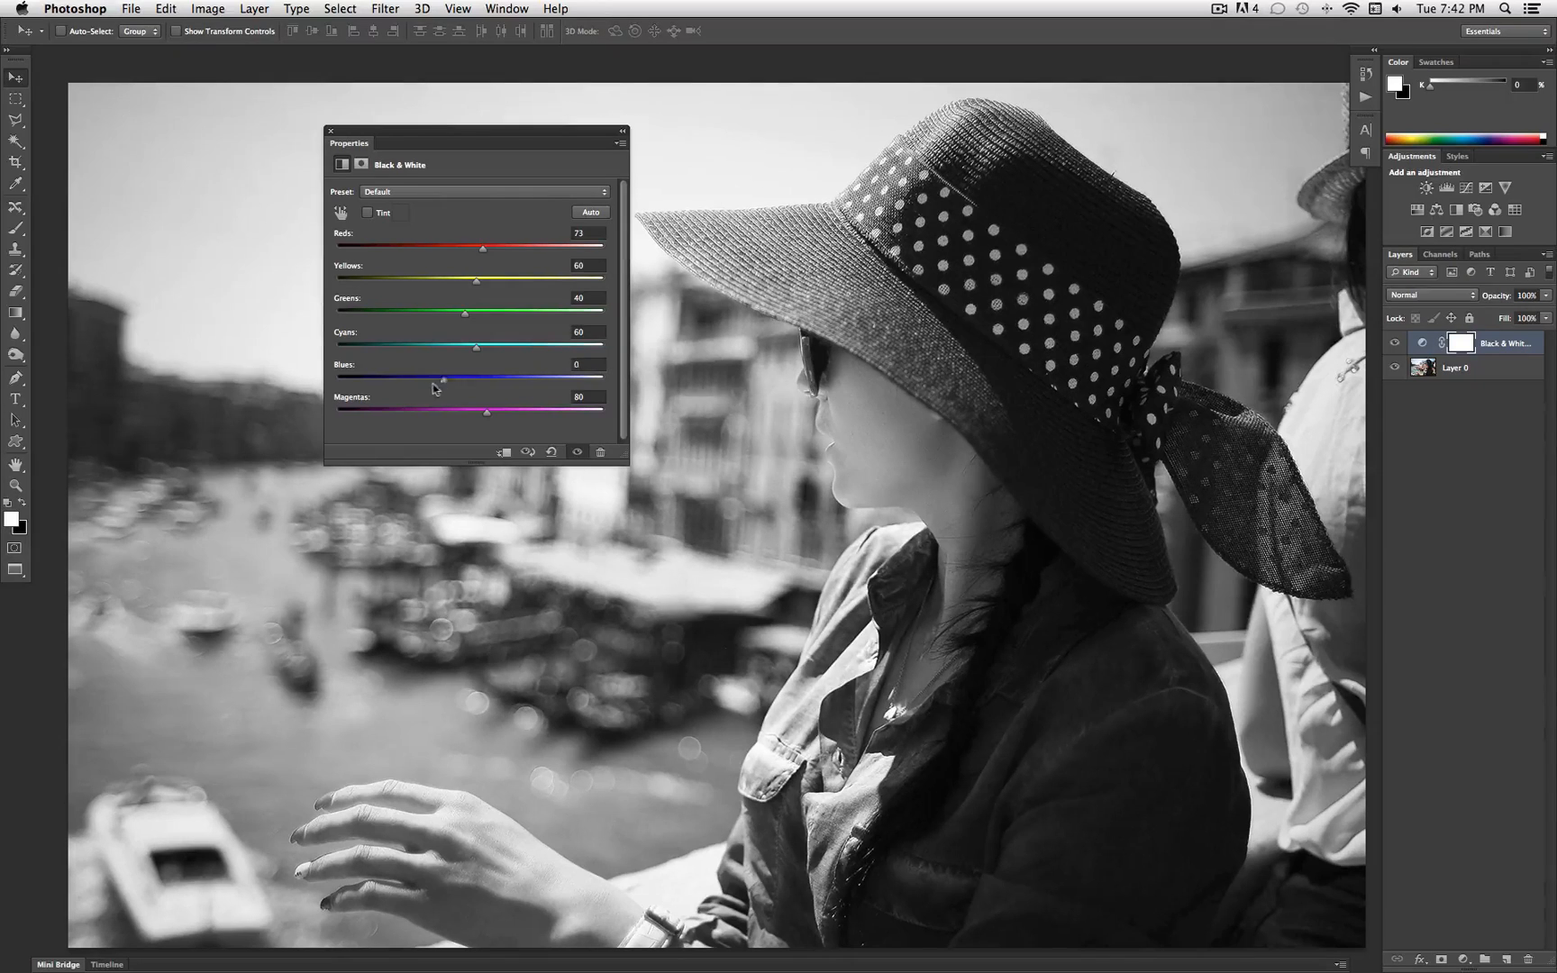
left_click_drag(441, 378, 407, 378)
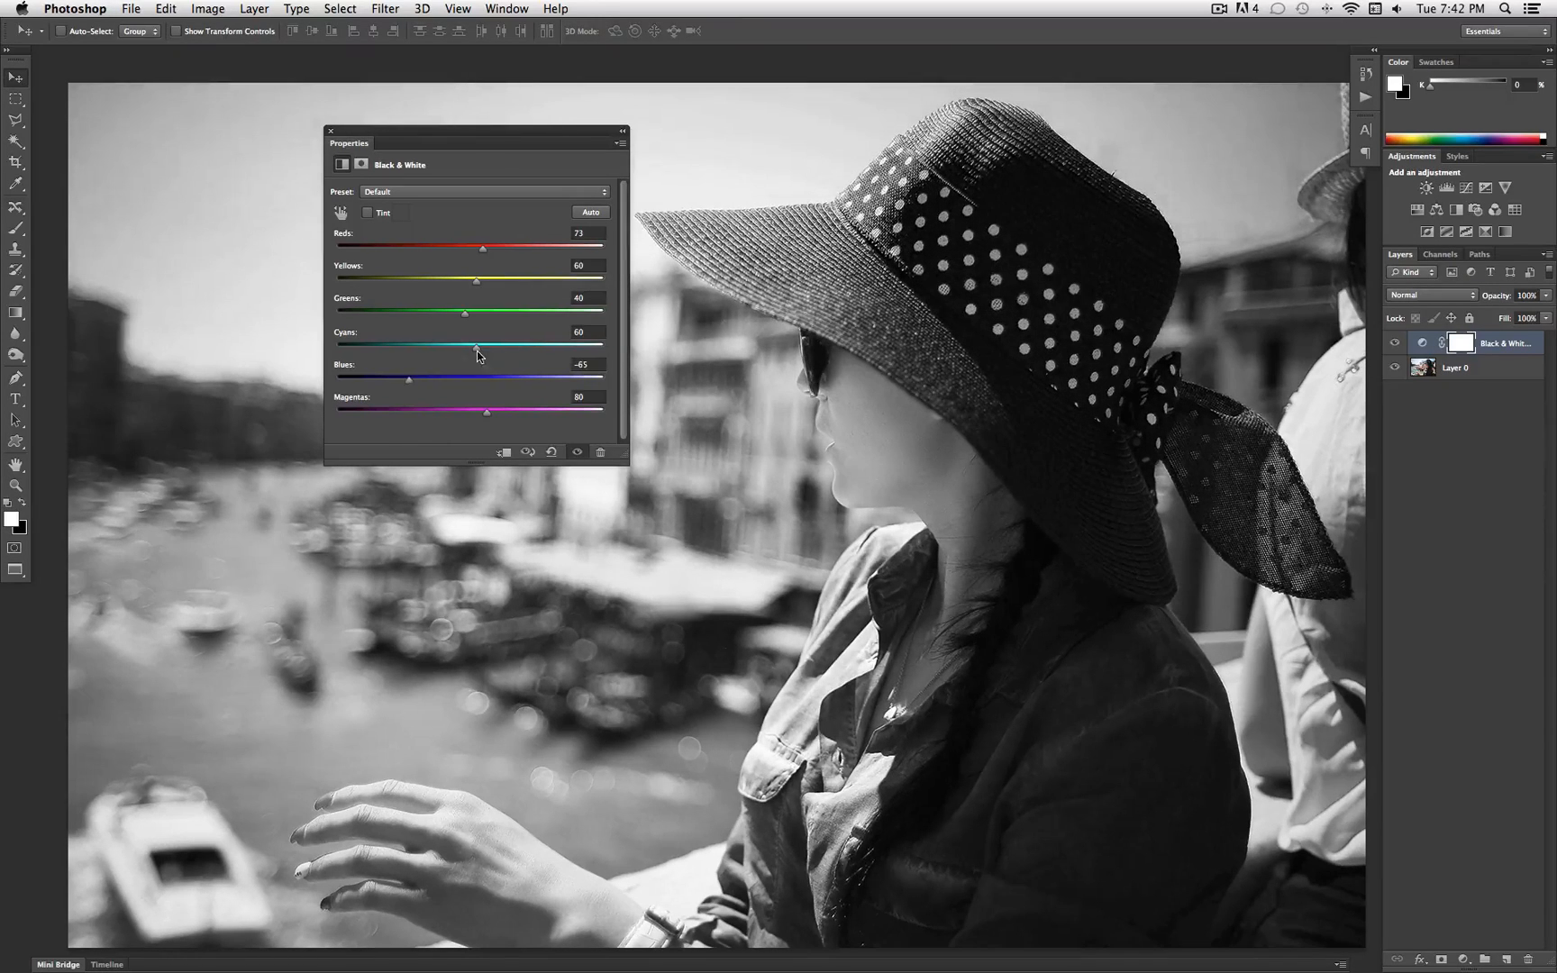
left_click_drag(476, 348, 408, 348)
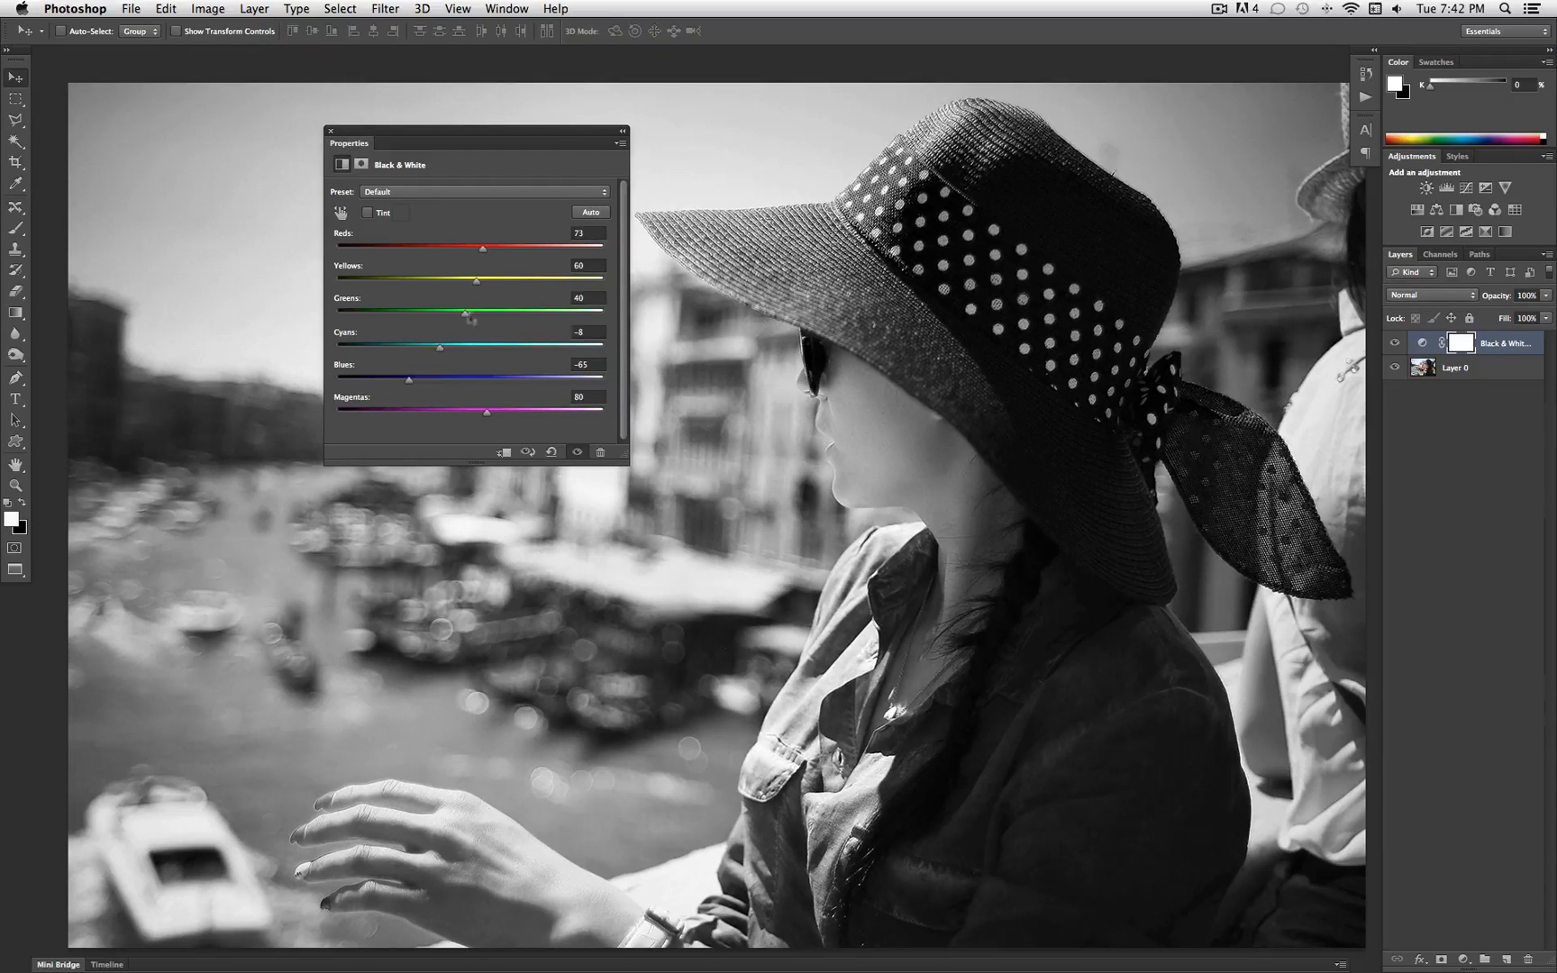
Step: Brighten the Yellows, settling them at 108
left_click_drag(476, 281, 502, 281)
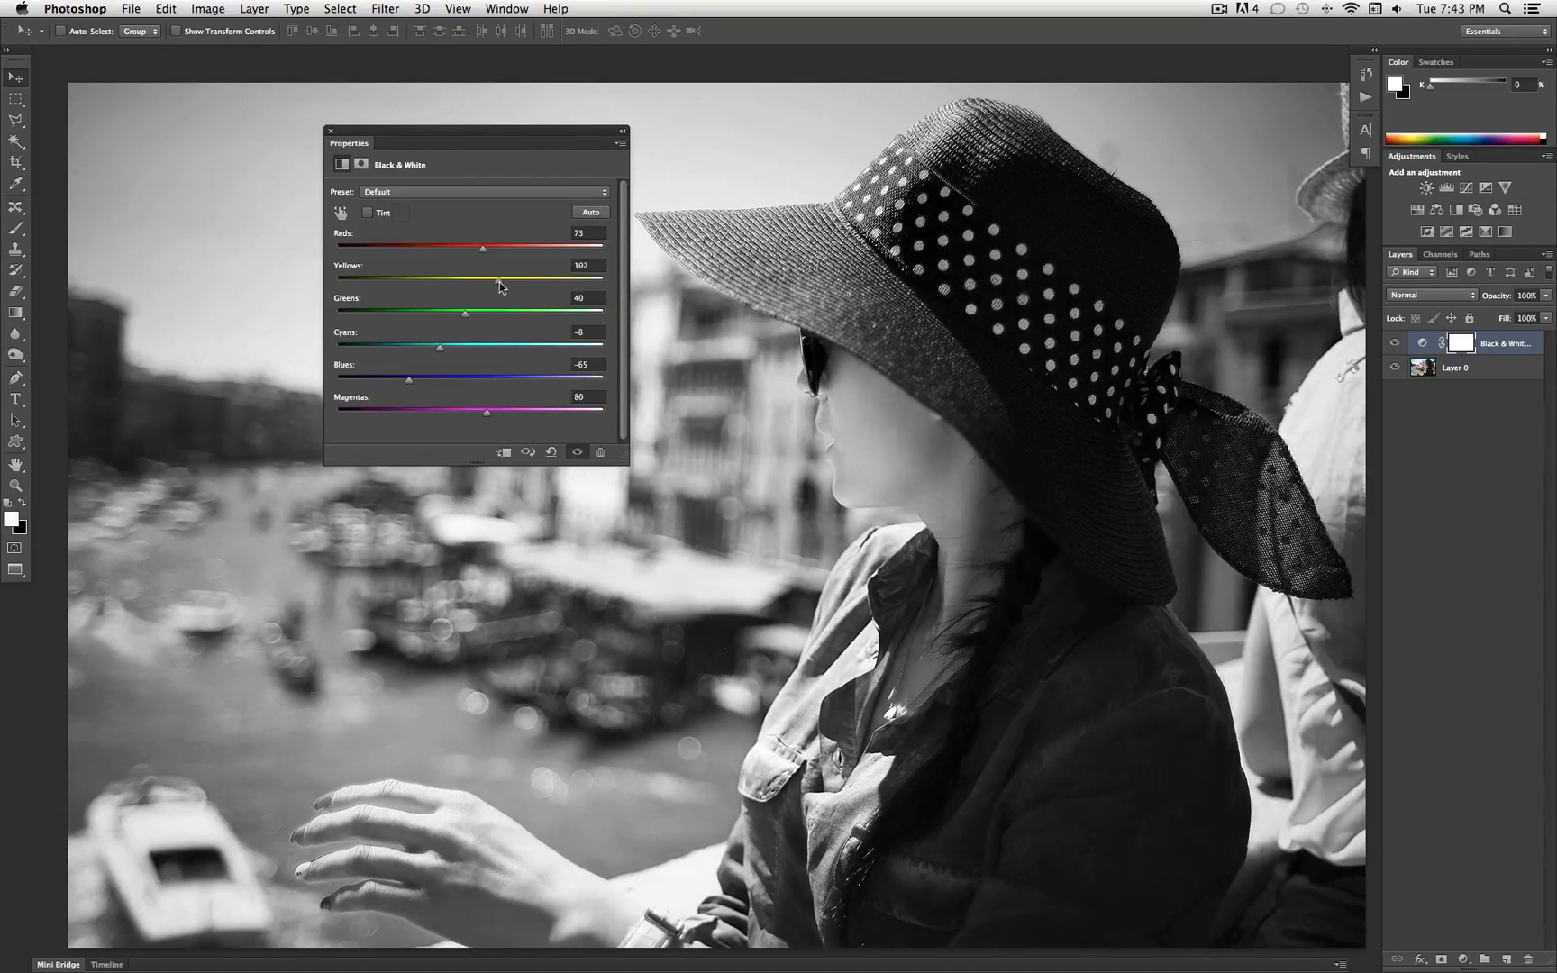
left_click_drag(481, 279, 516, 279)
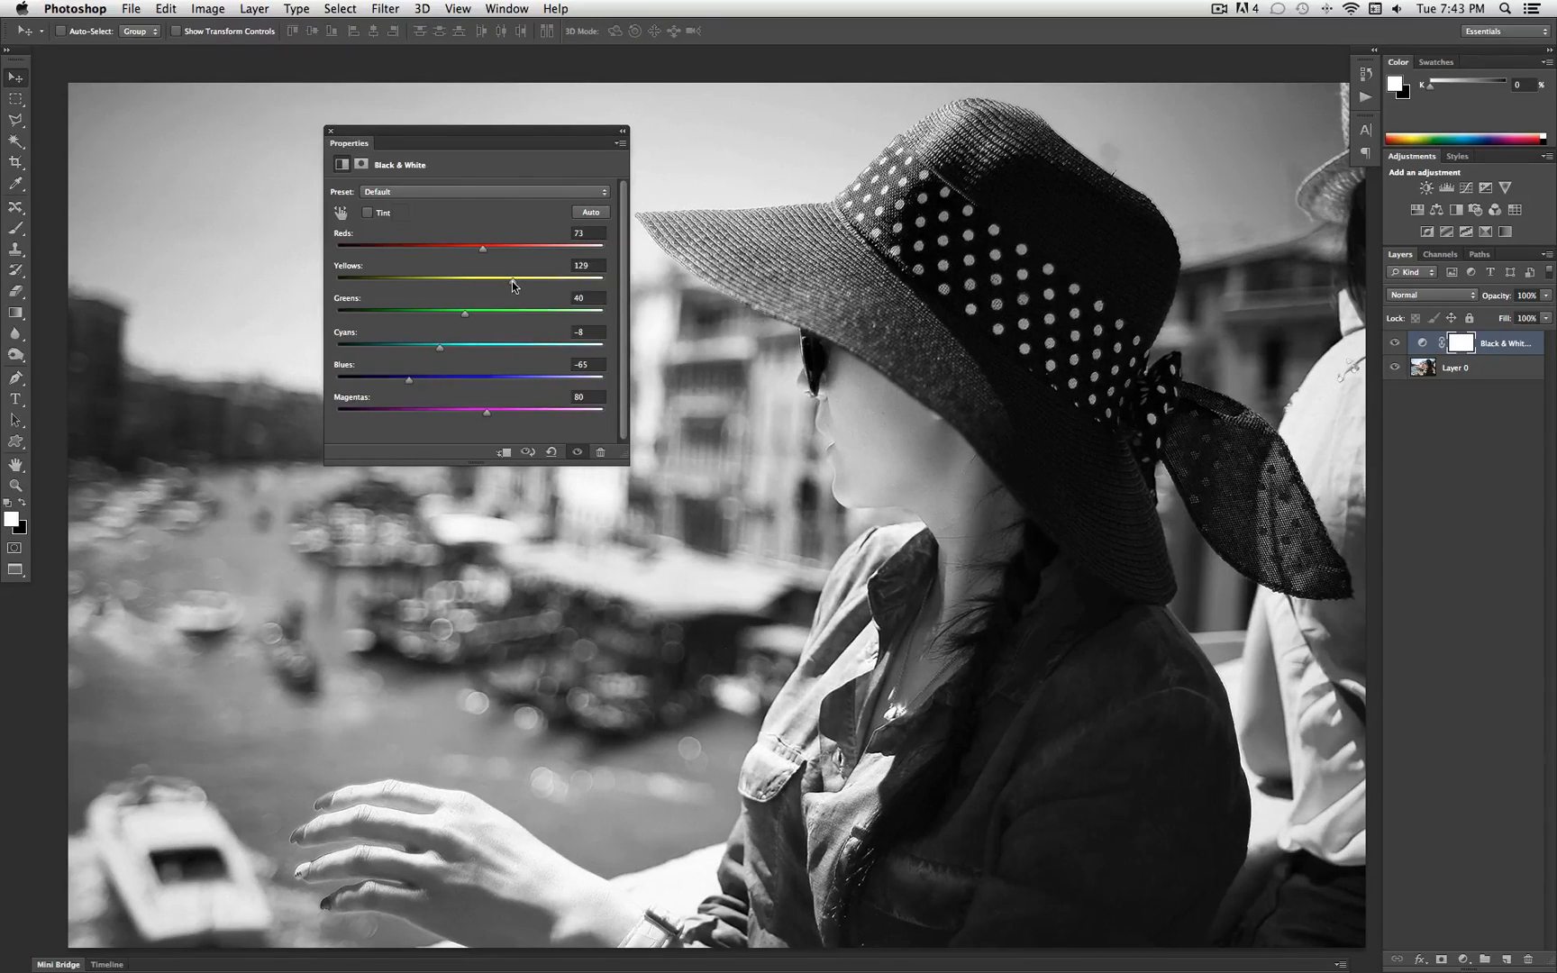
left_click_drag(483, 280, 604, 280)
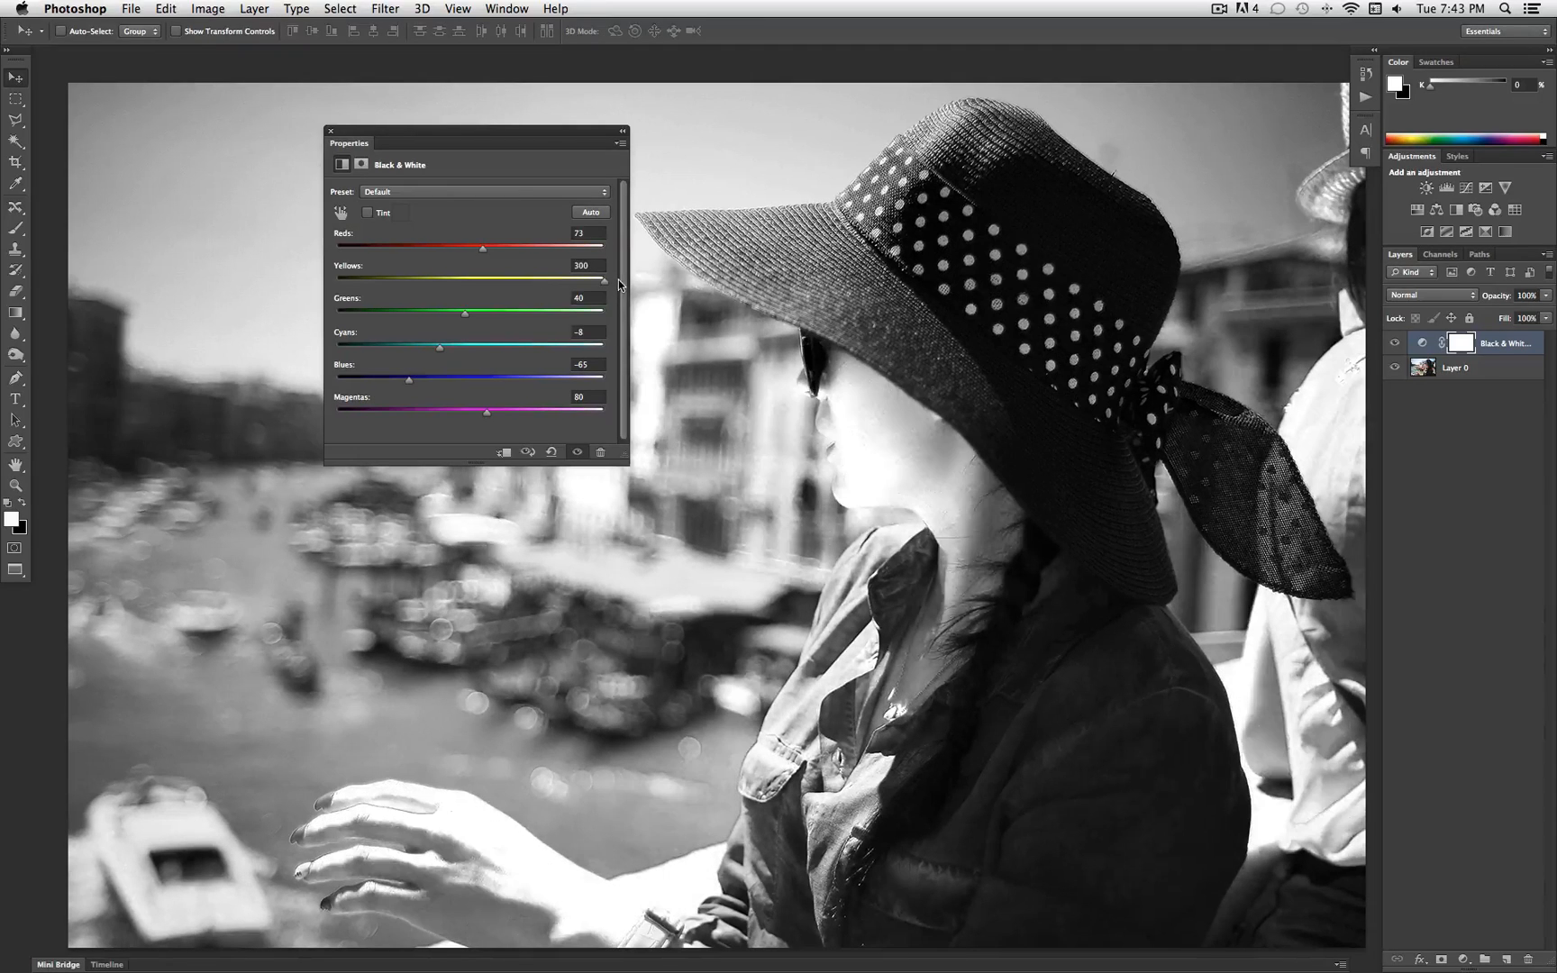
left_click_drag(605, 280, 480, 280)
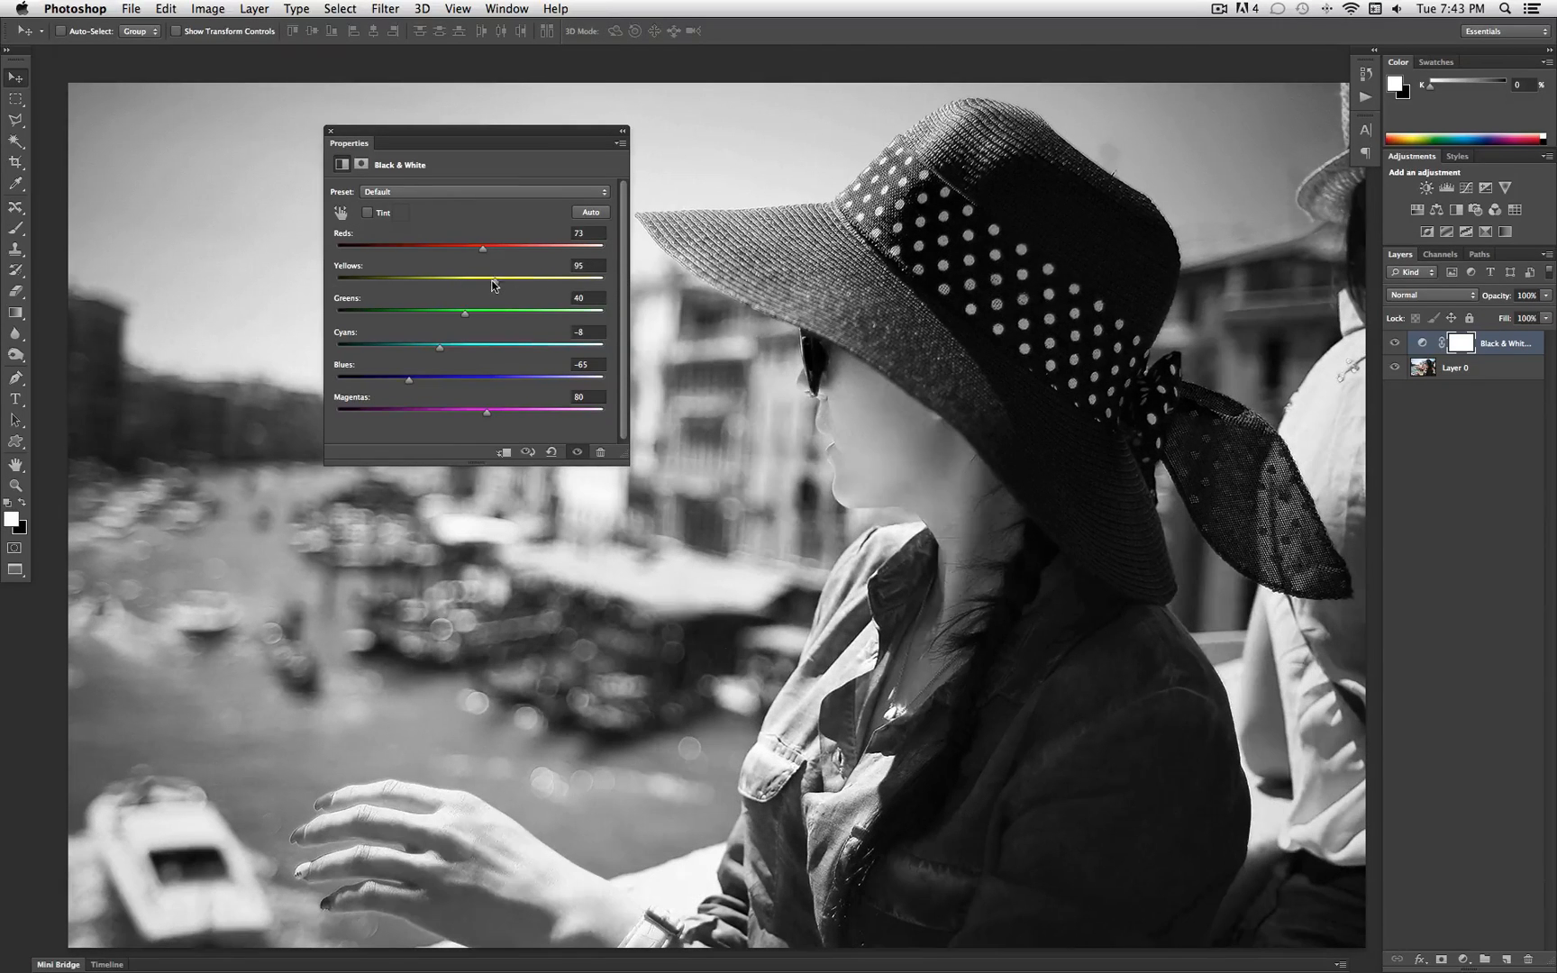
left_click_drag(481, 280, 495, 280)
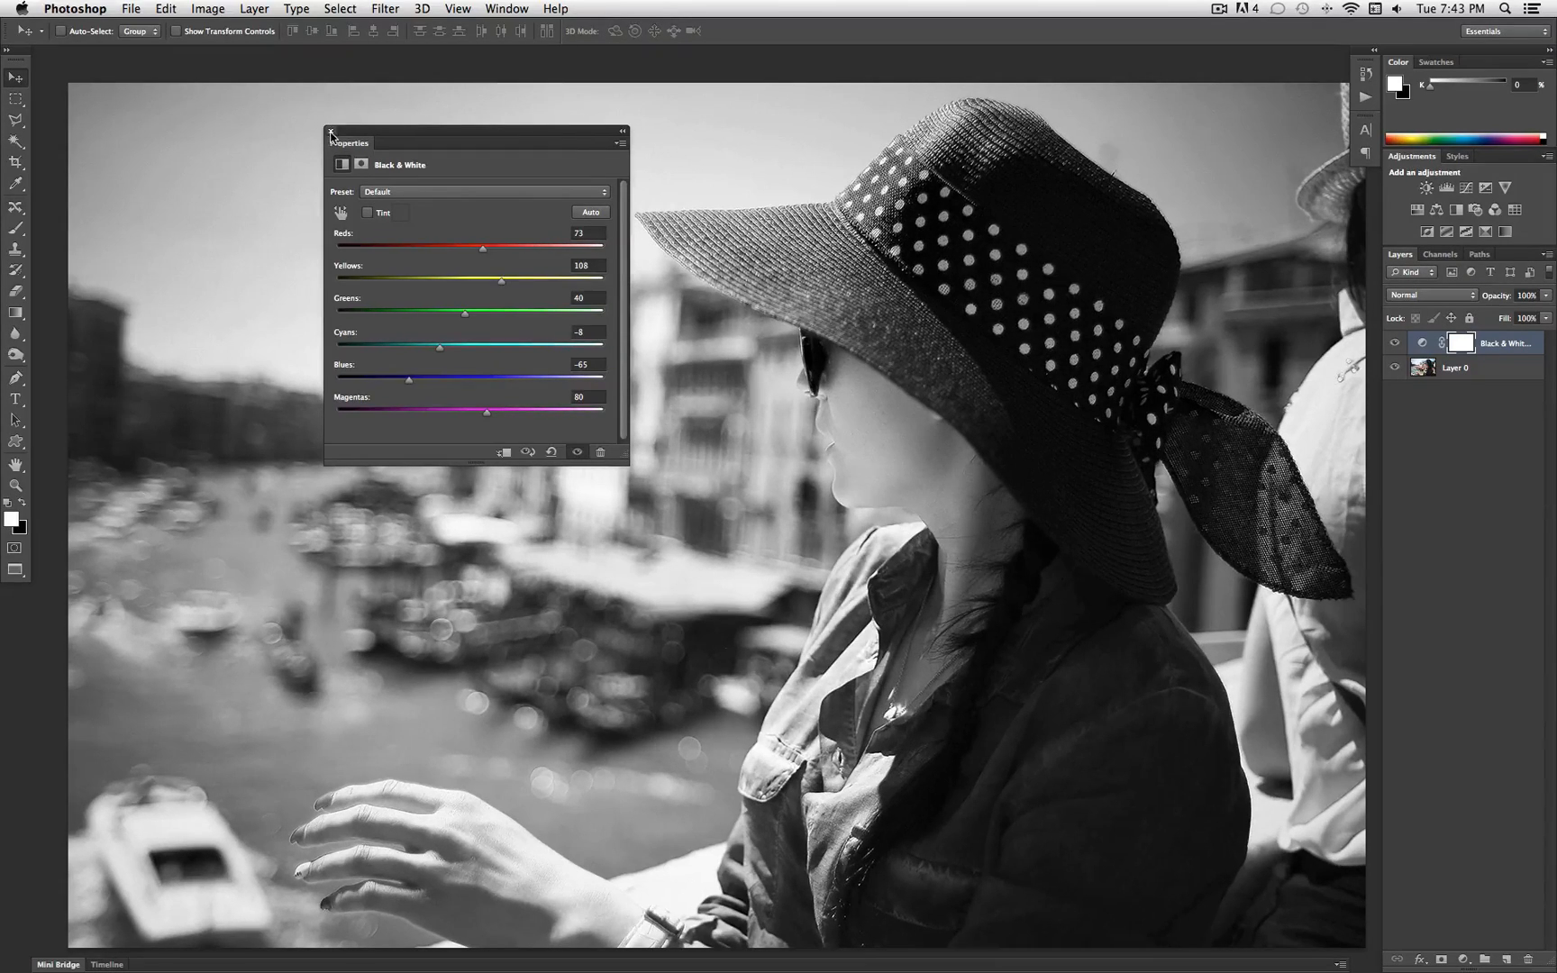
Step: Add a Curves adjustment layer above the black-and-white layer
left_click(331, 133)
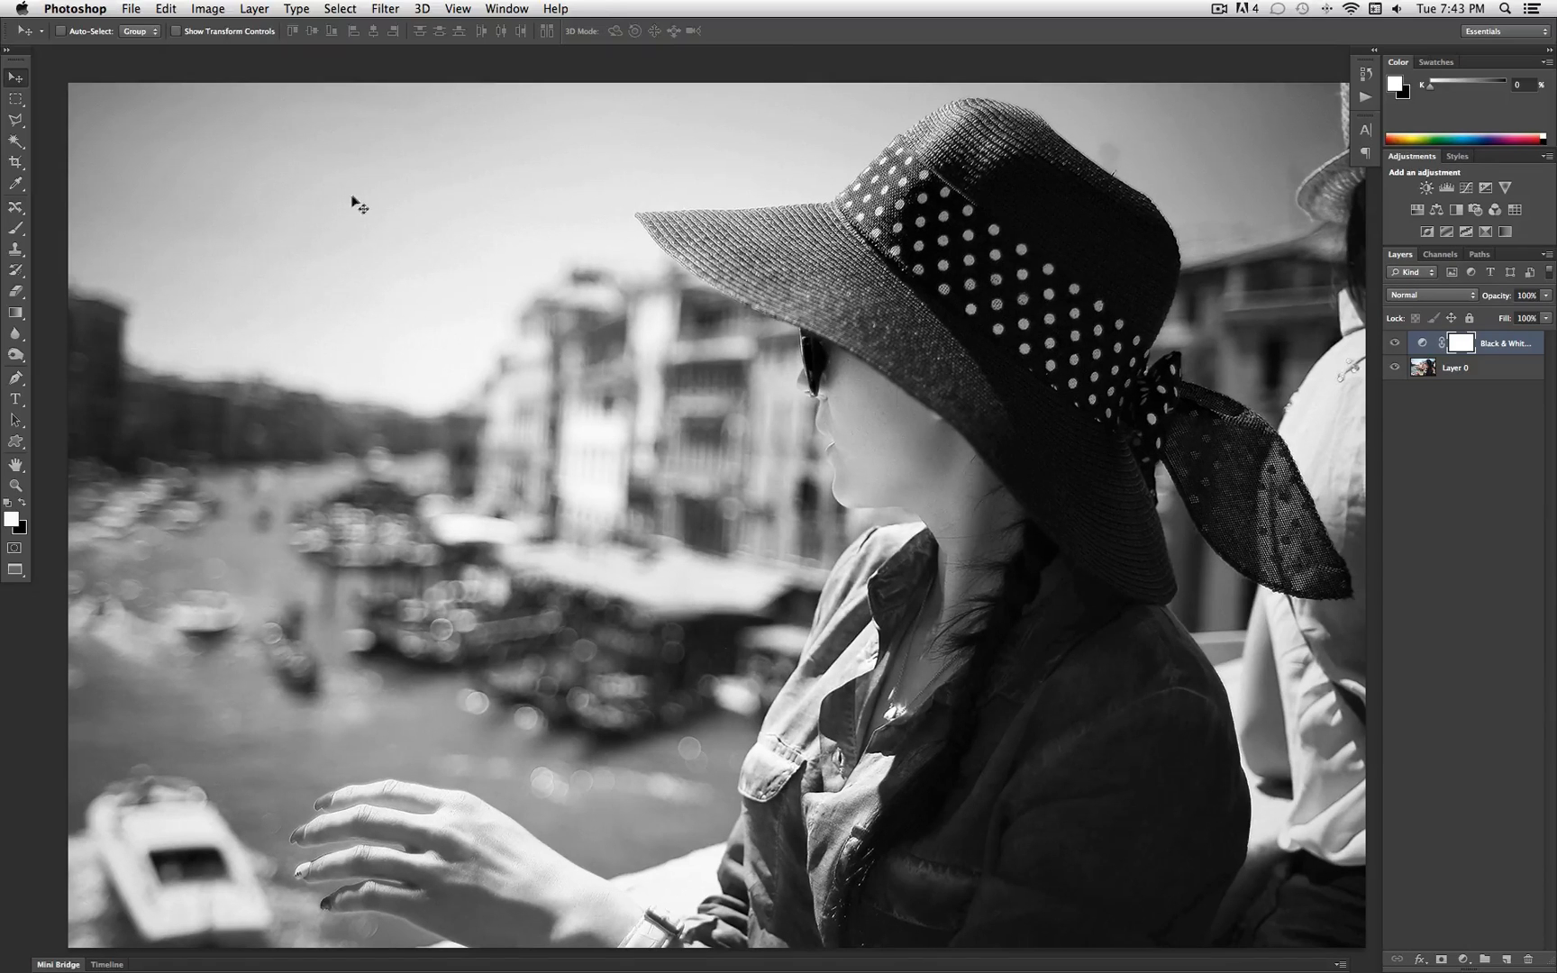
mouse_move(392, 181)
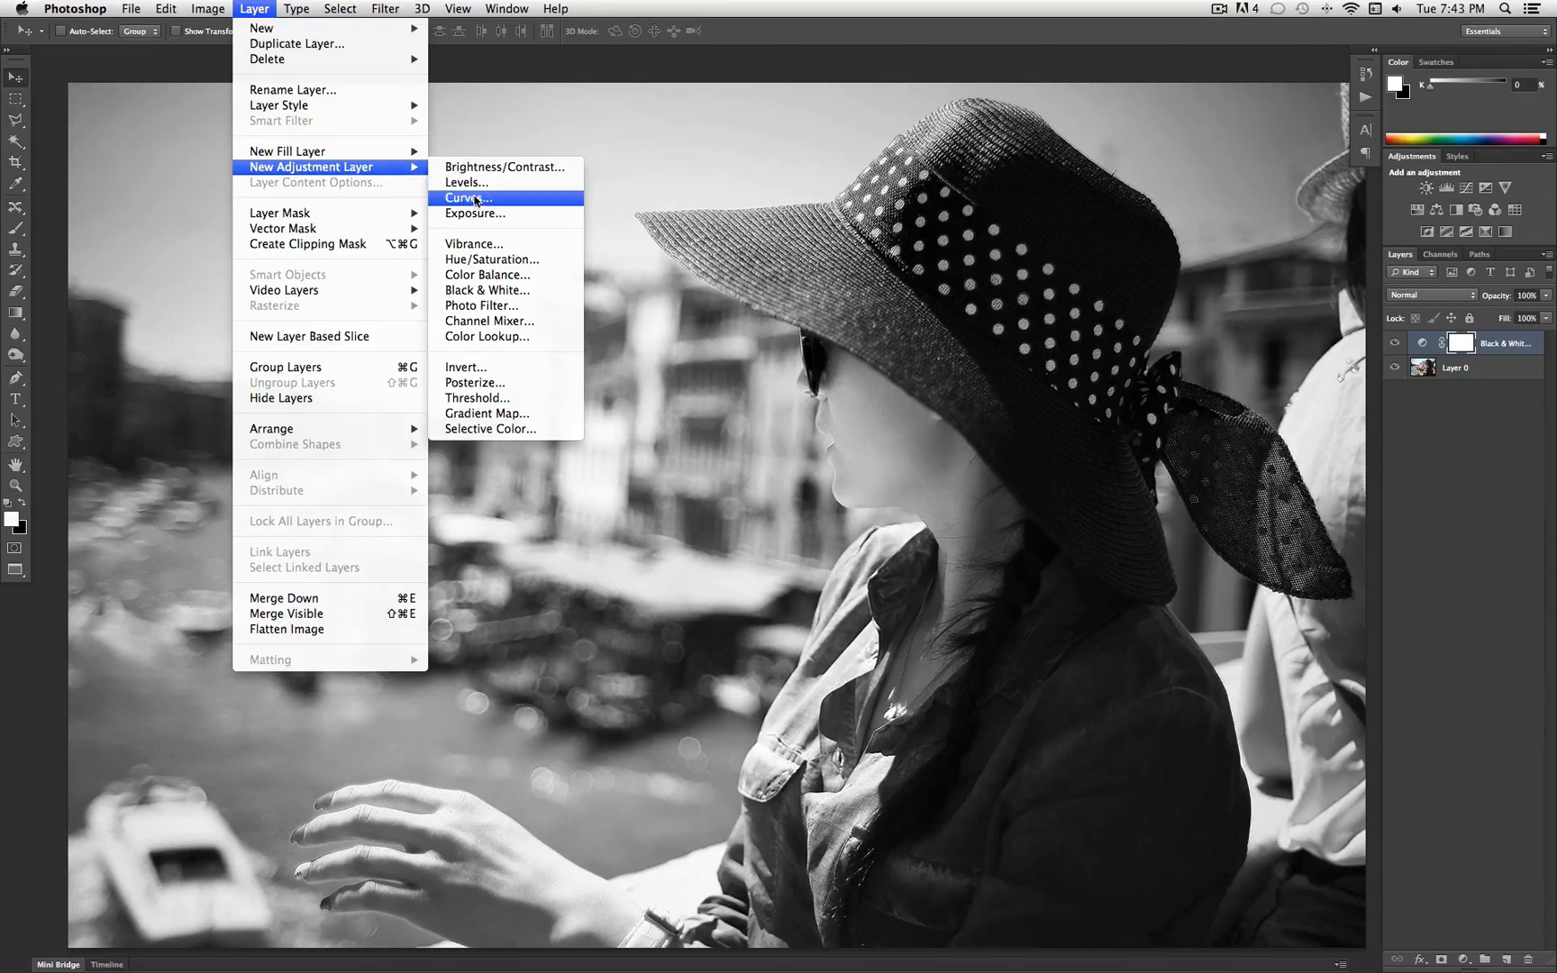
left_click(464, 198)
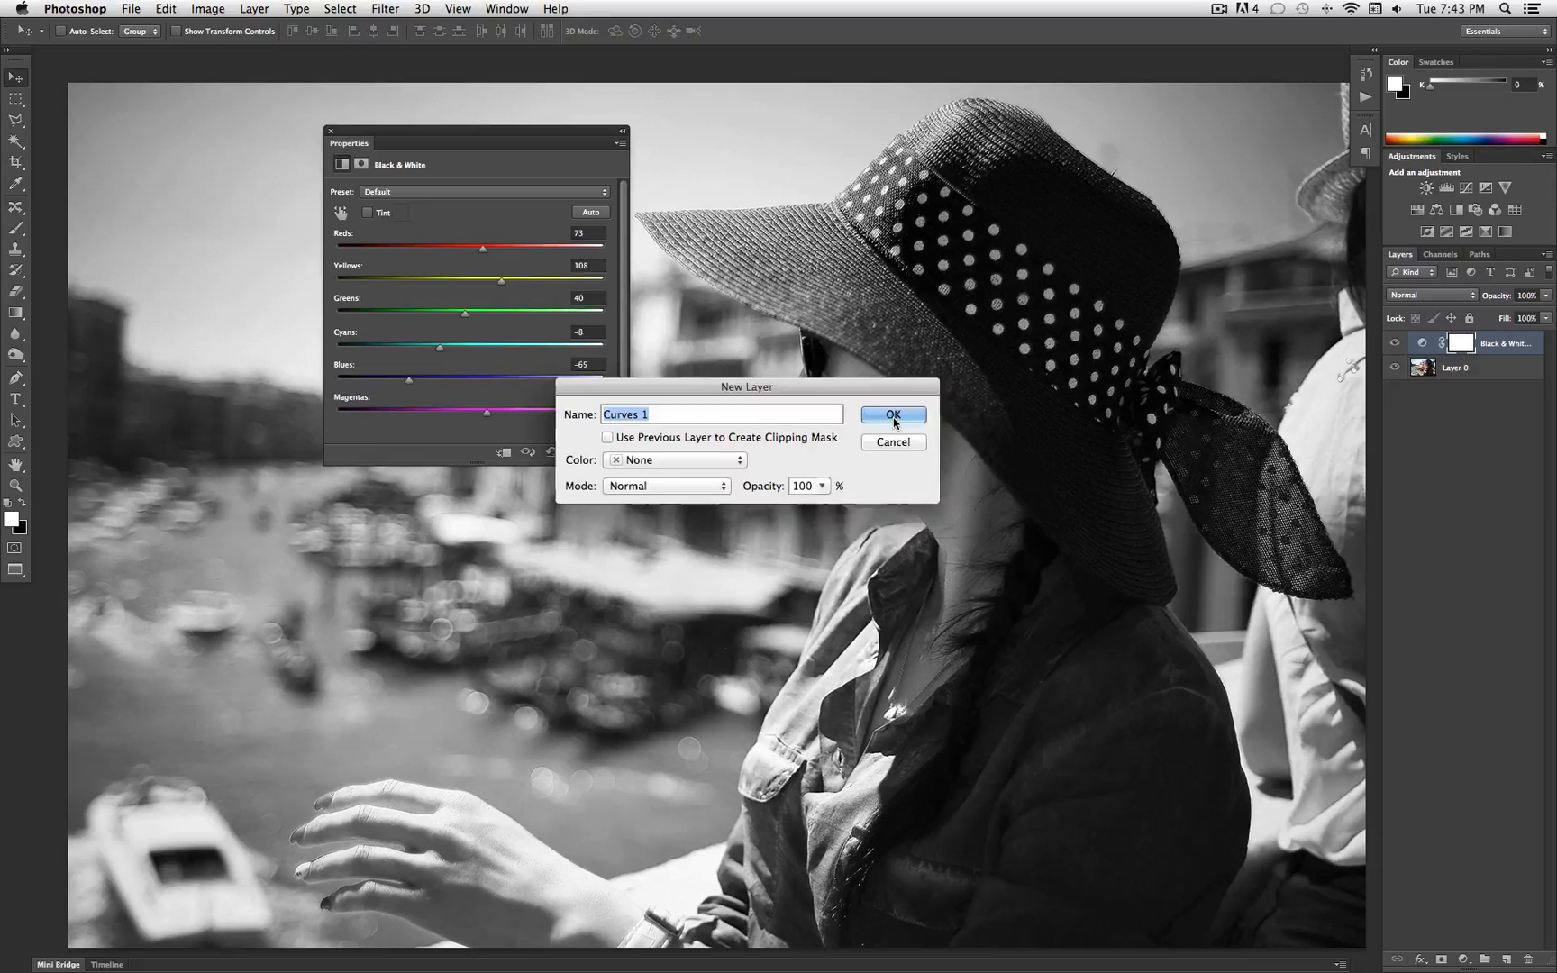
left_click(889, 415)
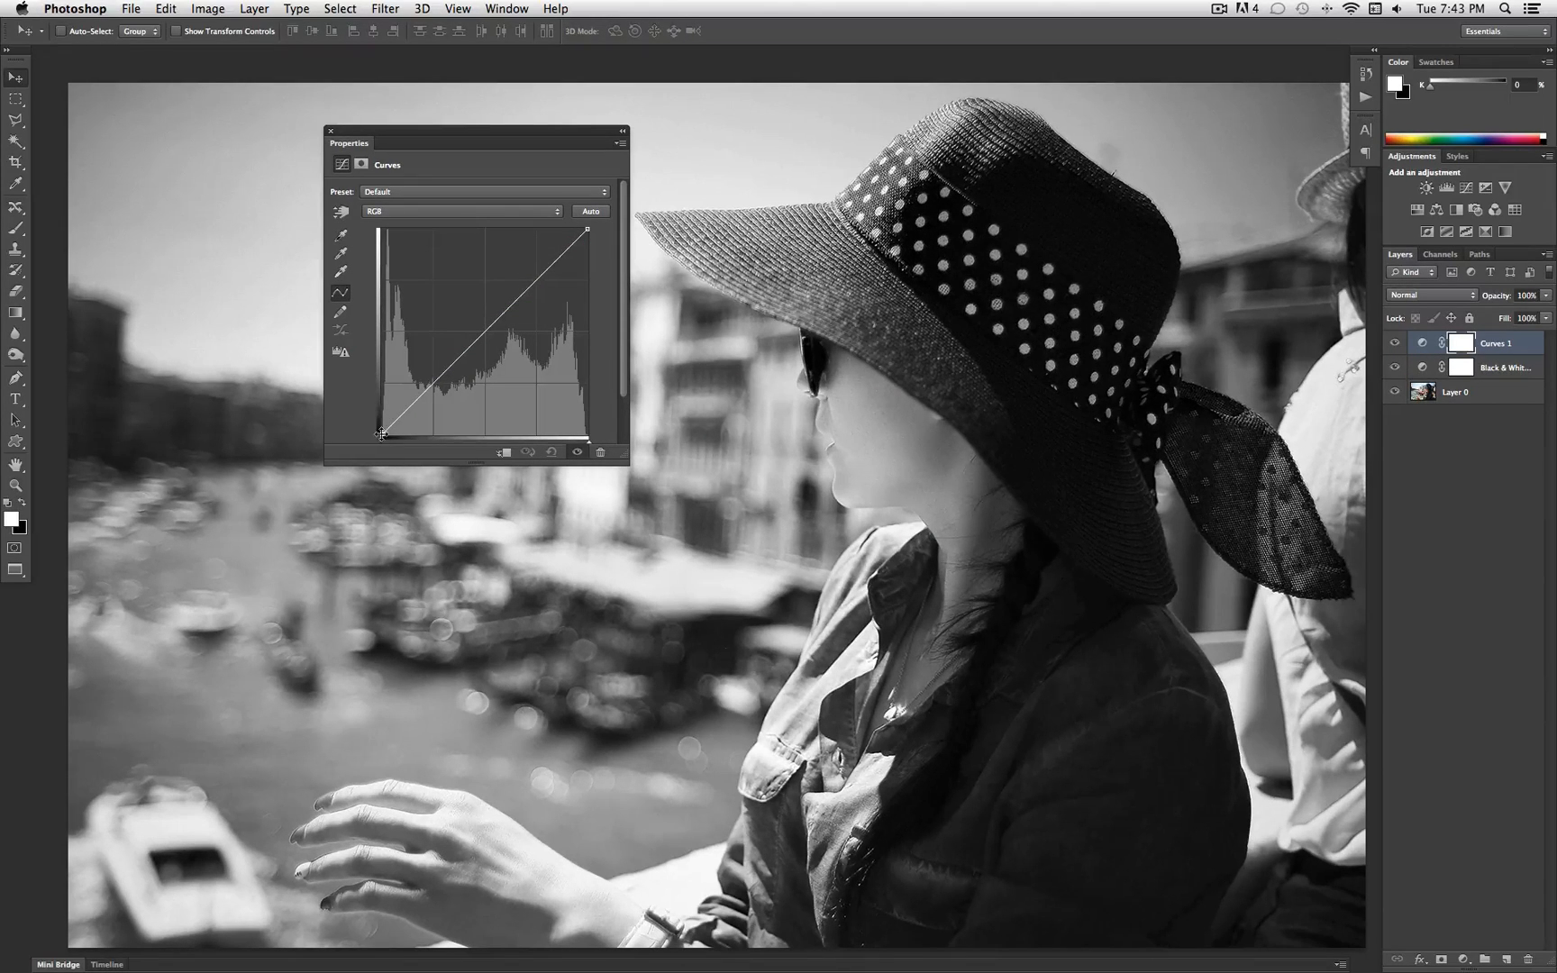
Step: Bend the curve to lift the black point and pull the shadows down for faded contrast
left_click_drag(382, 435, 367, 411)
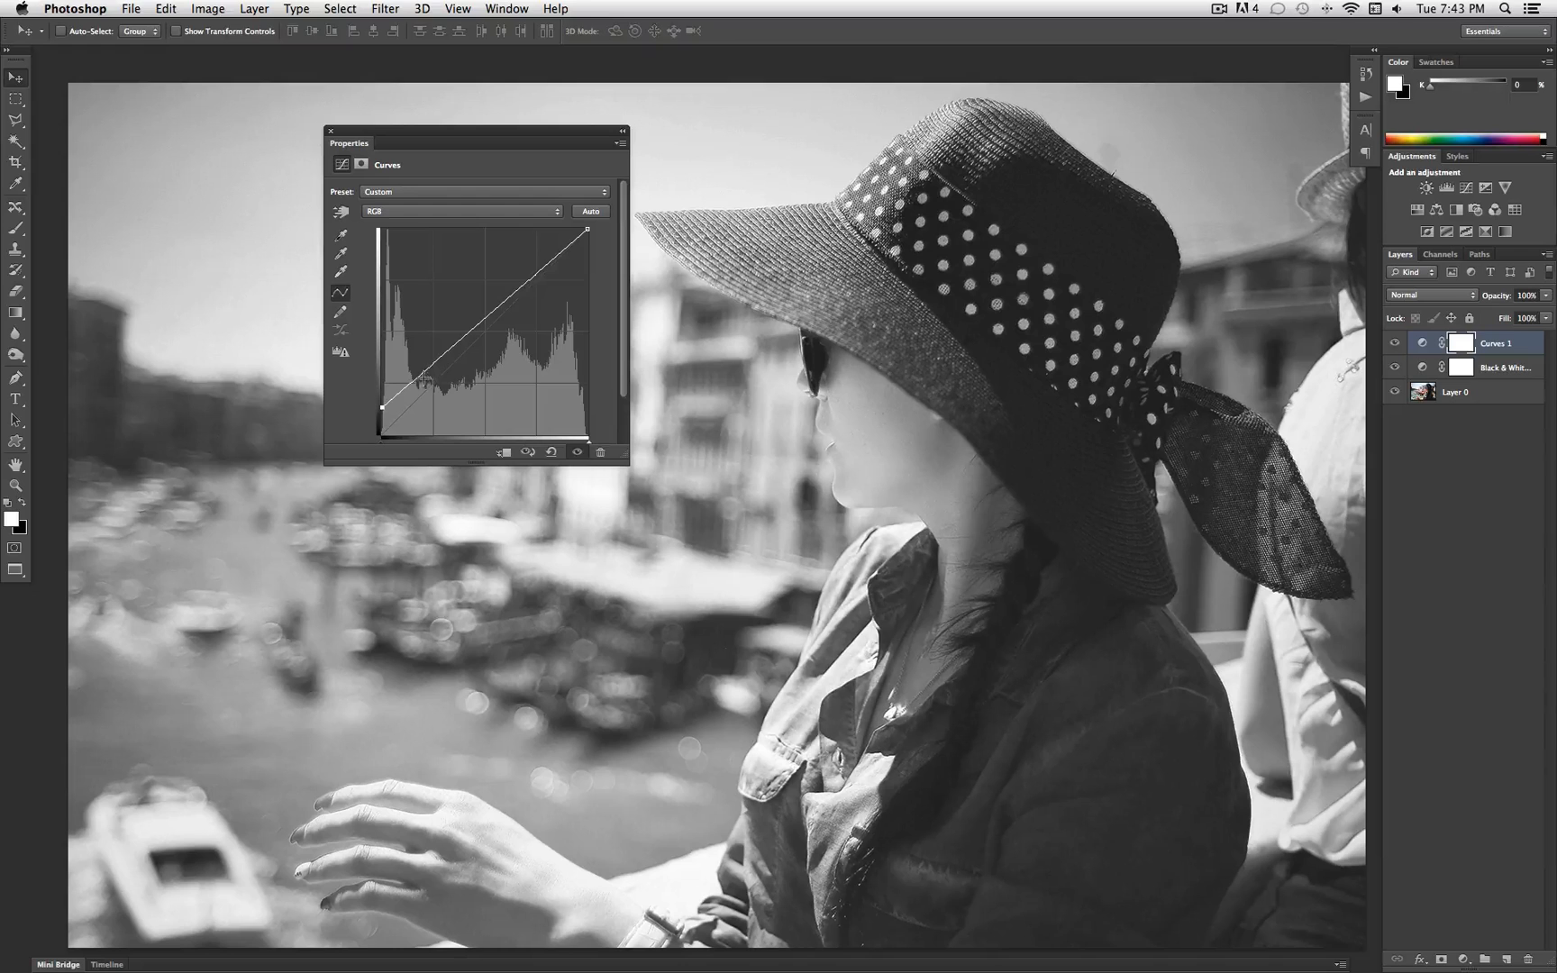
left_click_drag(432, 372, 431, 375)
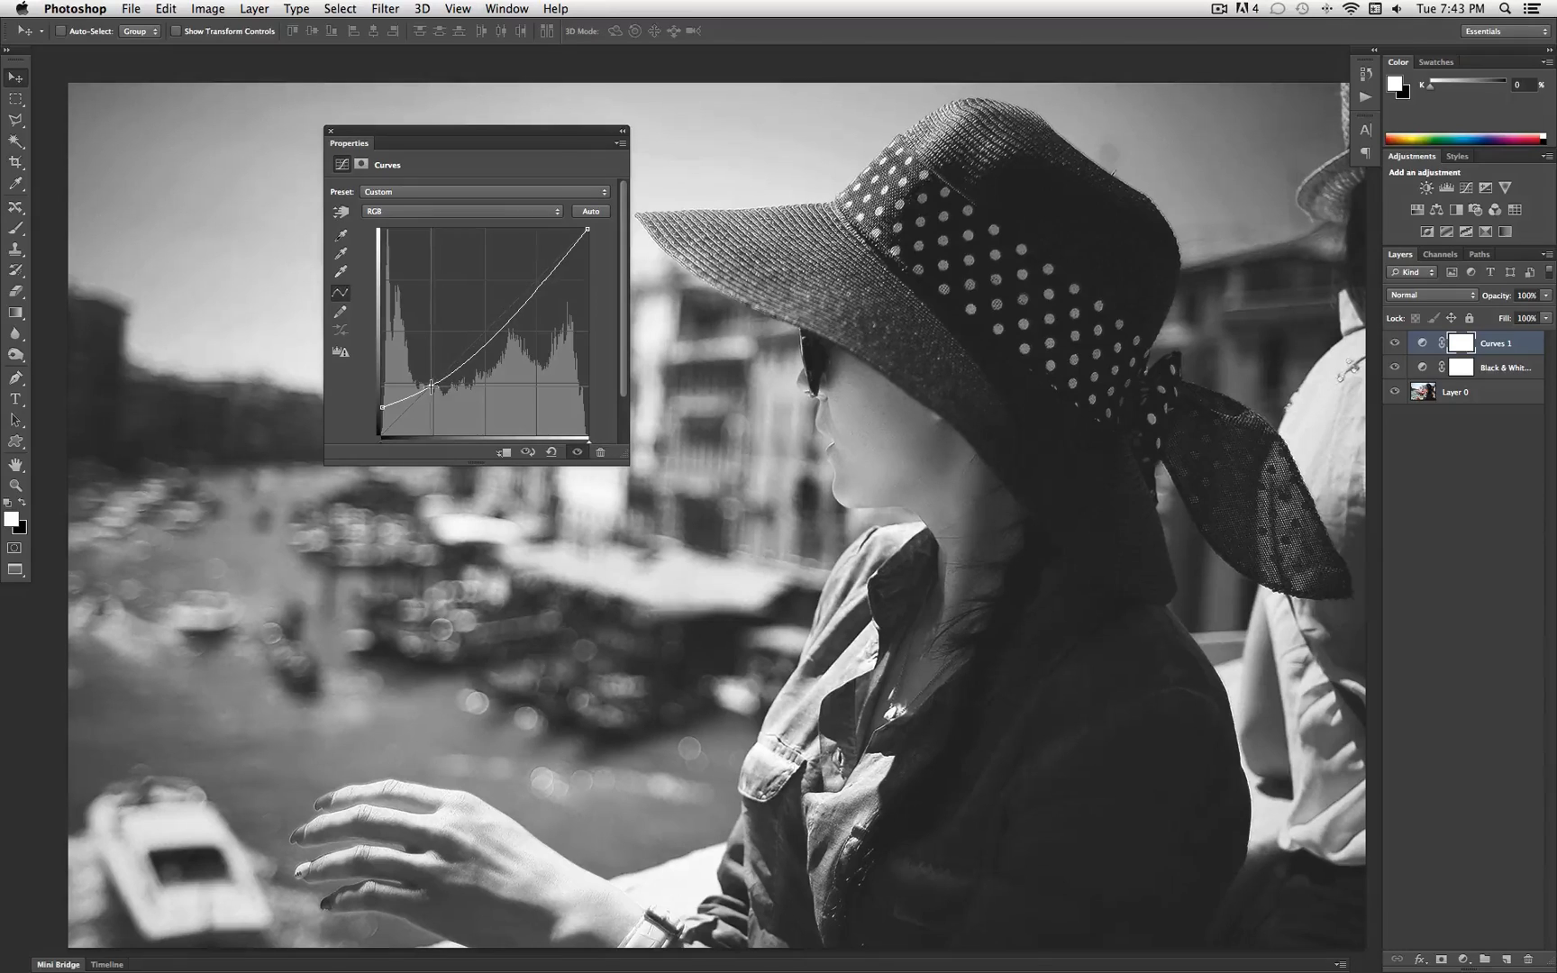
left_click_drag(415, 386, 481, 350)
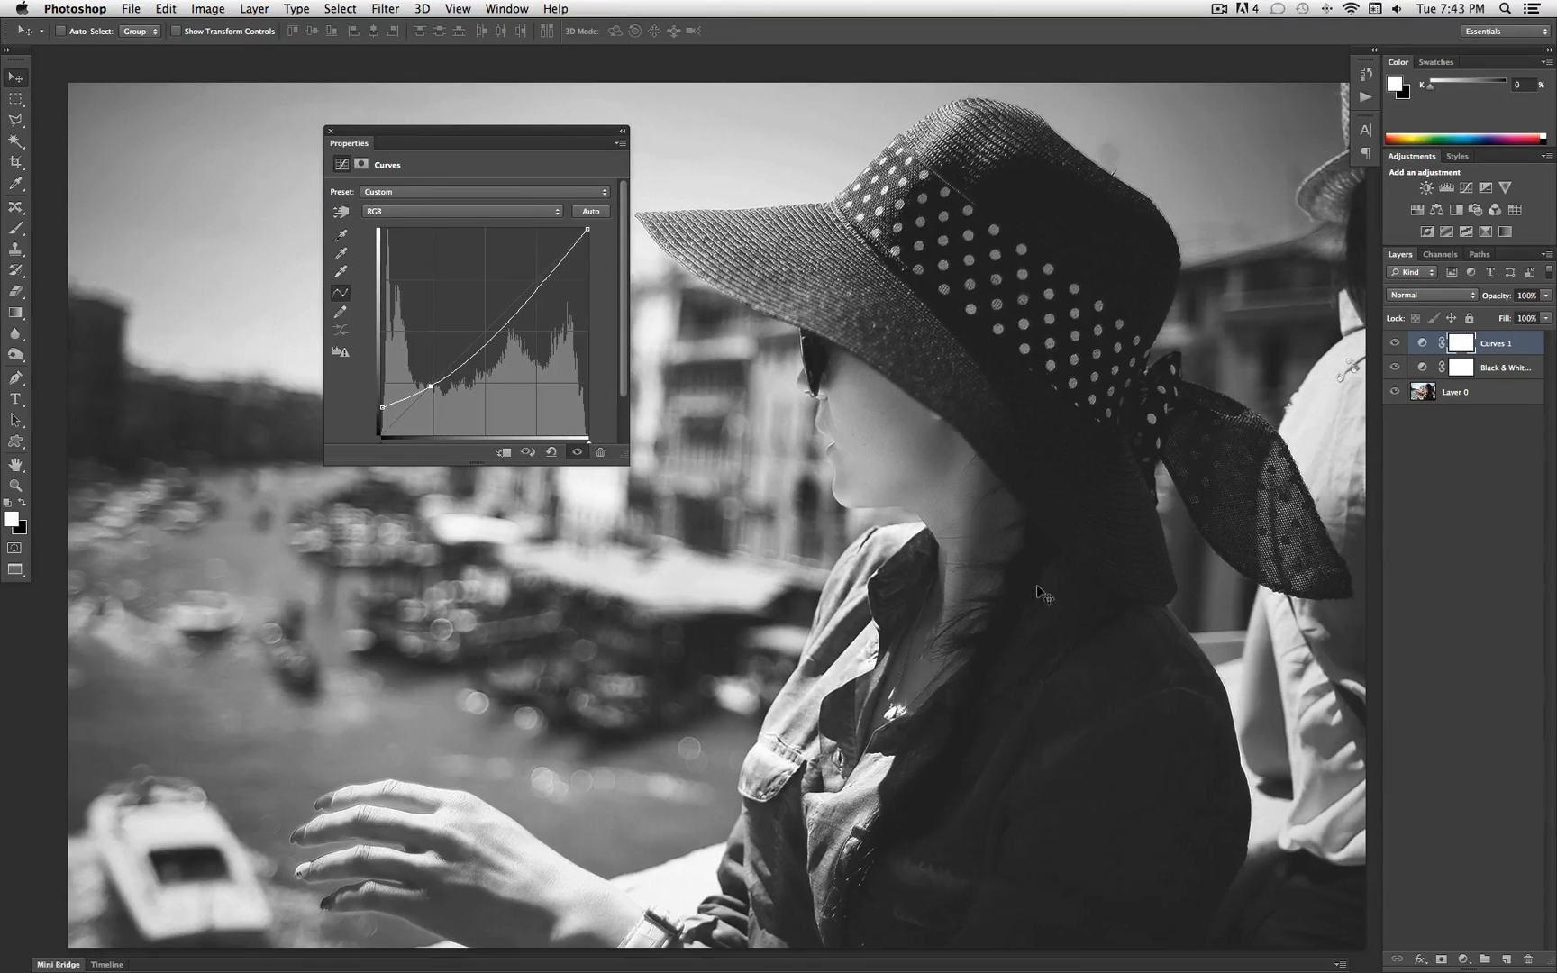
left_click(329, 130)
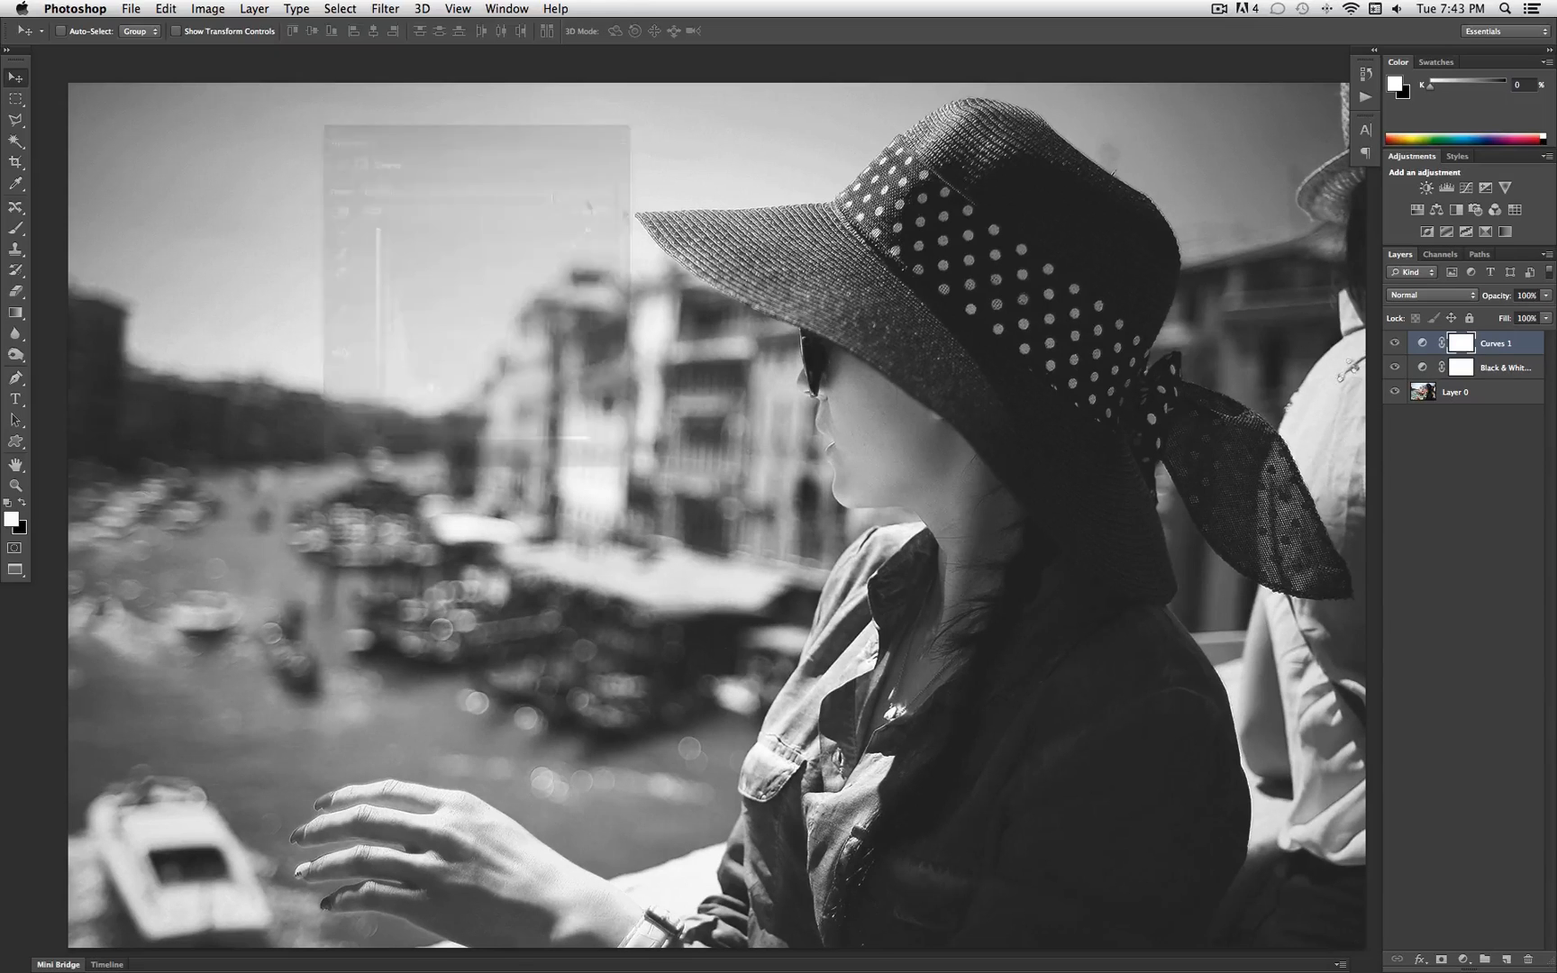
left_click(1394, 342)
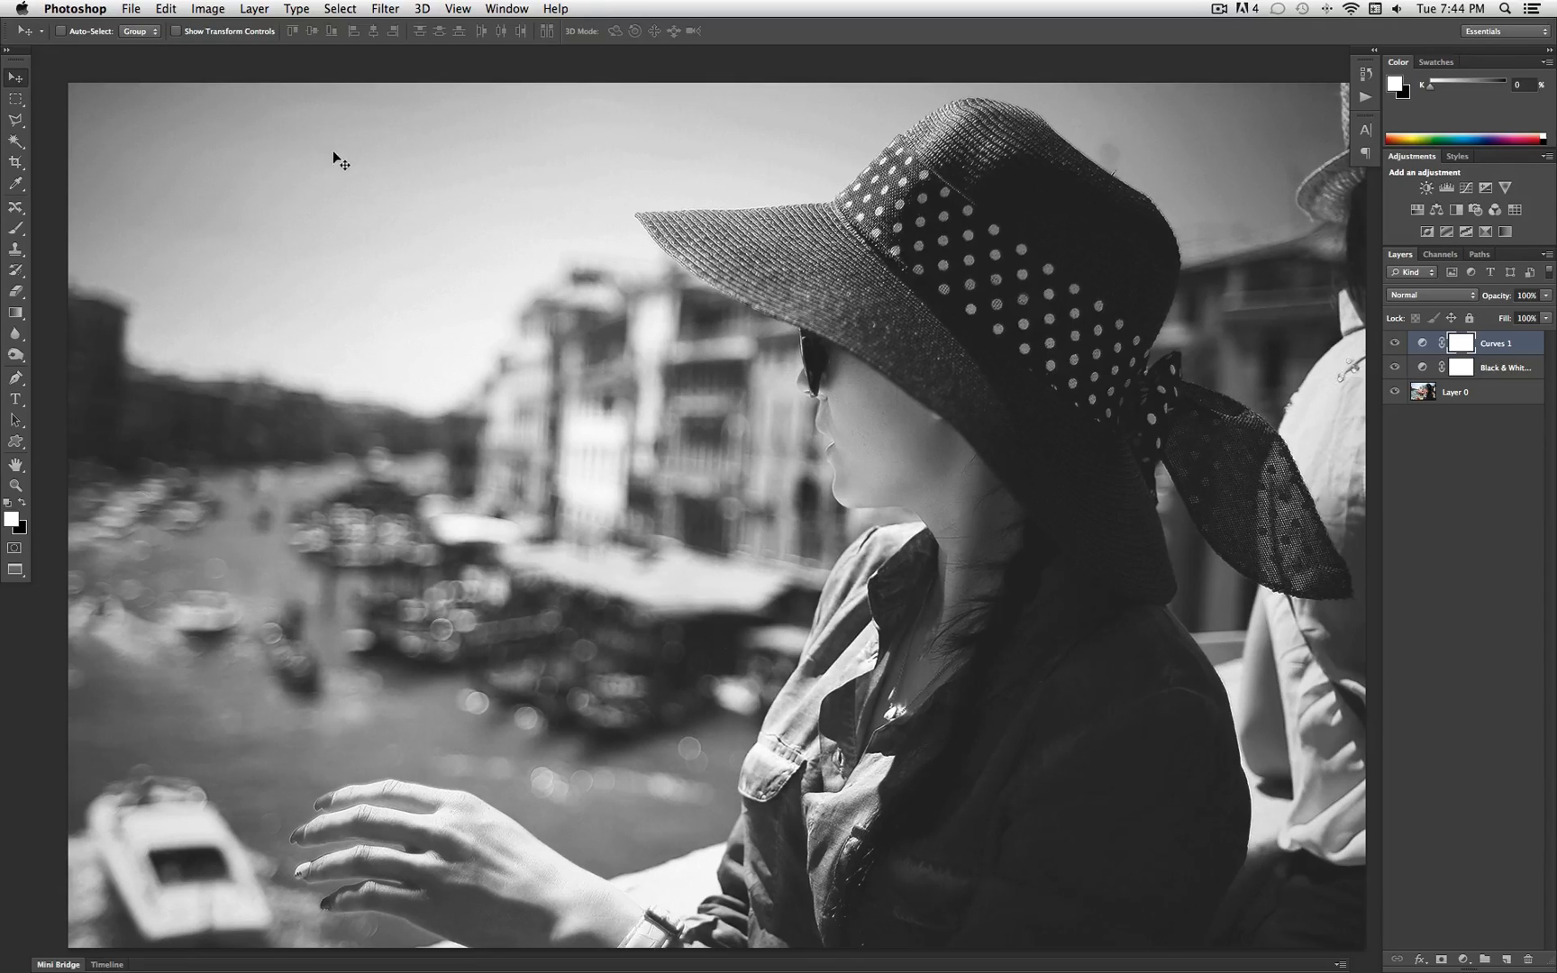
Step: Add a Solid Color fill layer in black (#000000) on top of the stack
left_click(255, 9)
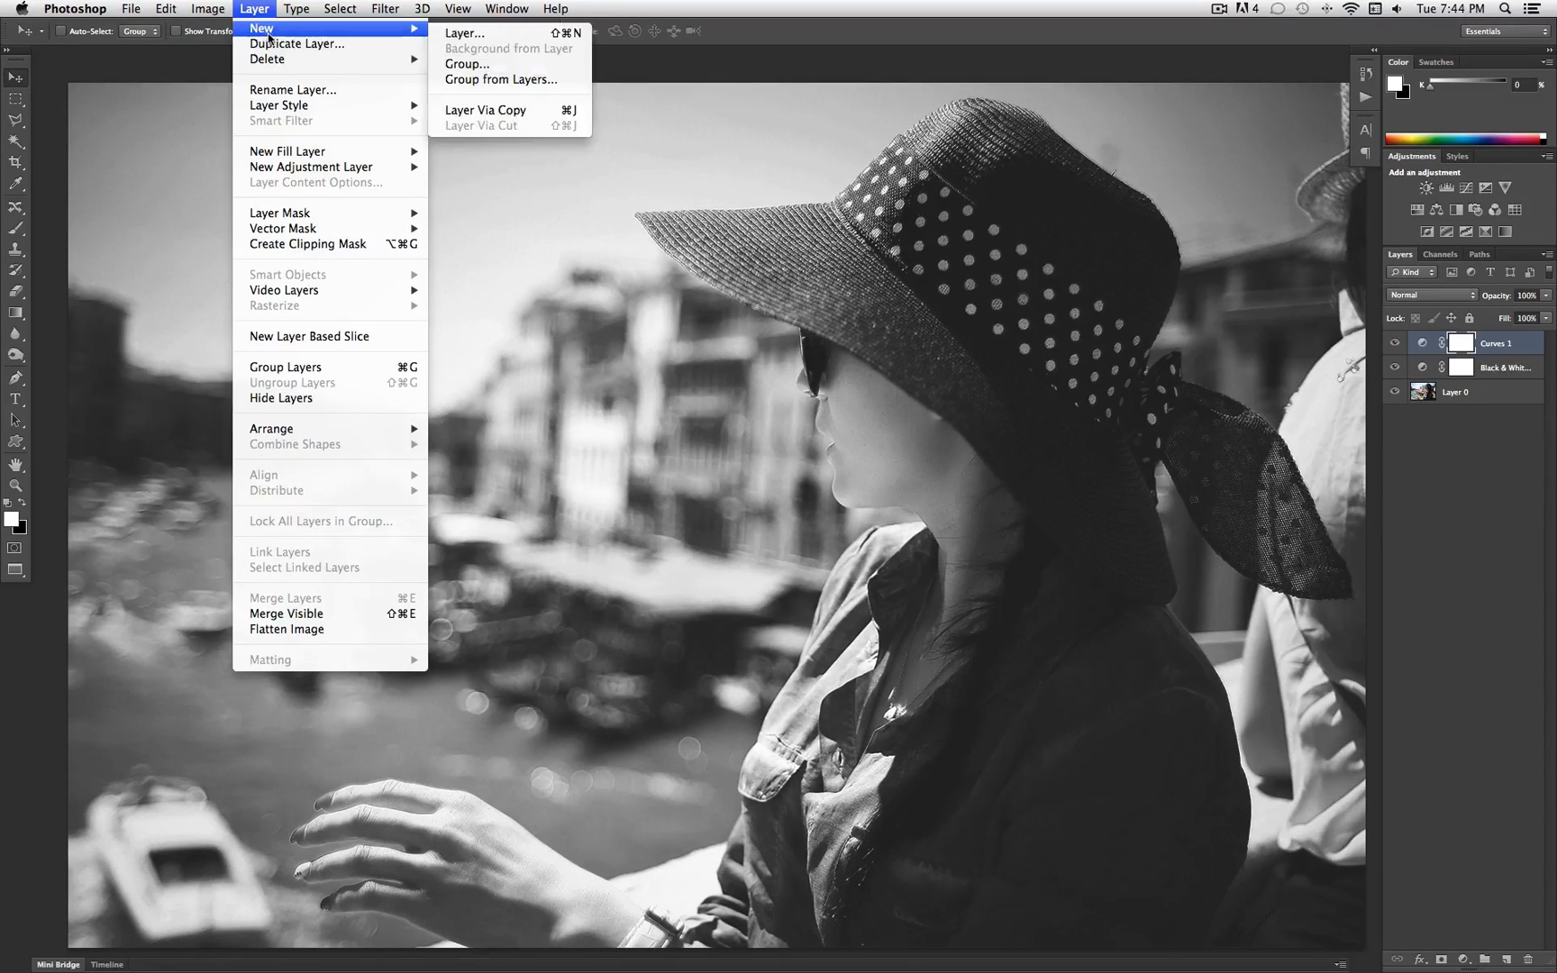
mouse_move(311, 151)
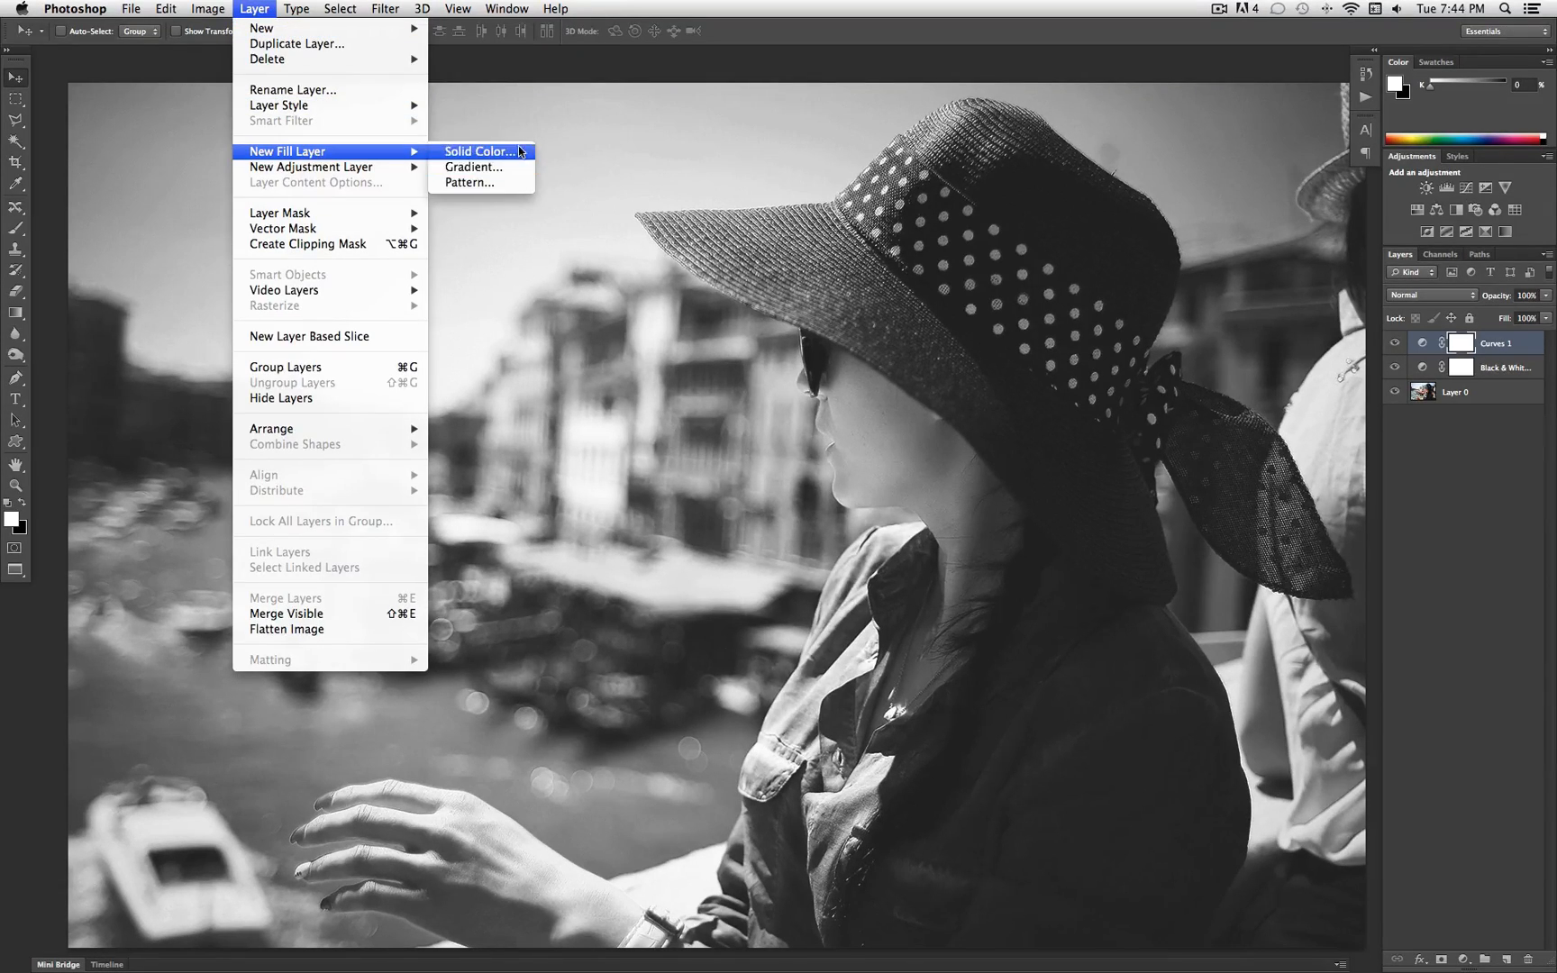
left_click(479, 152)
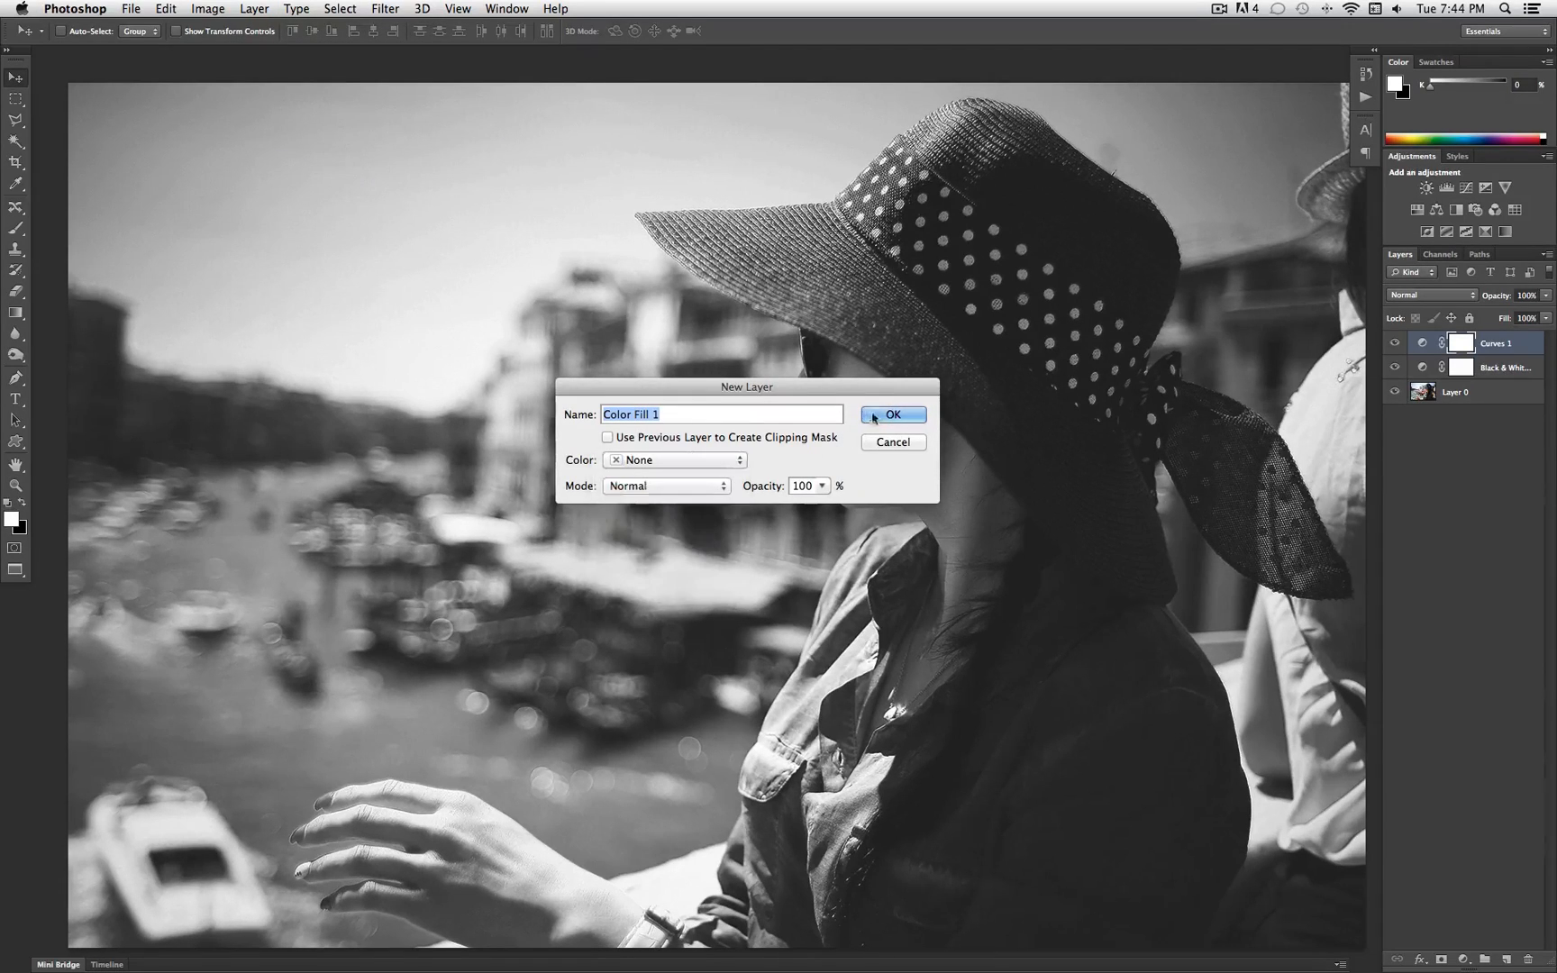
left_click(891, 415)
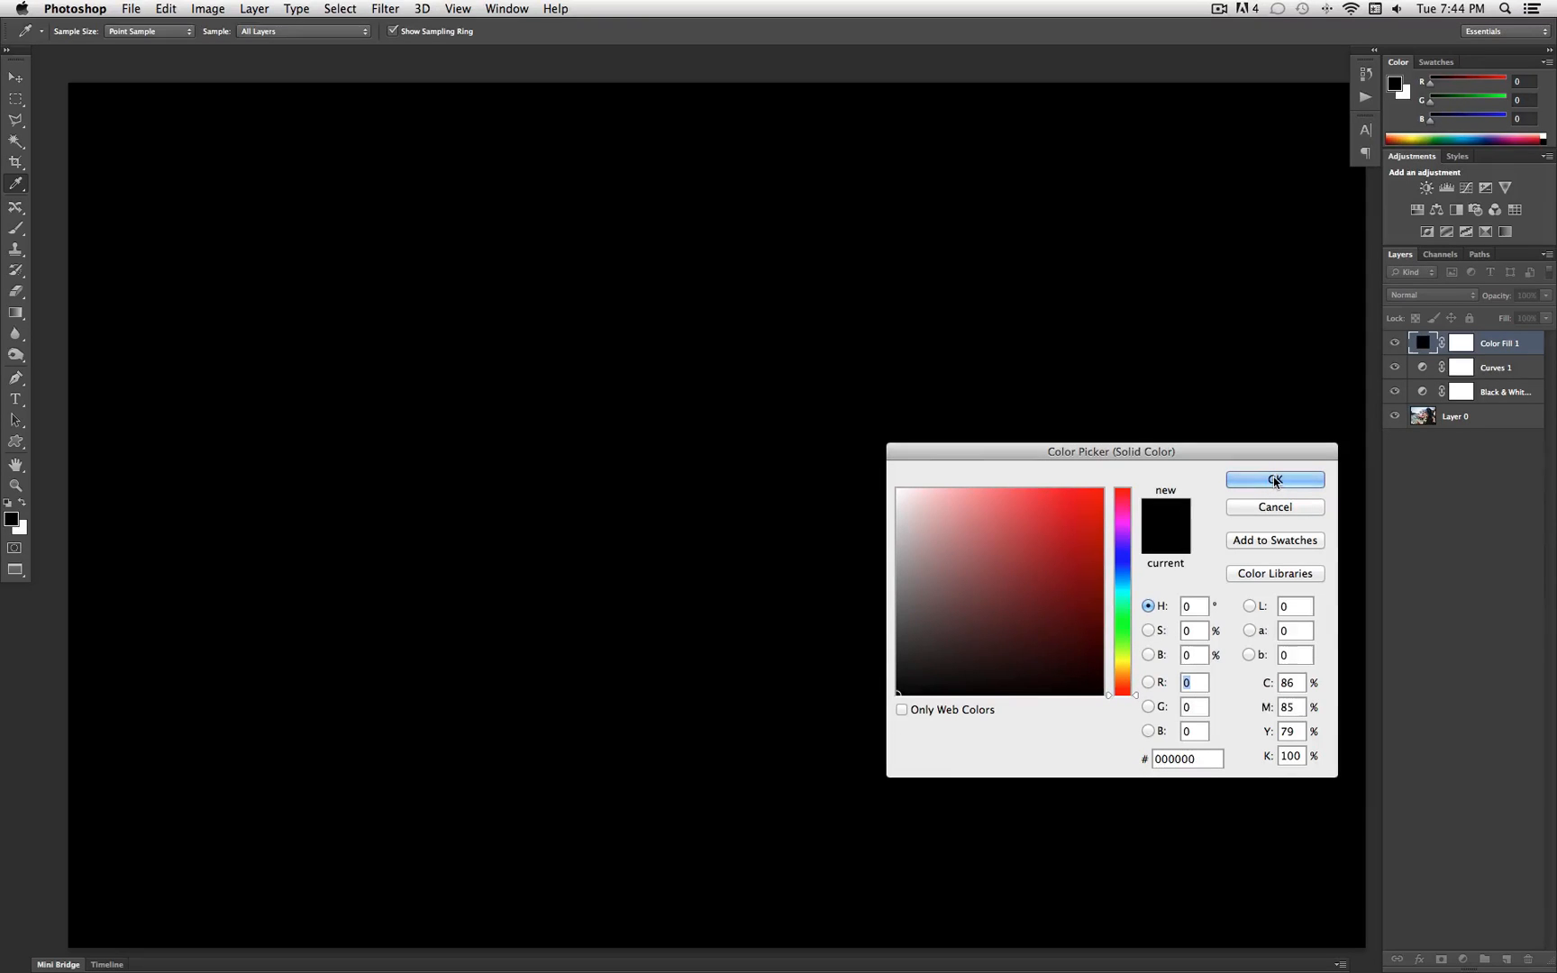
left_click(1274, 480)
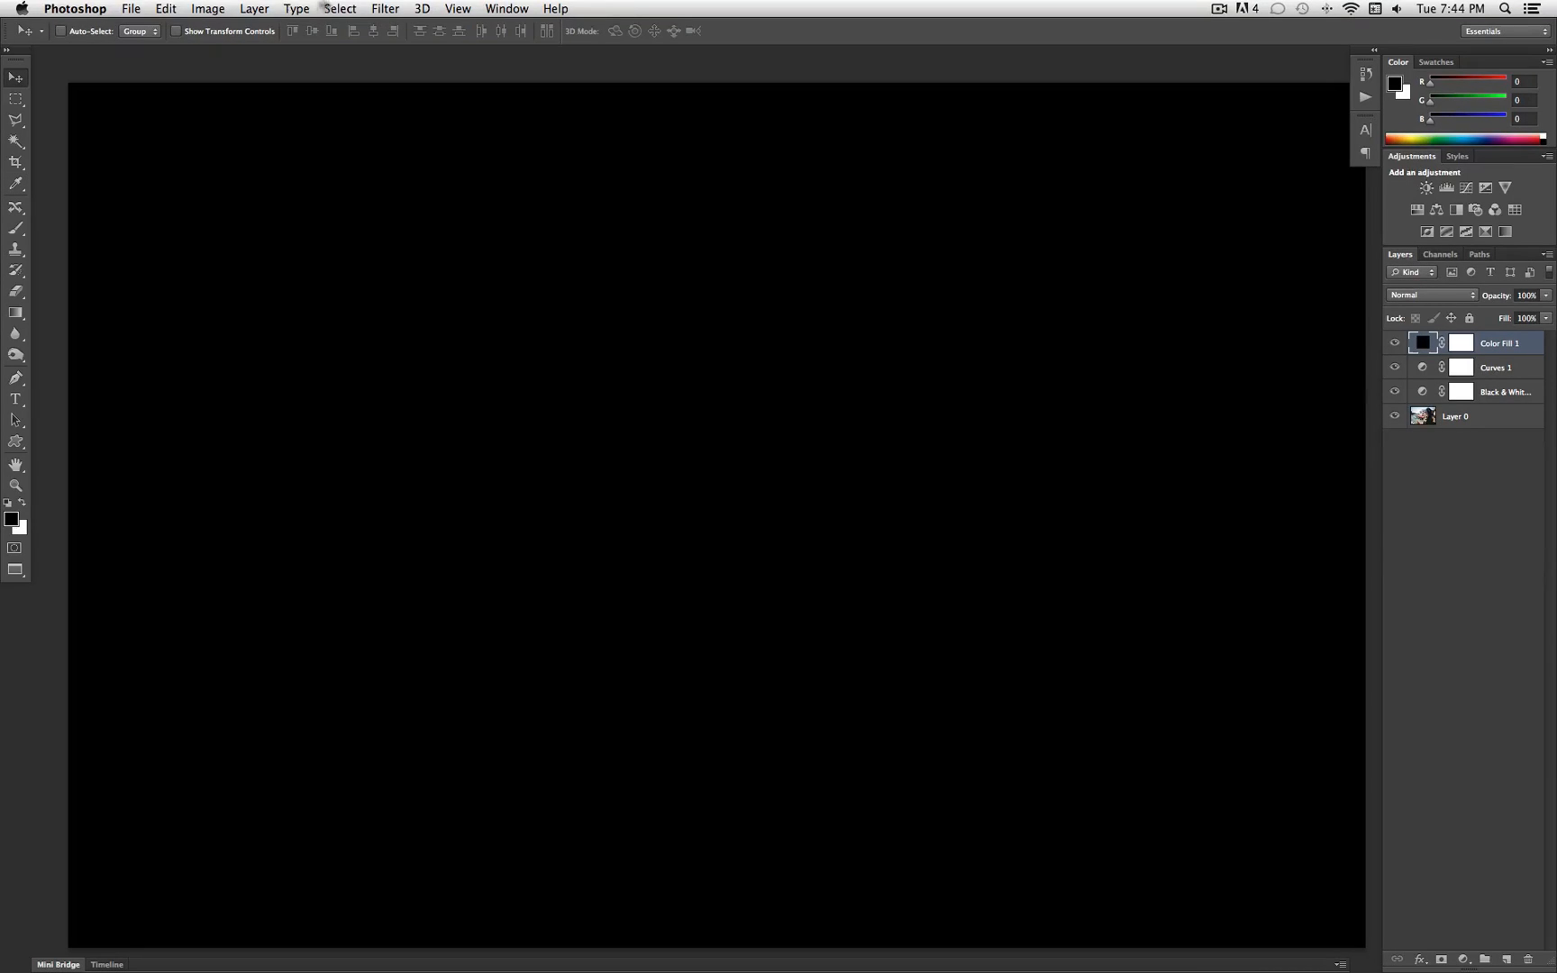
Step: Rasterize the fill layer and add about 106% uniform monochromatic noise to it
left_click(384, 9)
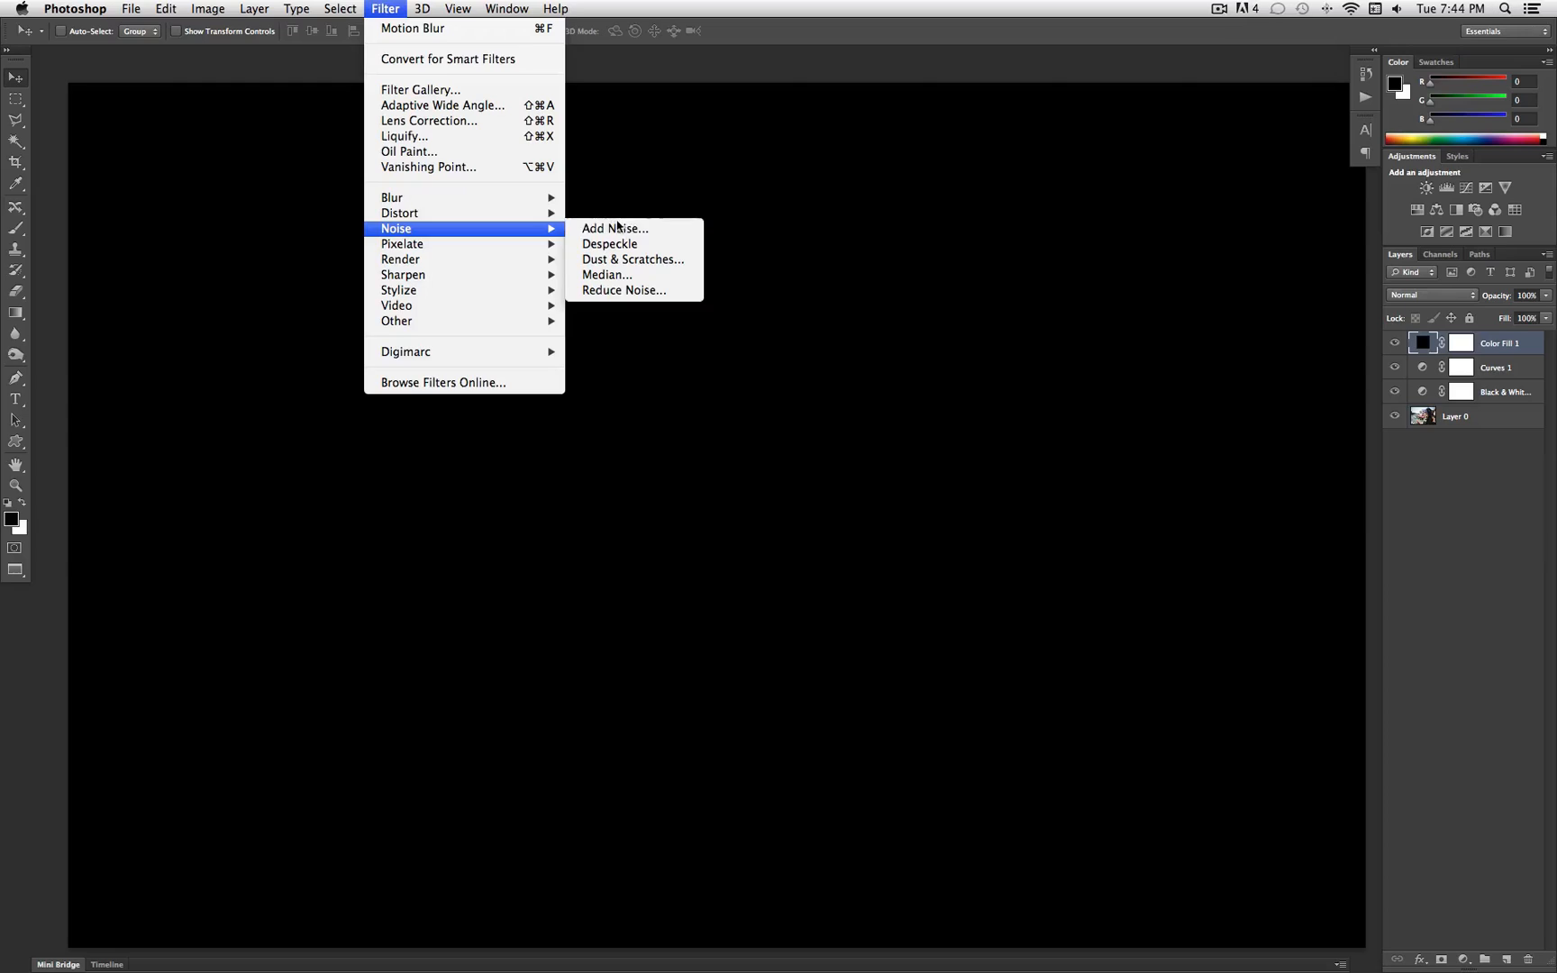
left_click(614, 227)
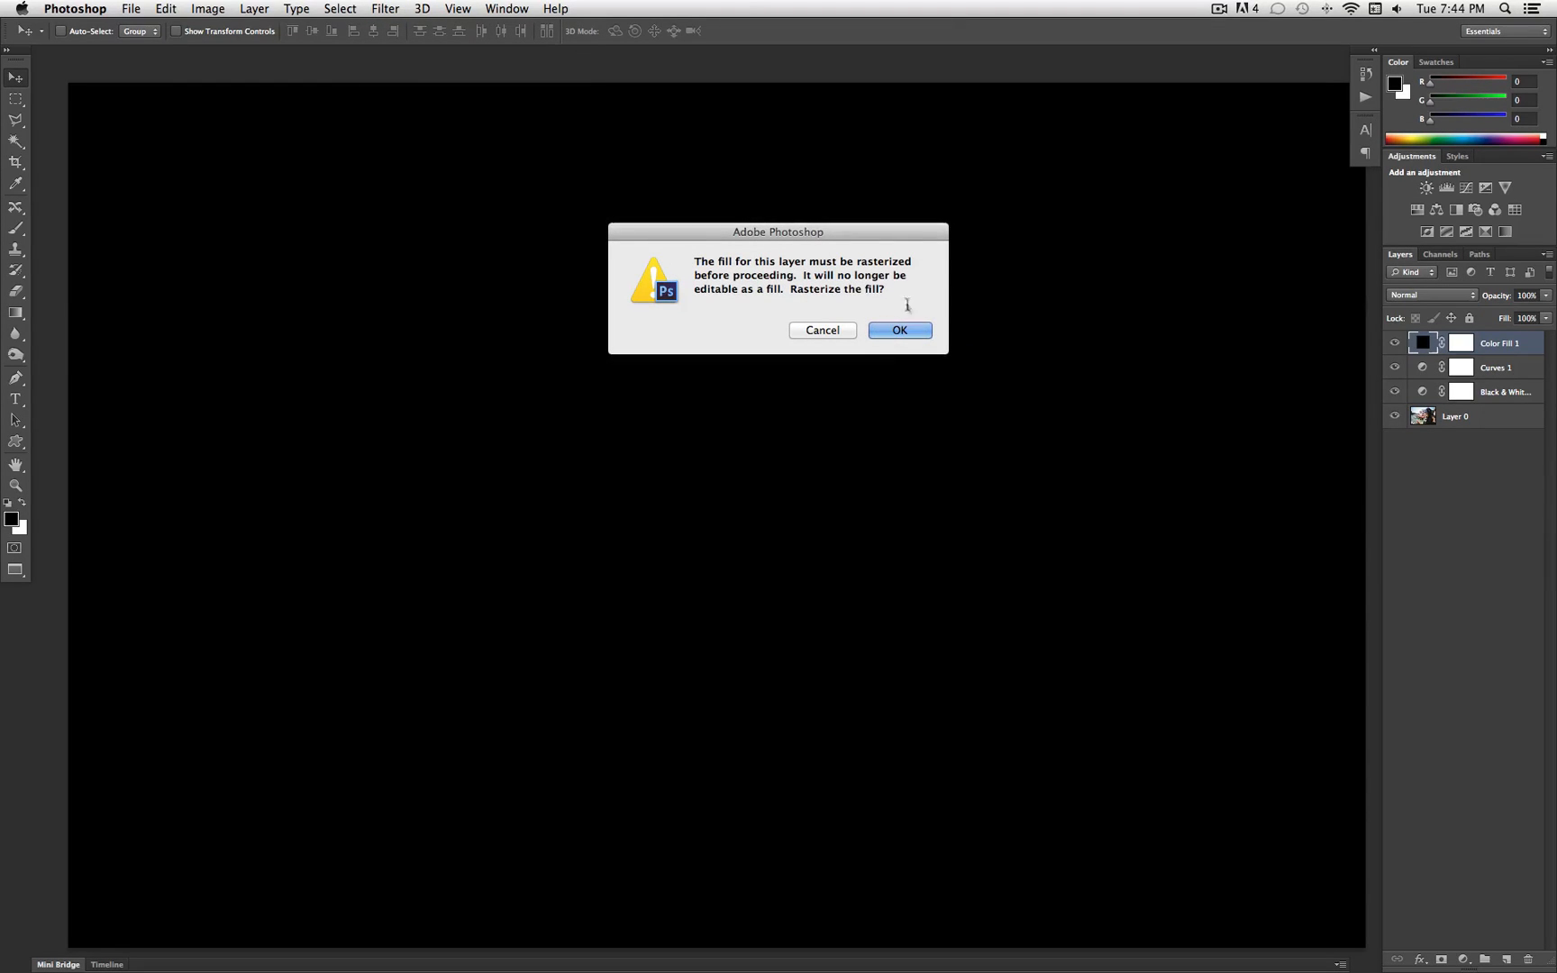
left_click(898, 329)
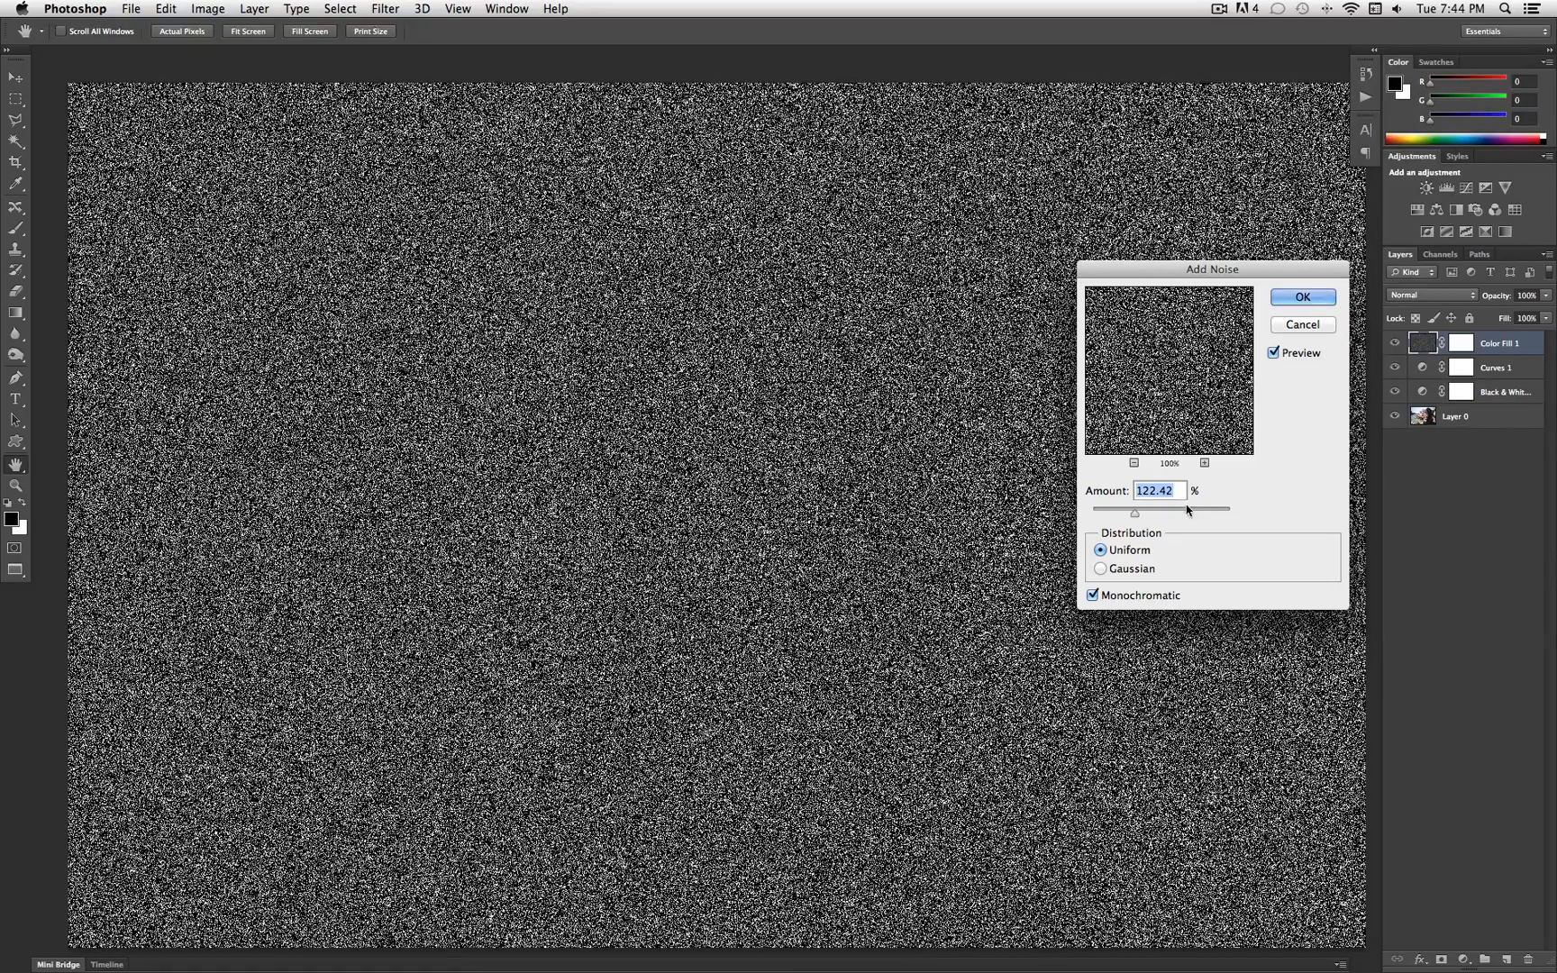
left_click_drag(1135, 509, 1127, 509)
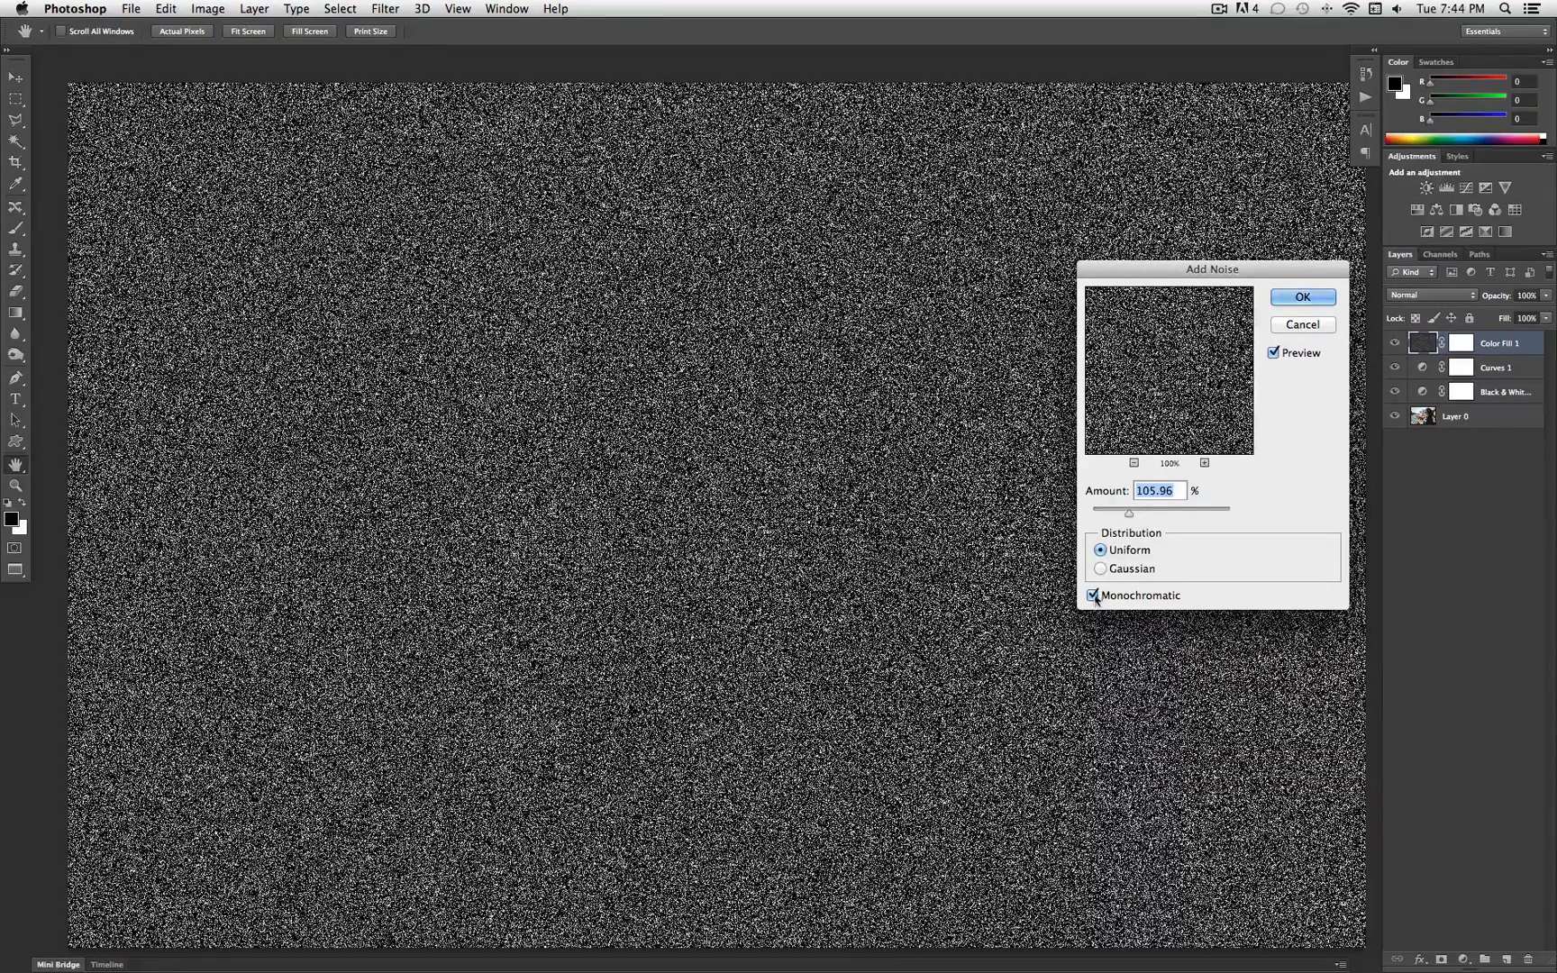
left_click(1302, 297)
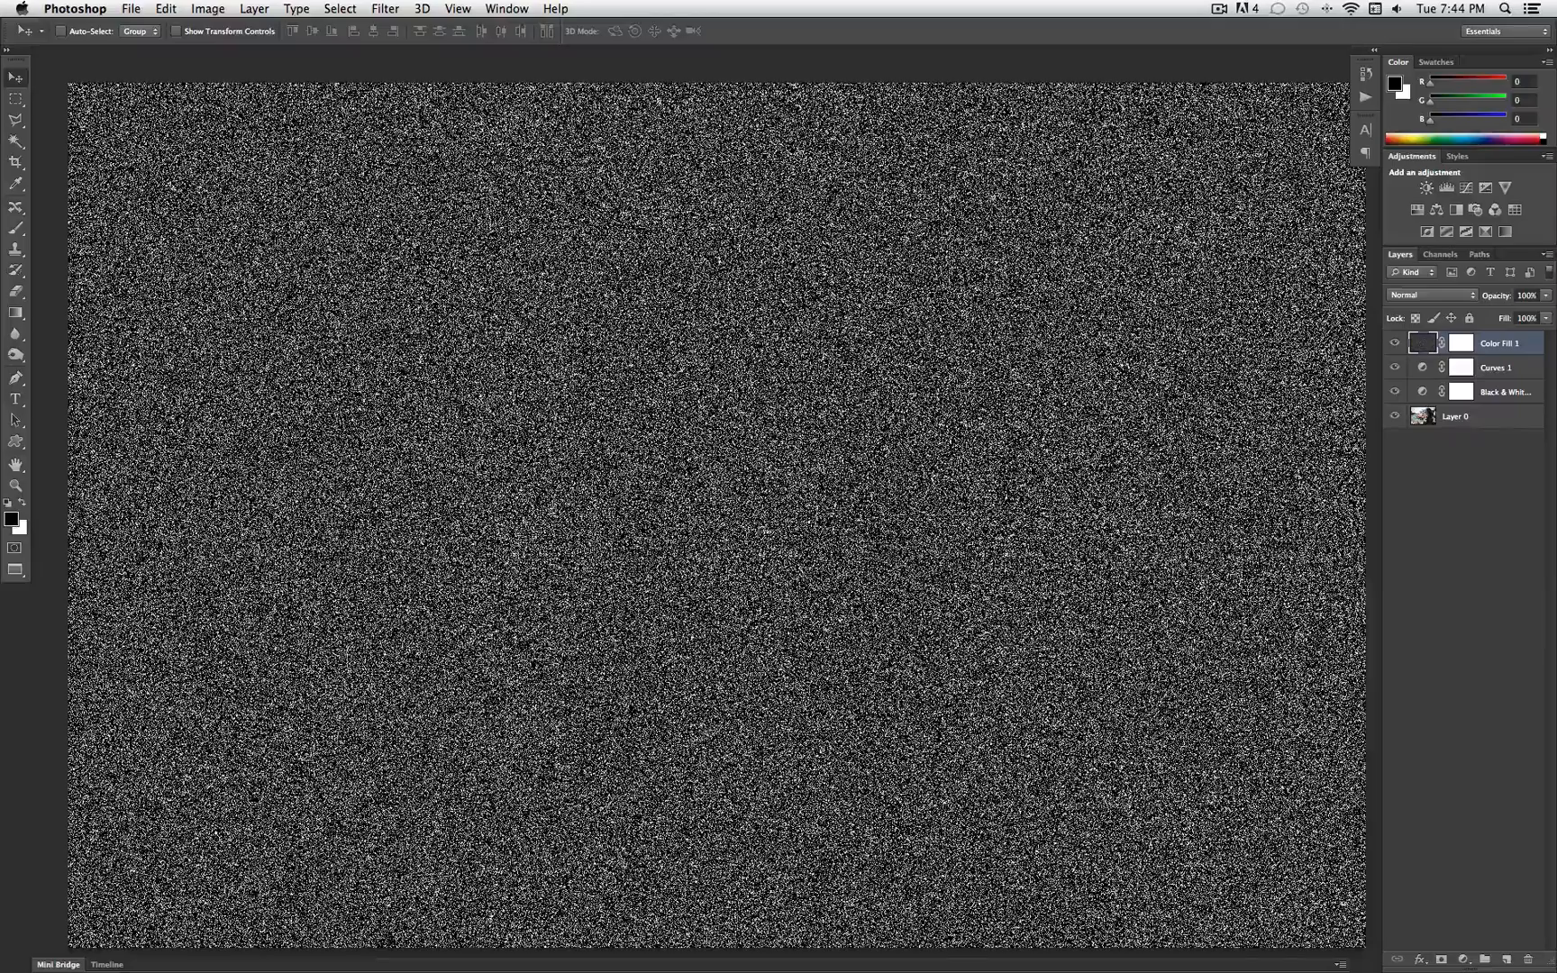
Step: Soften the noise layer with a 1.6-pixel Gaussian blur
left_click(386, 8)
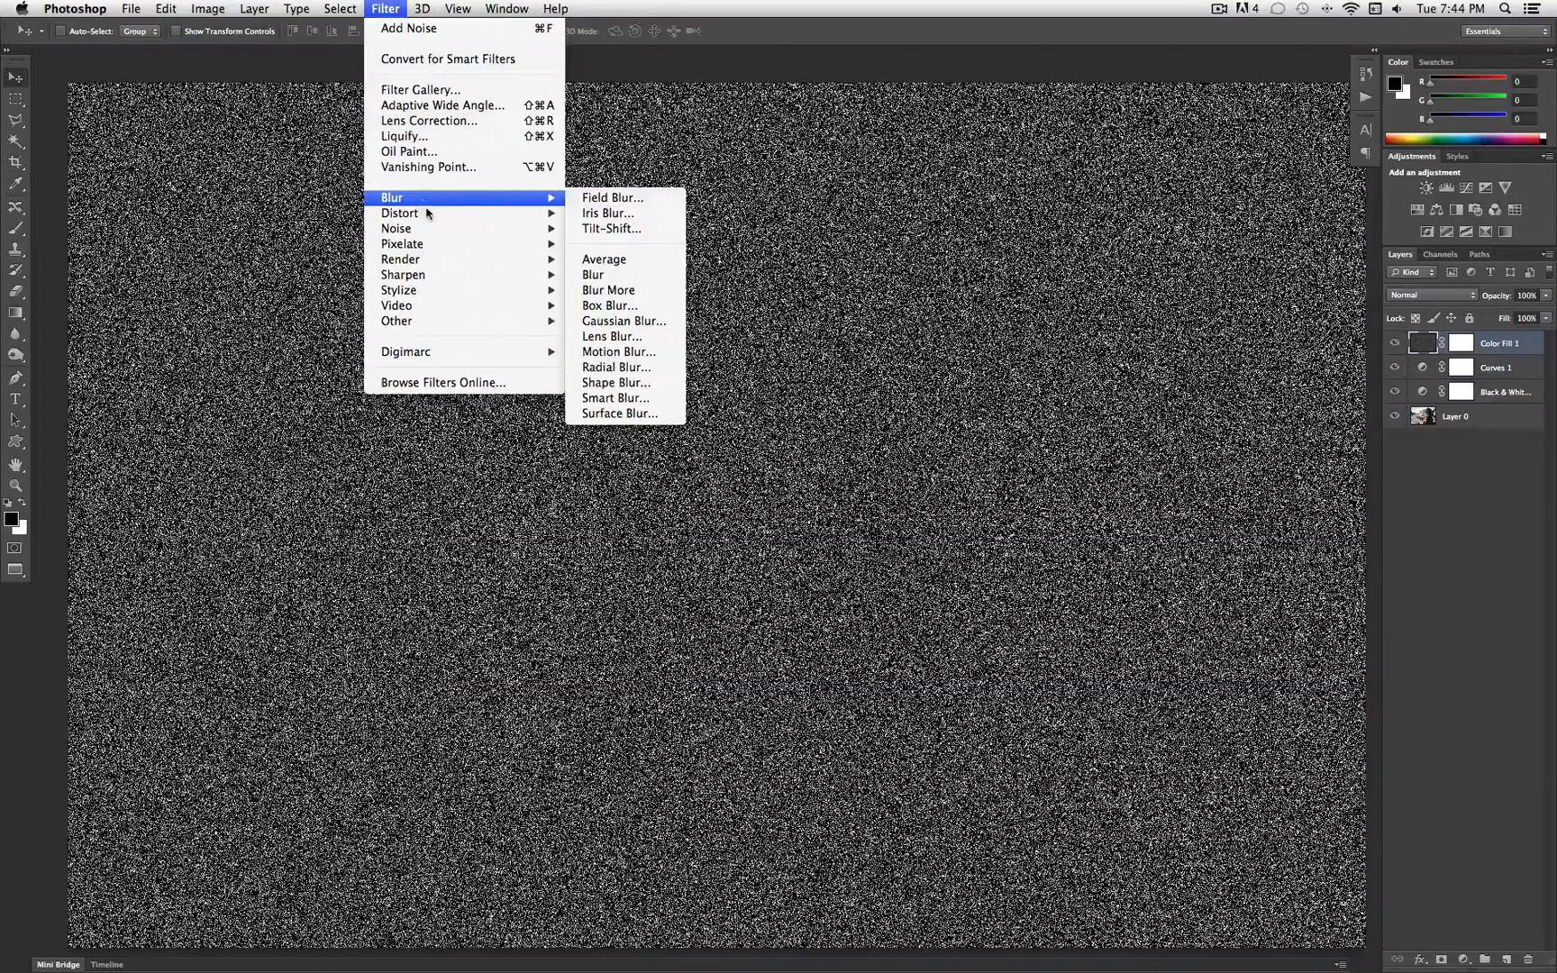
left_click(624, 321)
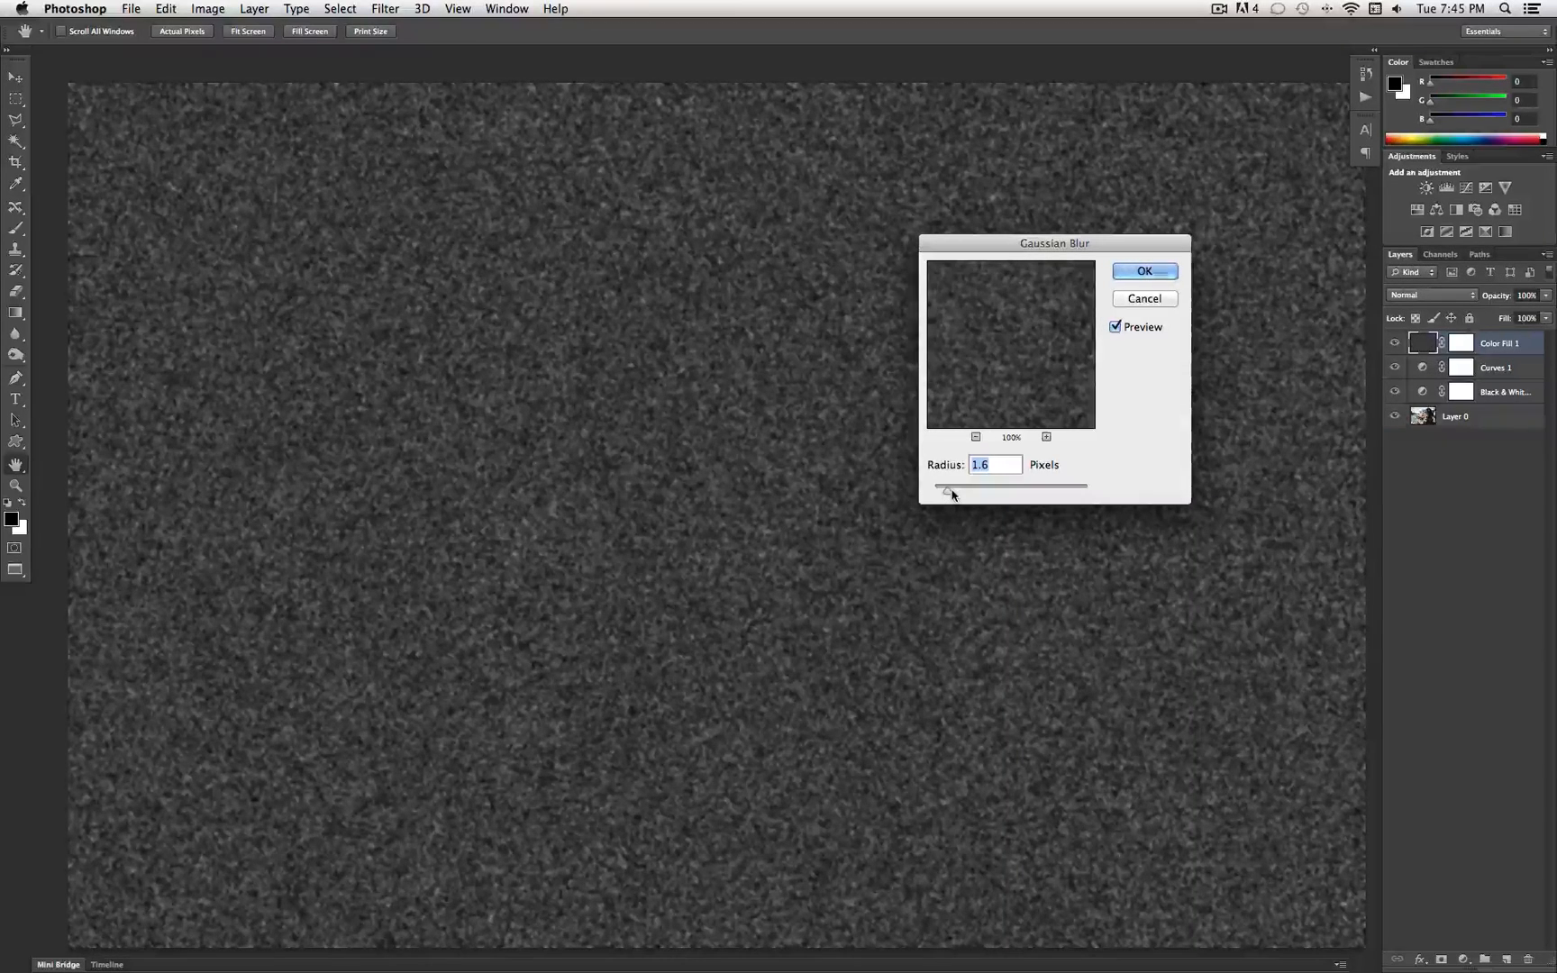
left_click(1143, 271)
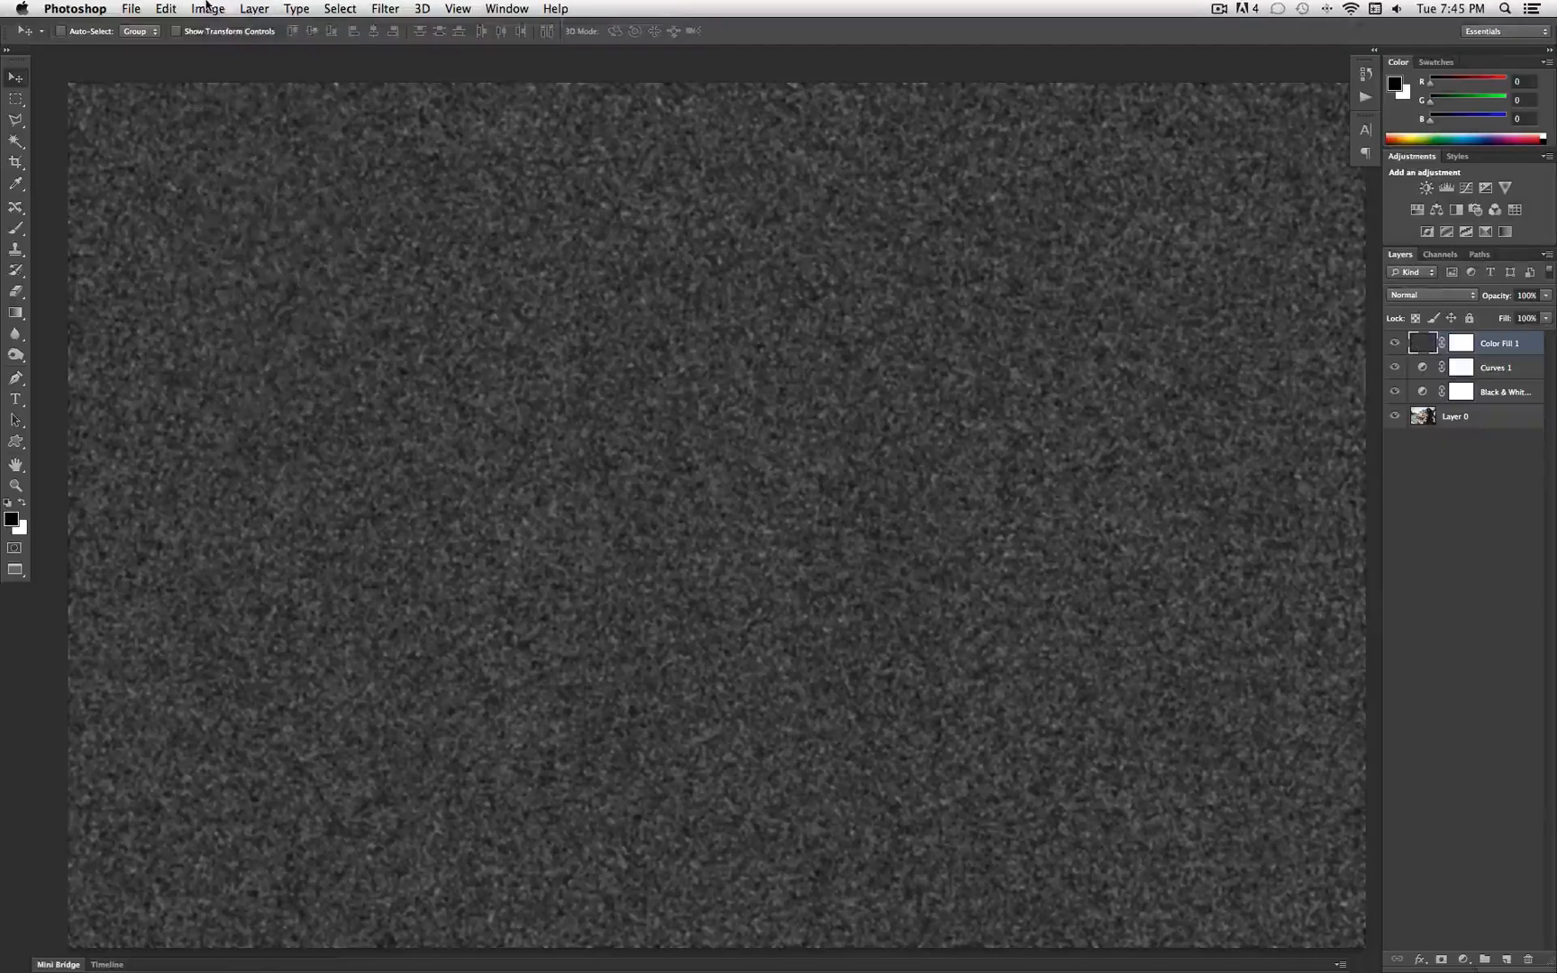
Step: In Levels, set black input to 110 and white input to 152 to crush the noise
left_click(207, 8)
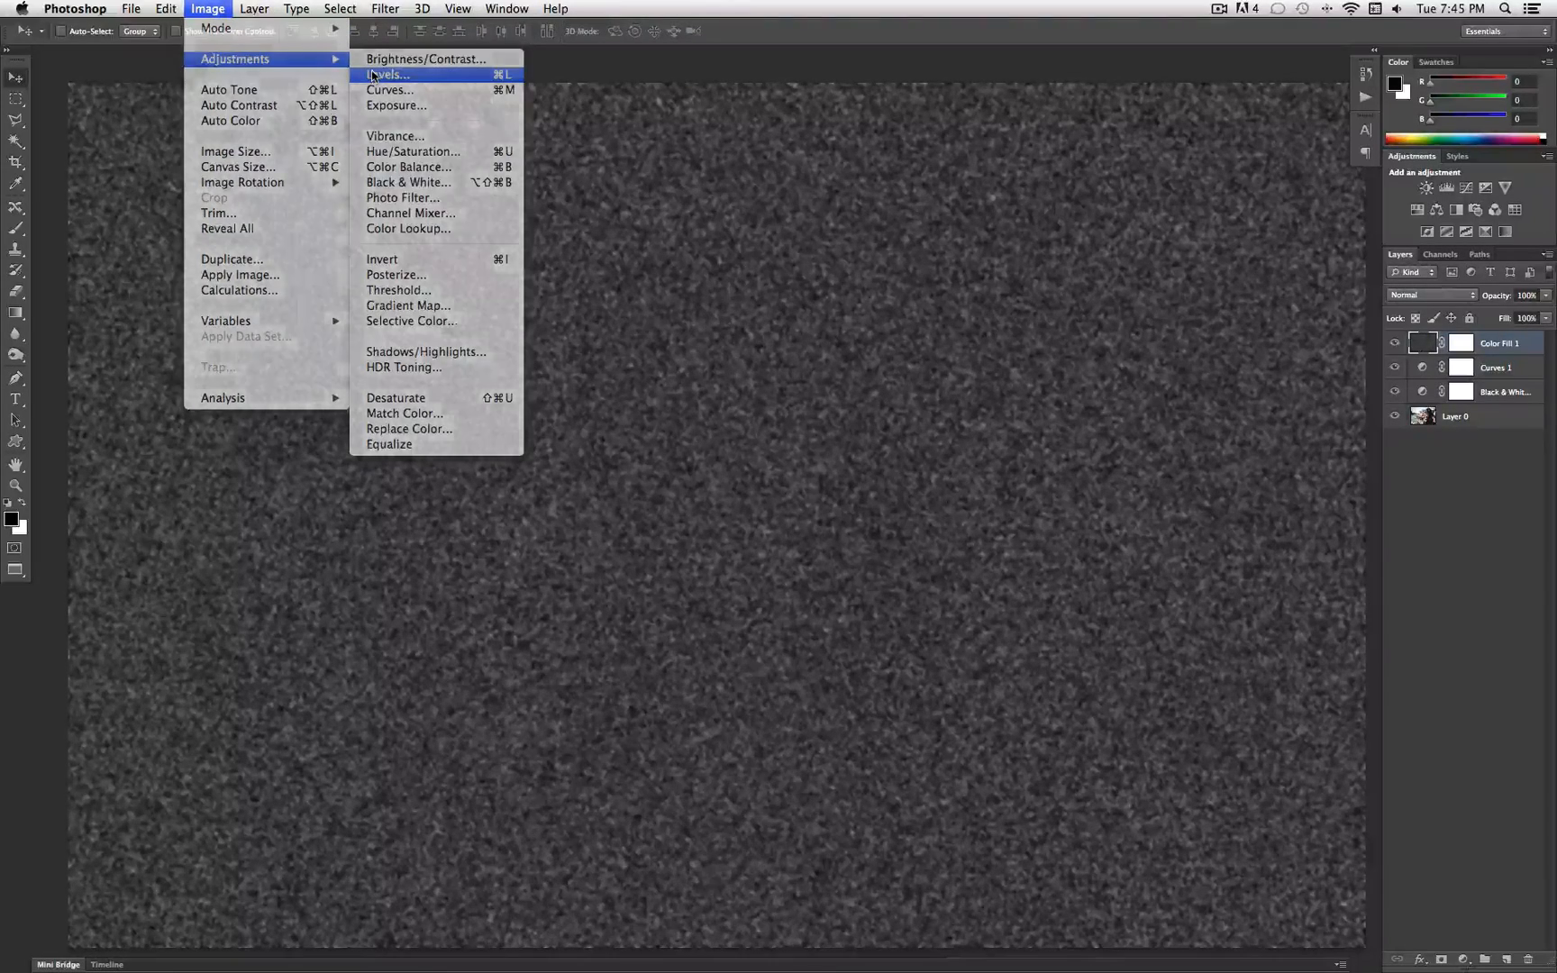
left_click(388, 75)
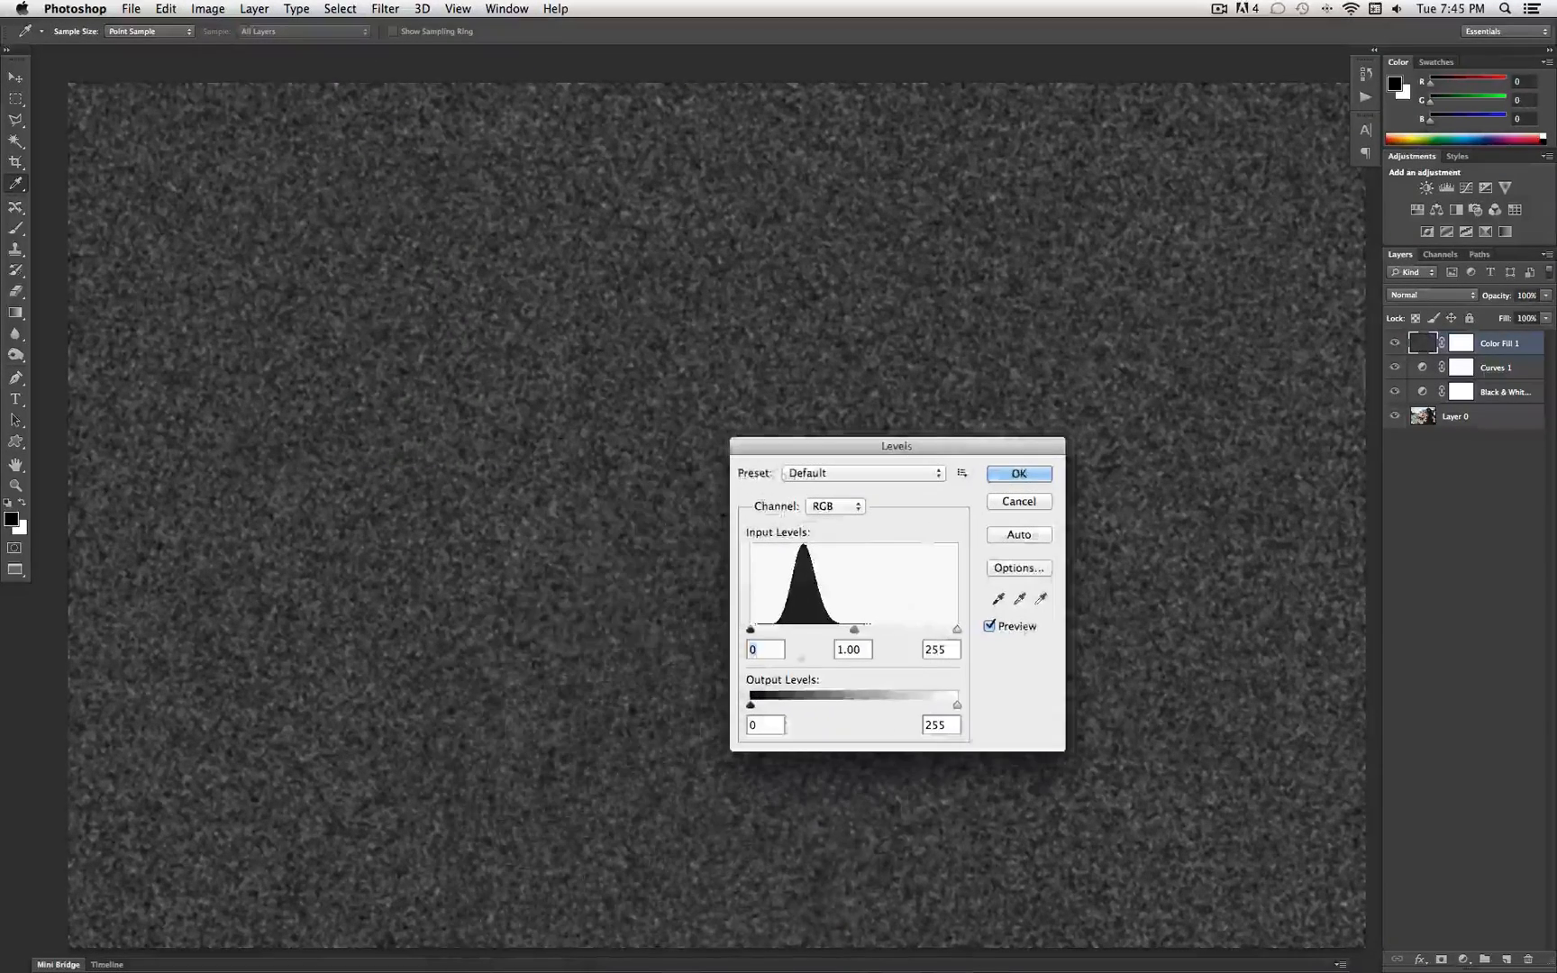
left_click_drag(750, 630, 767, 630)
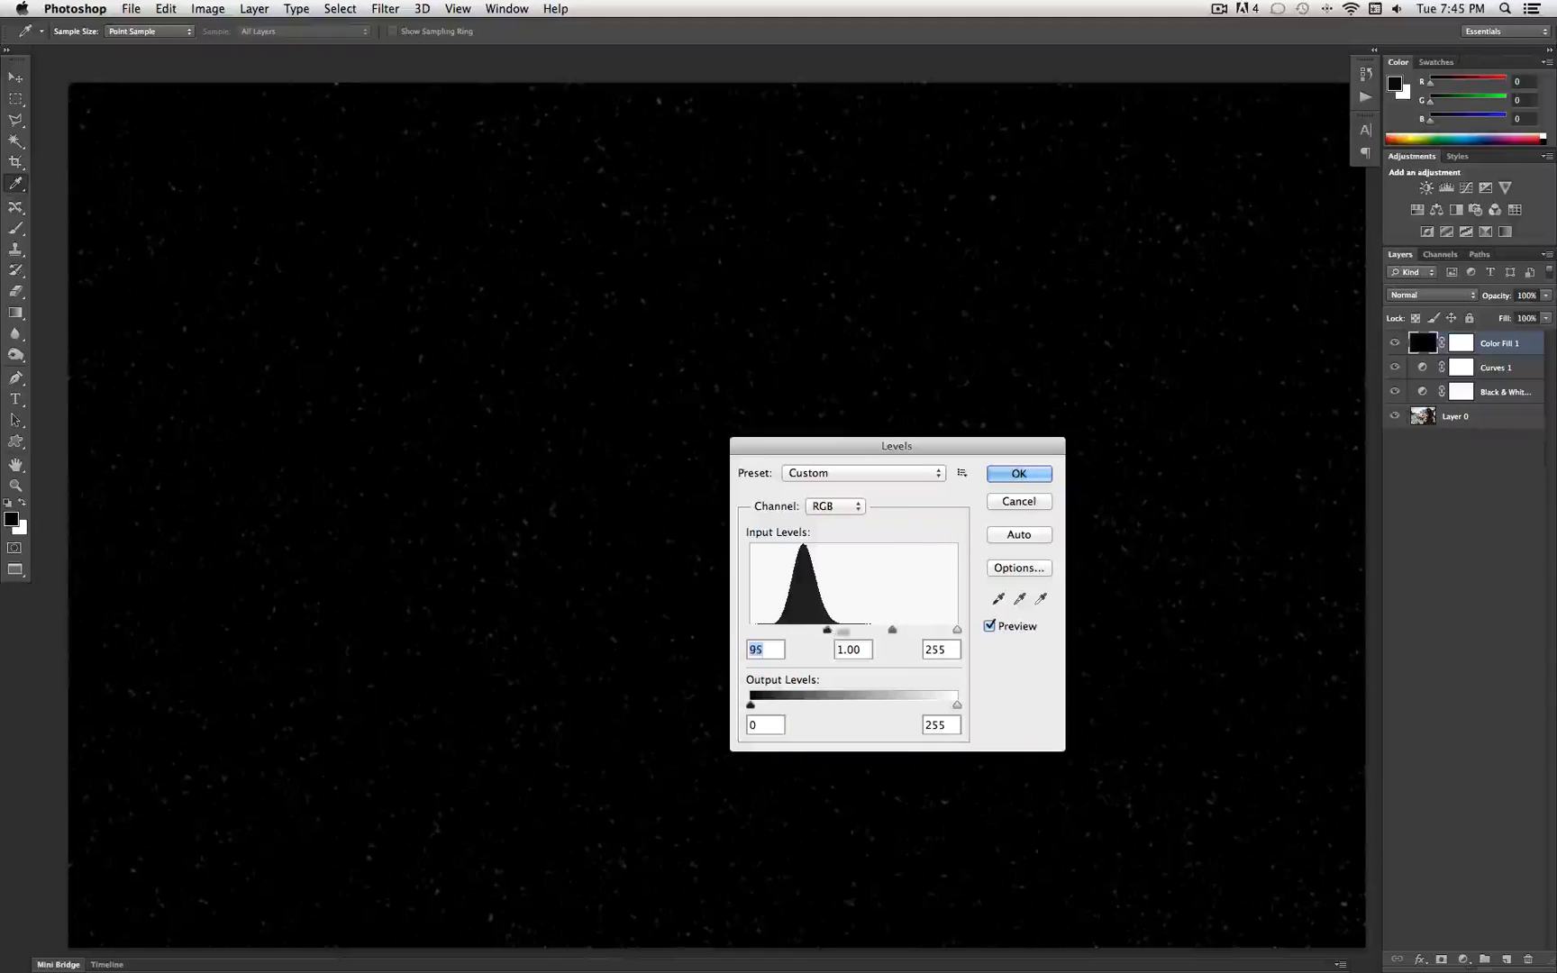
left_click_drag(956, 629, 872, 629)
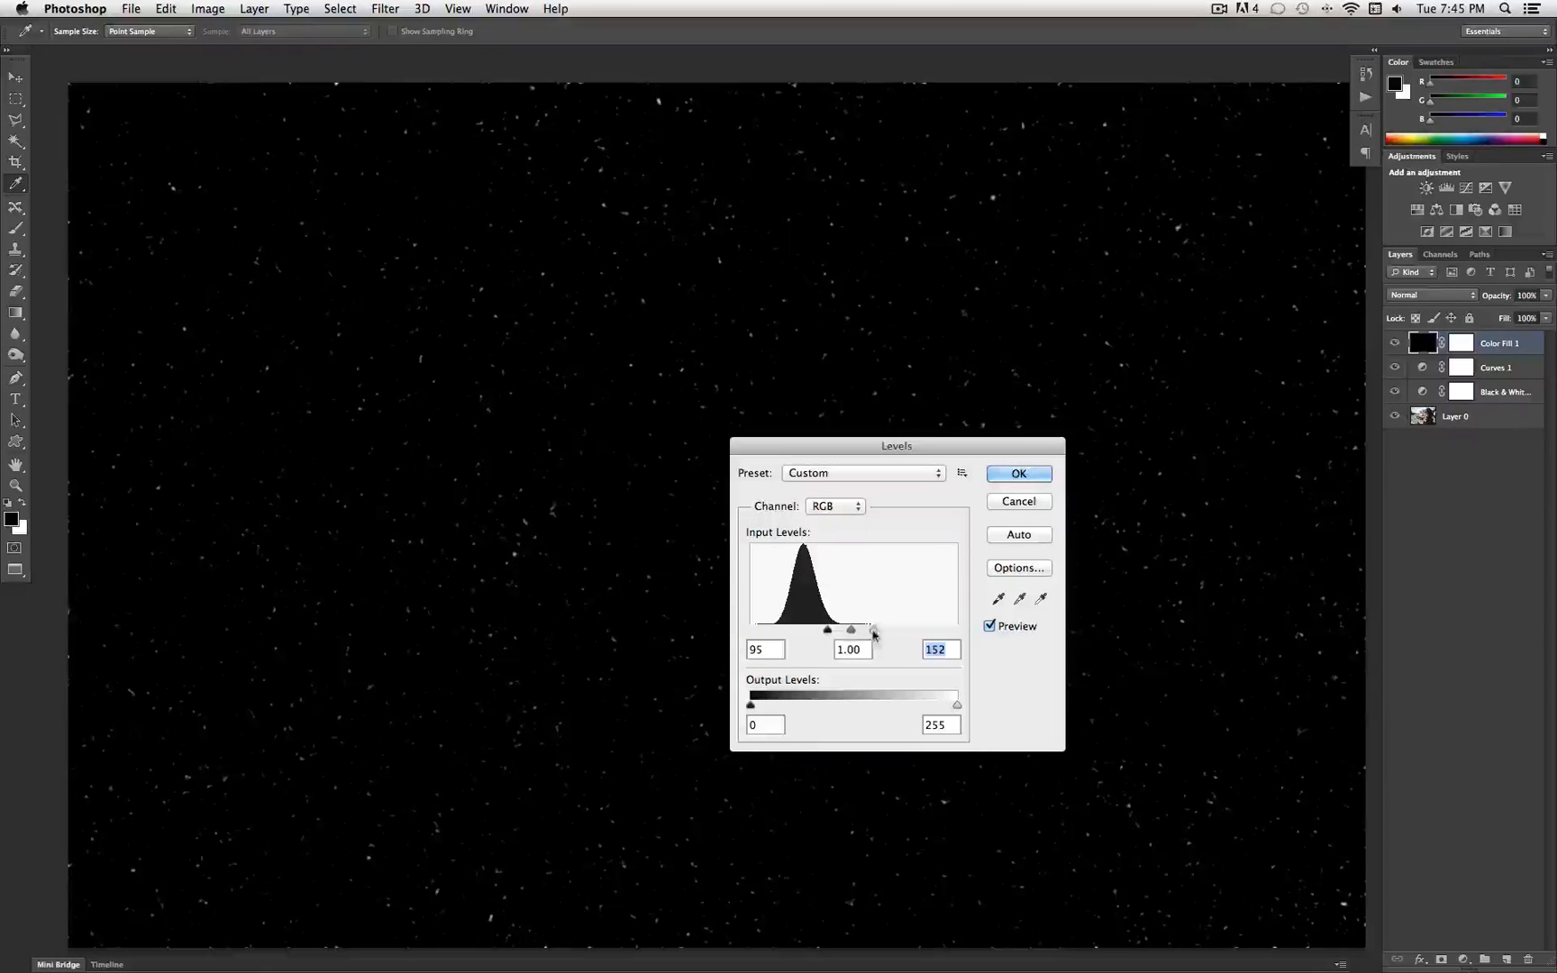
left_click_drag(827, 630, 838, 629)
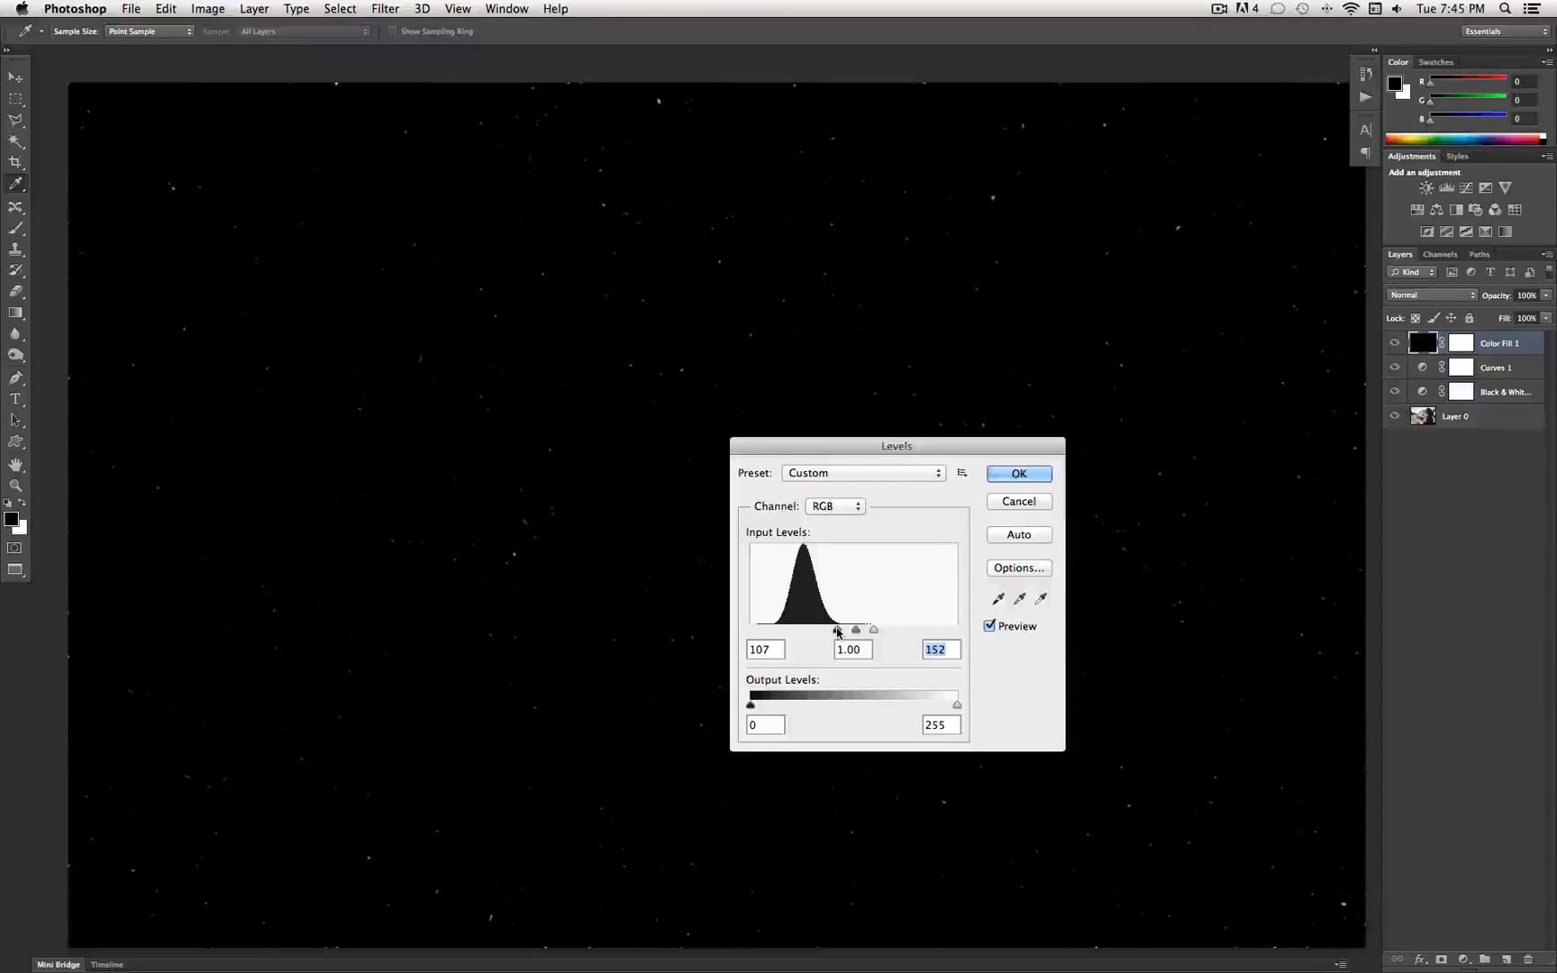
left_click_drag(838, 630, 840, 629)
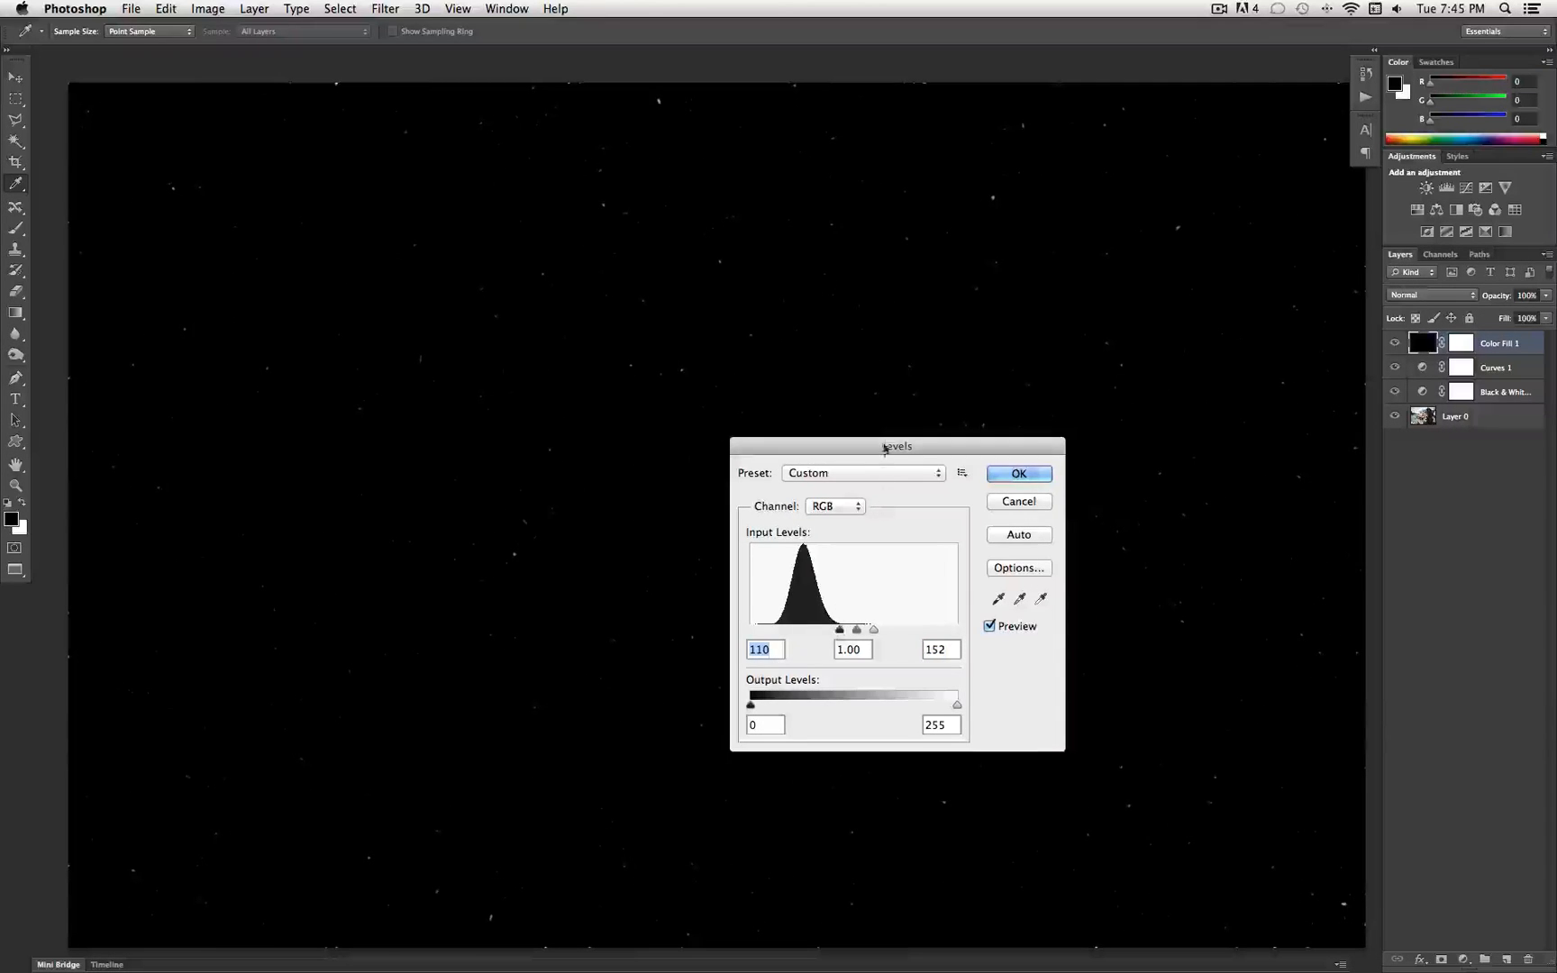
Step: Dim the specks with output white around 200, keep midtones at 1.00, and apply the Levels
left_click_drag(897, 446, 1236, 627)
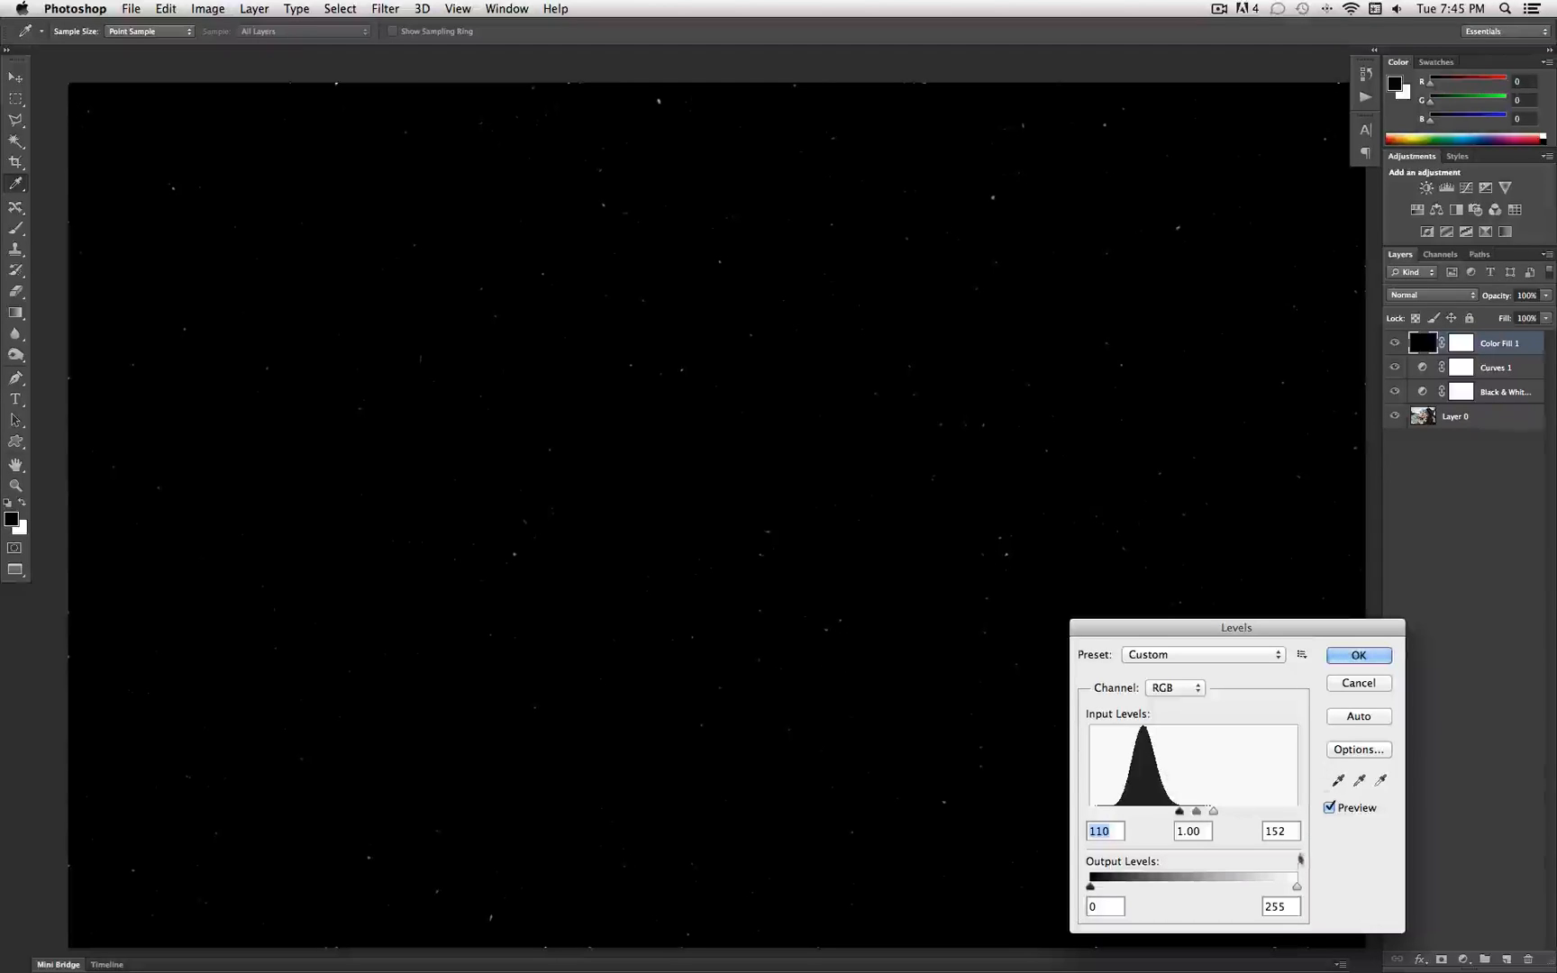
left_click_drag(1236, 627, 1274, 434)
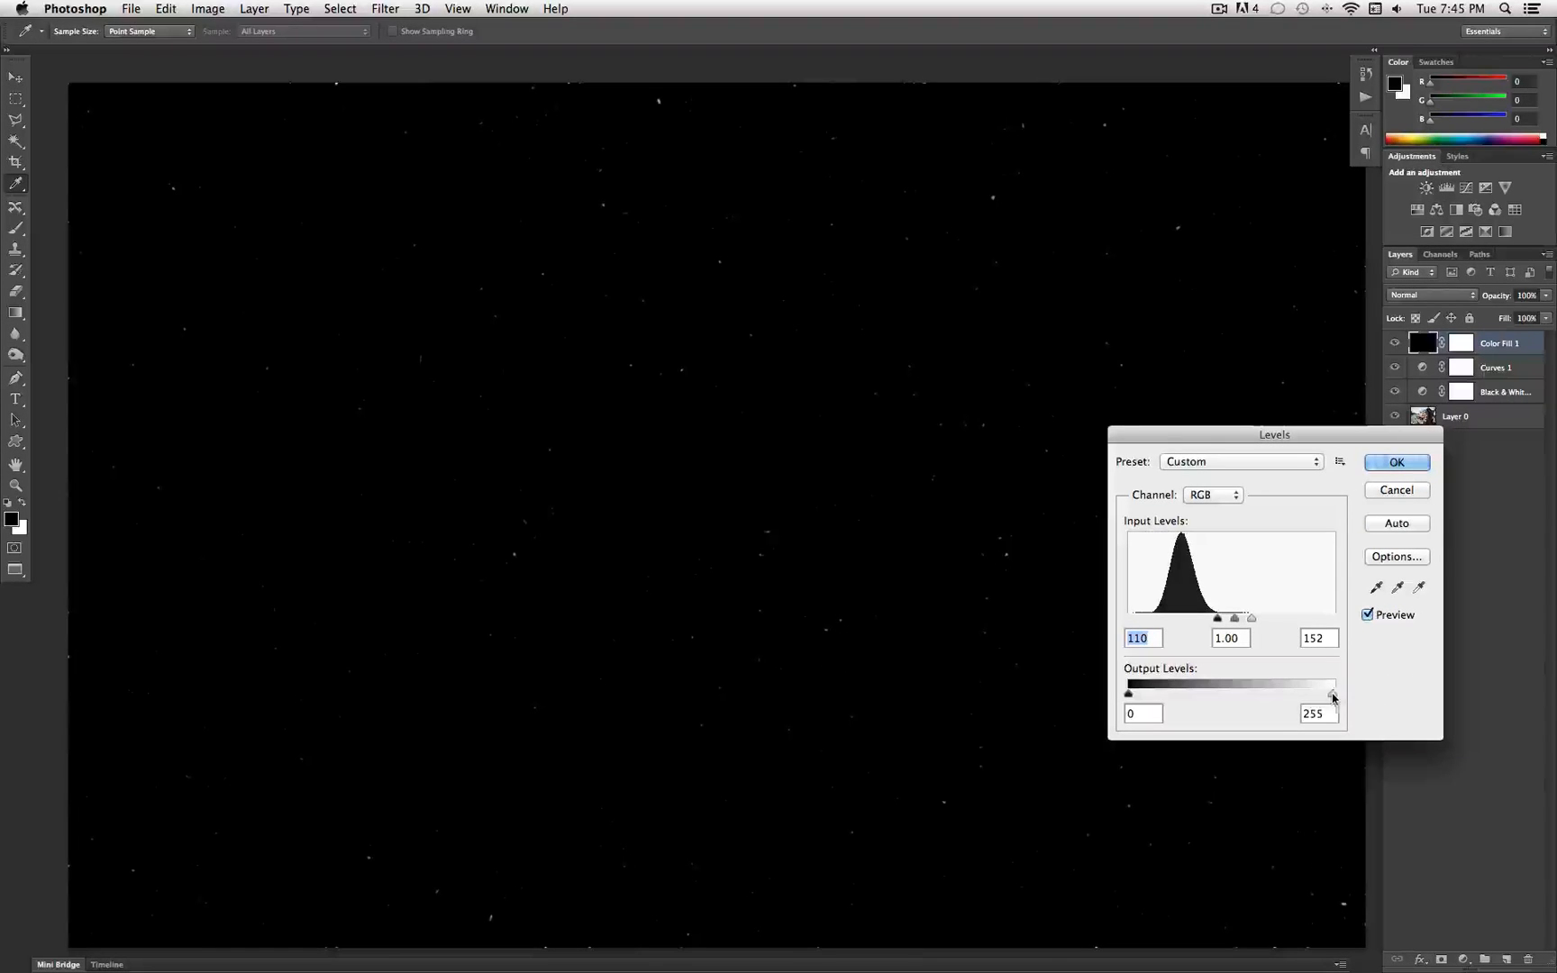
left_click_drag(1333, 695, 1254, 695)
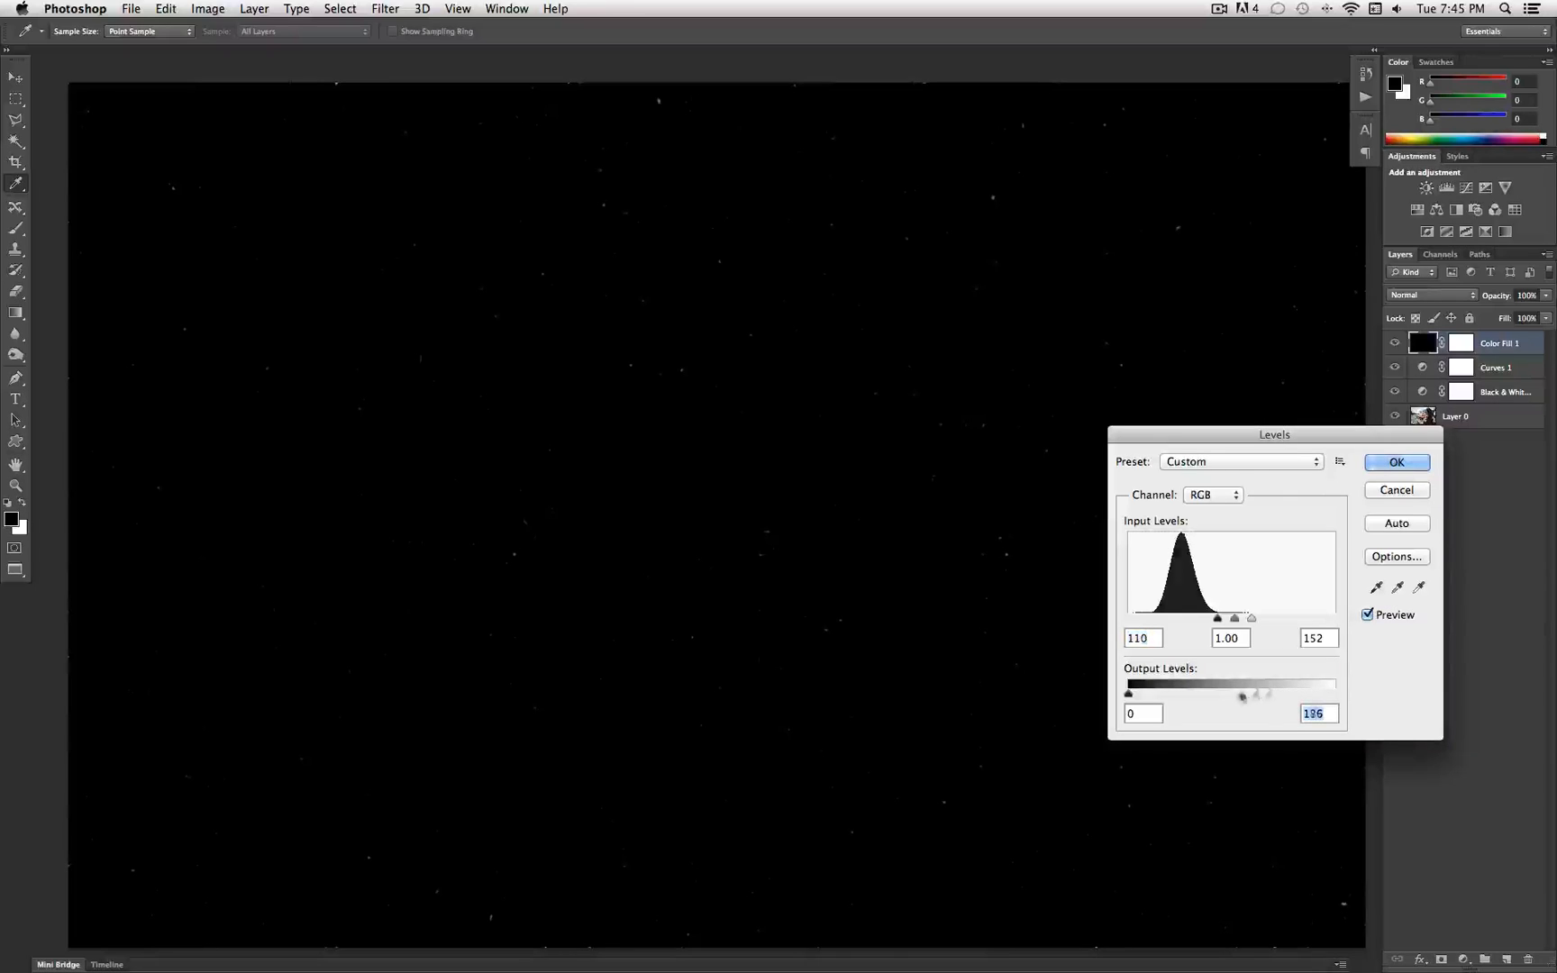
left_click_drag(1243, 695, 1301, 694)
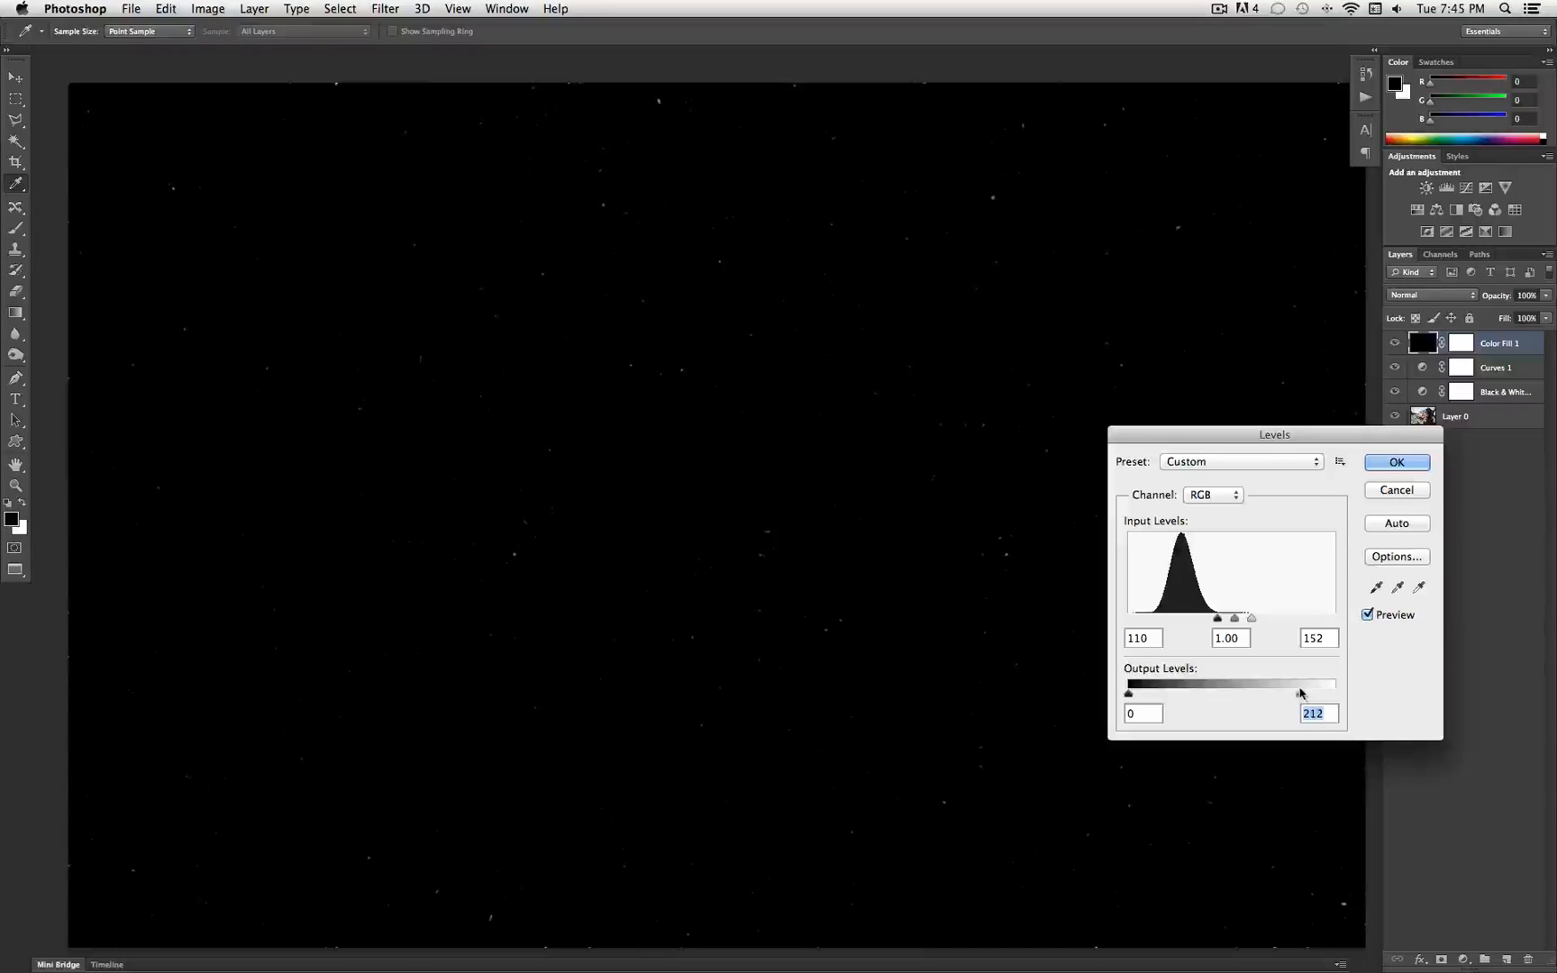
left_click_drag(1303, 692, 1298, 692)
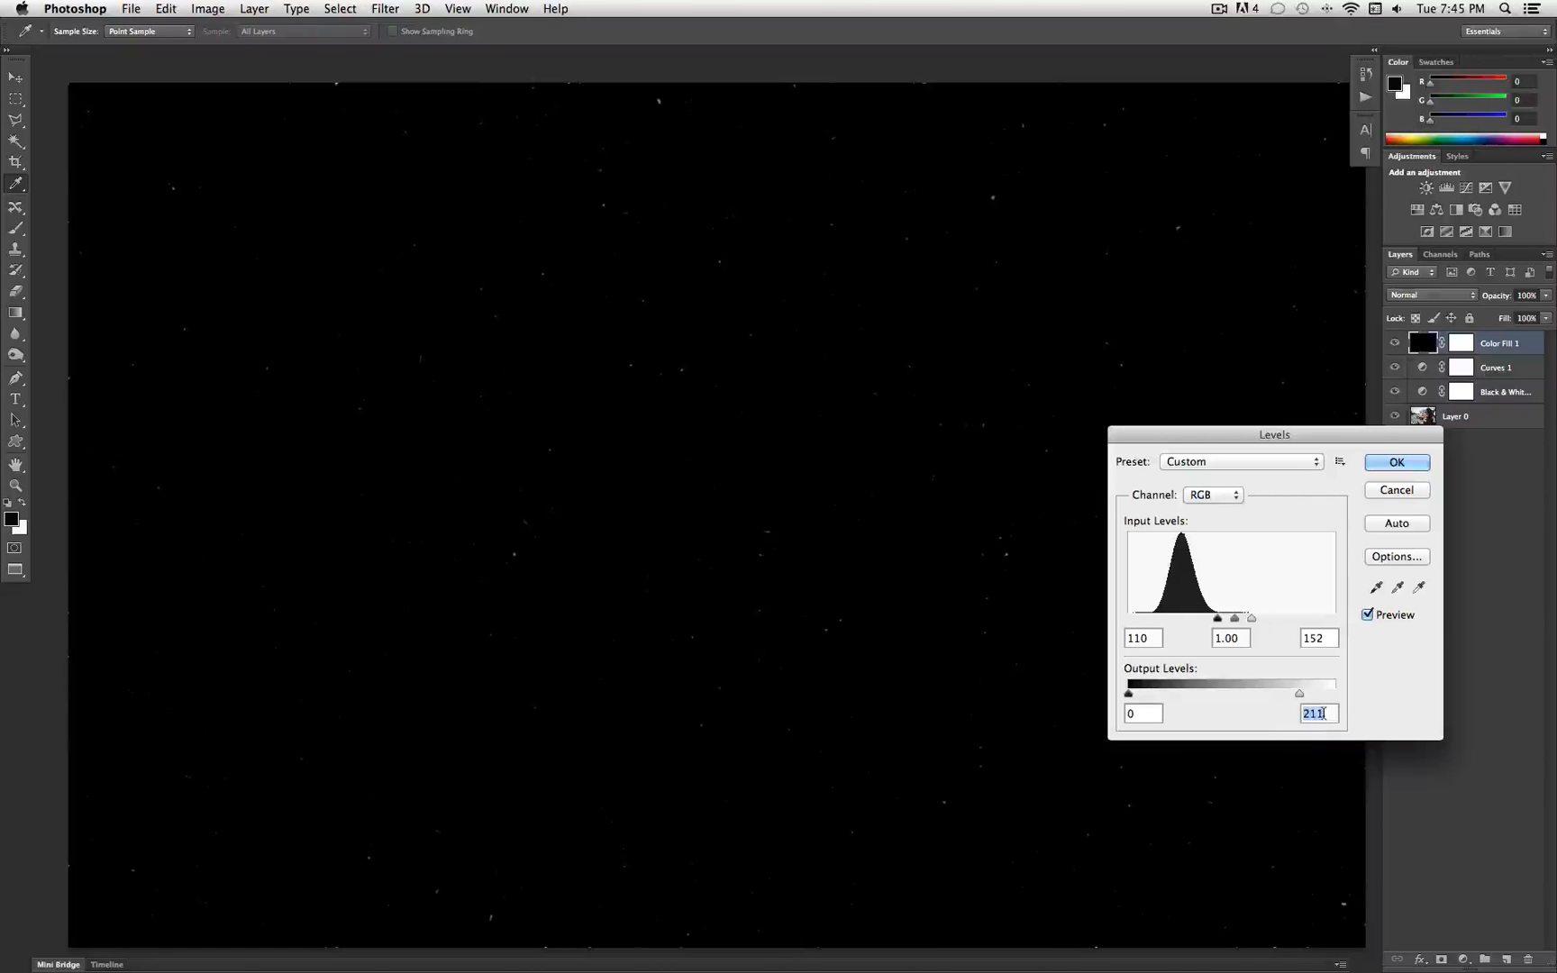
type("200")
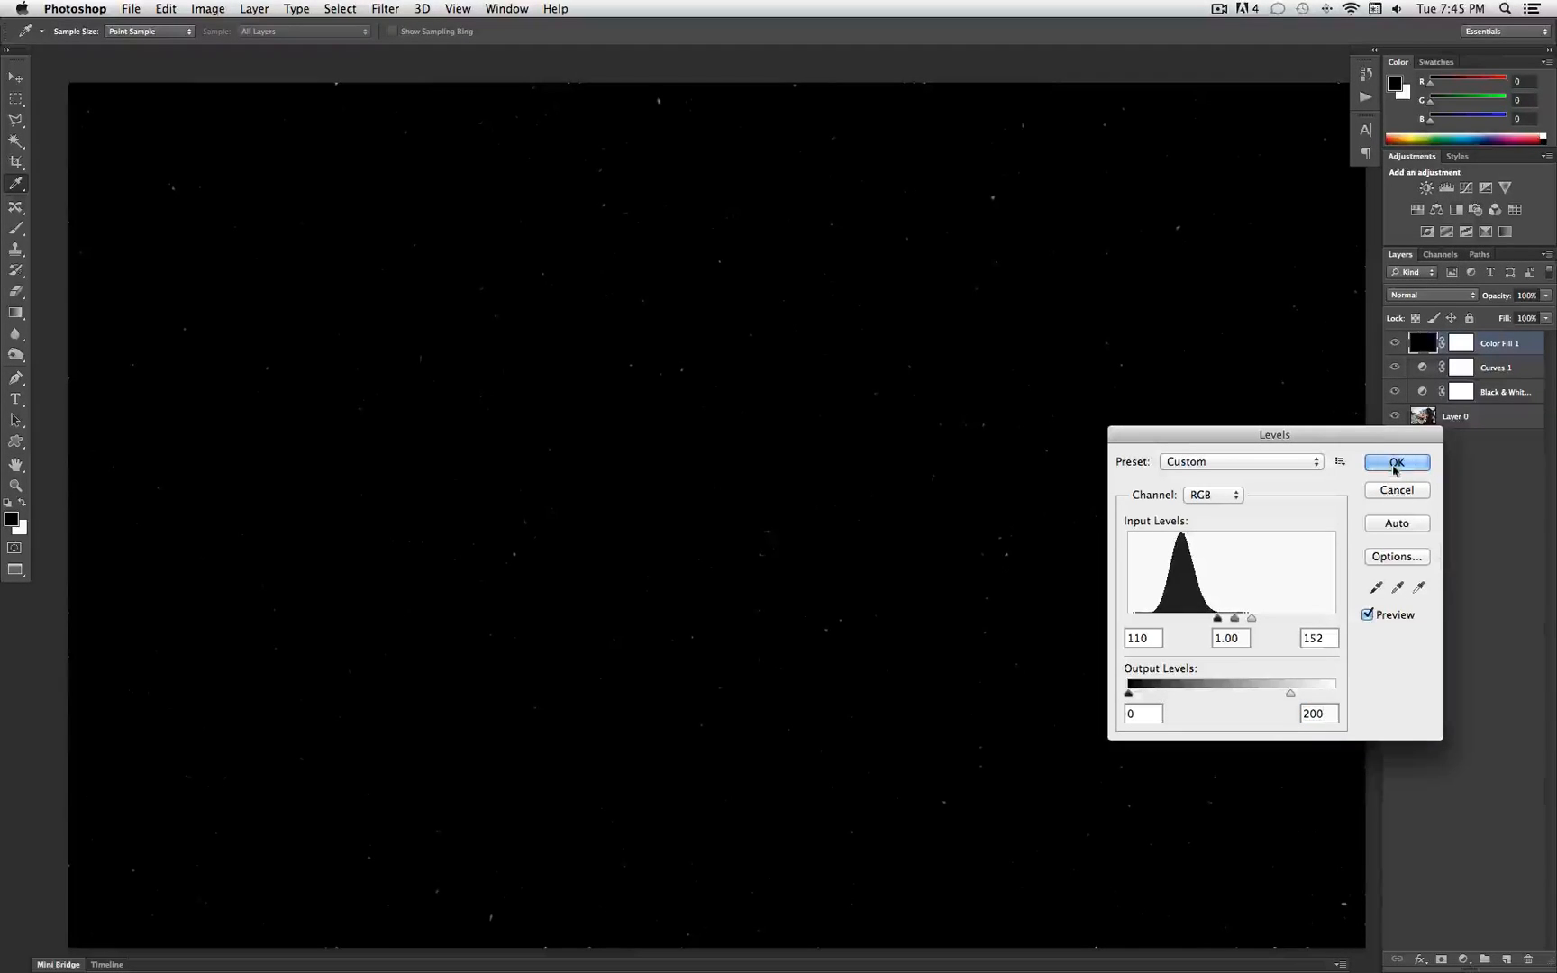
left_click_drag(1233, 617, 1240, 621)
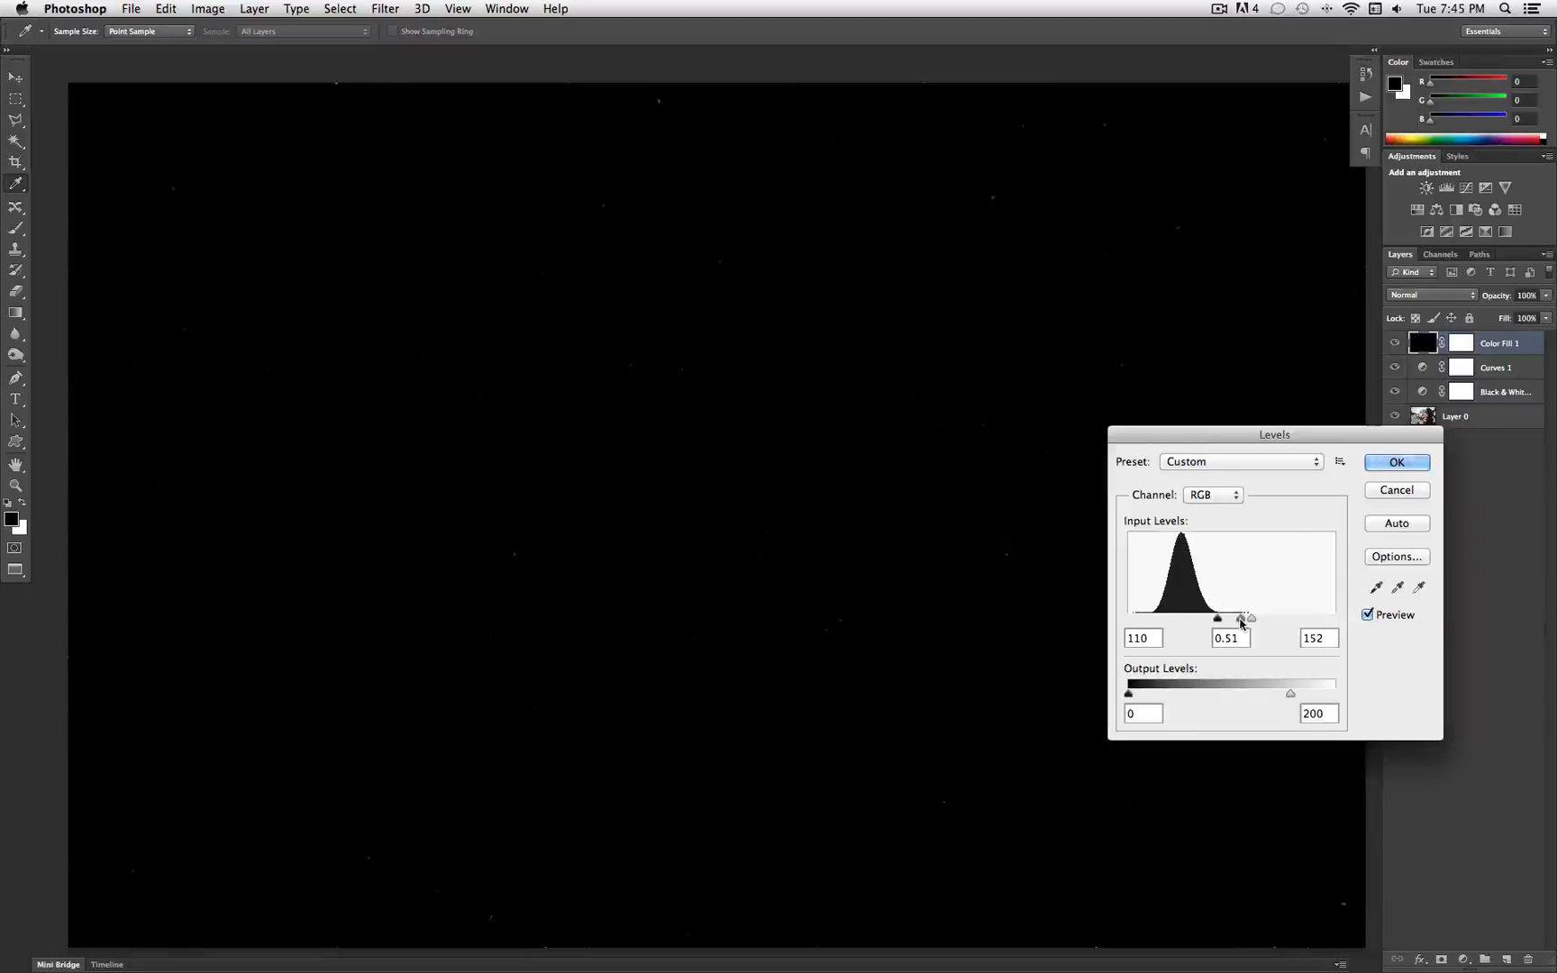
left_click_drag(1239, 617, 1238, 617)
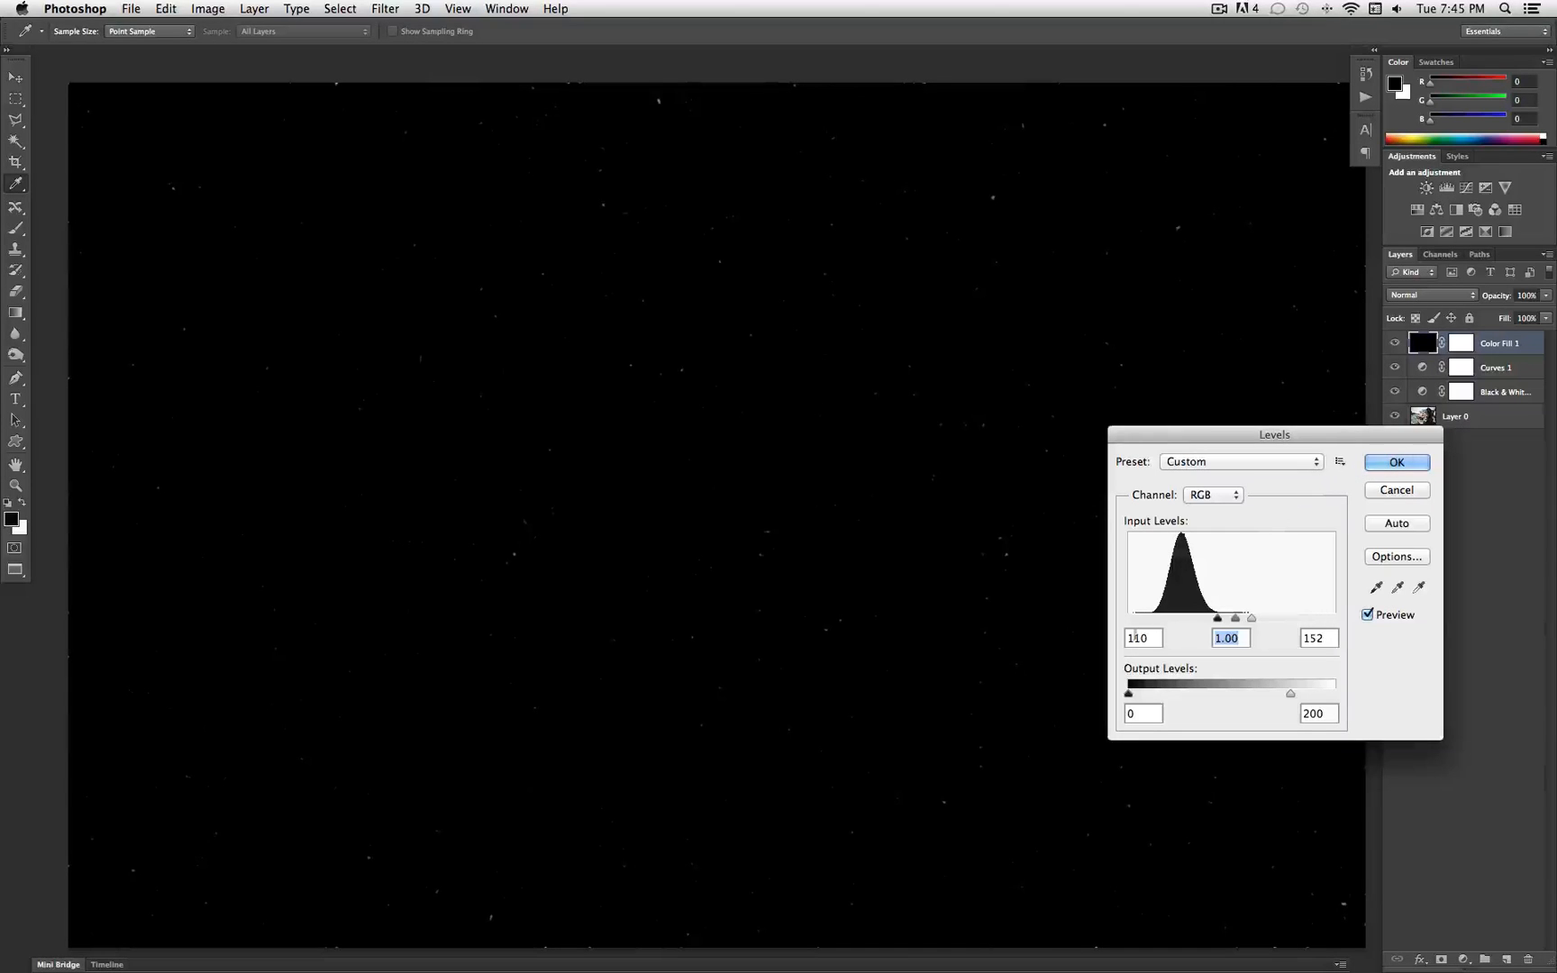
left_click(1317, 638)
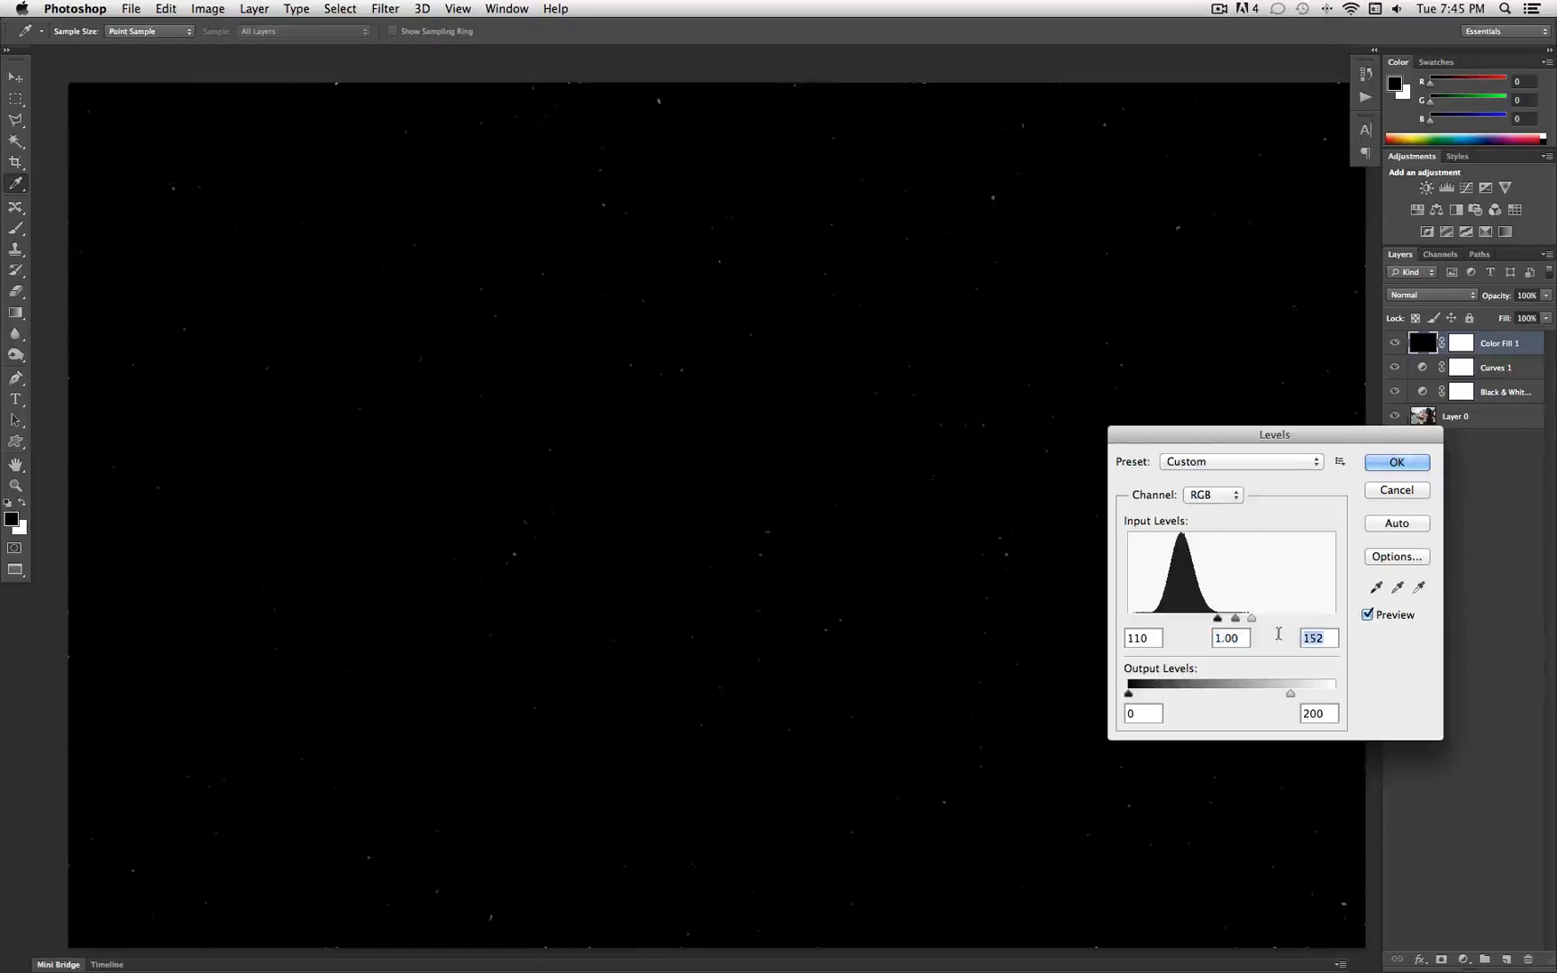
left_click(1394, 462)
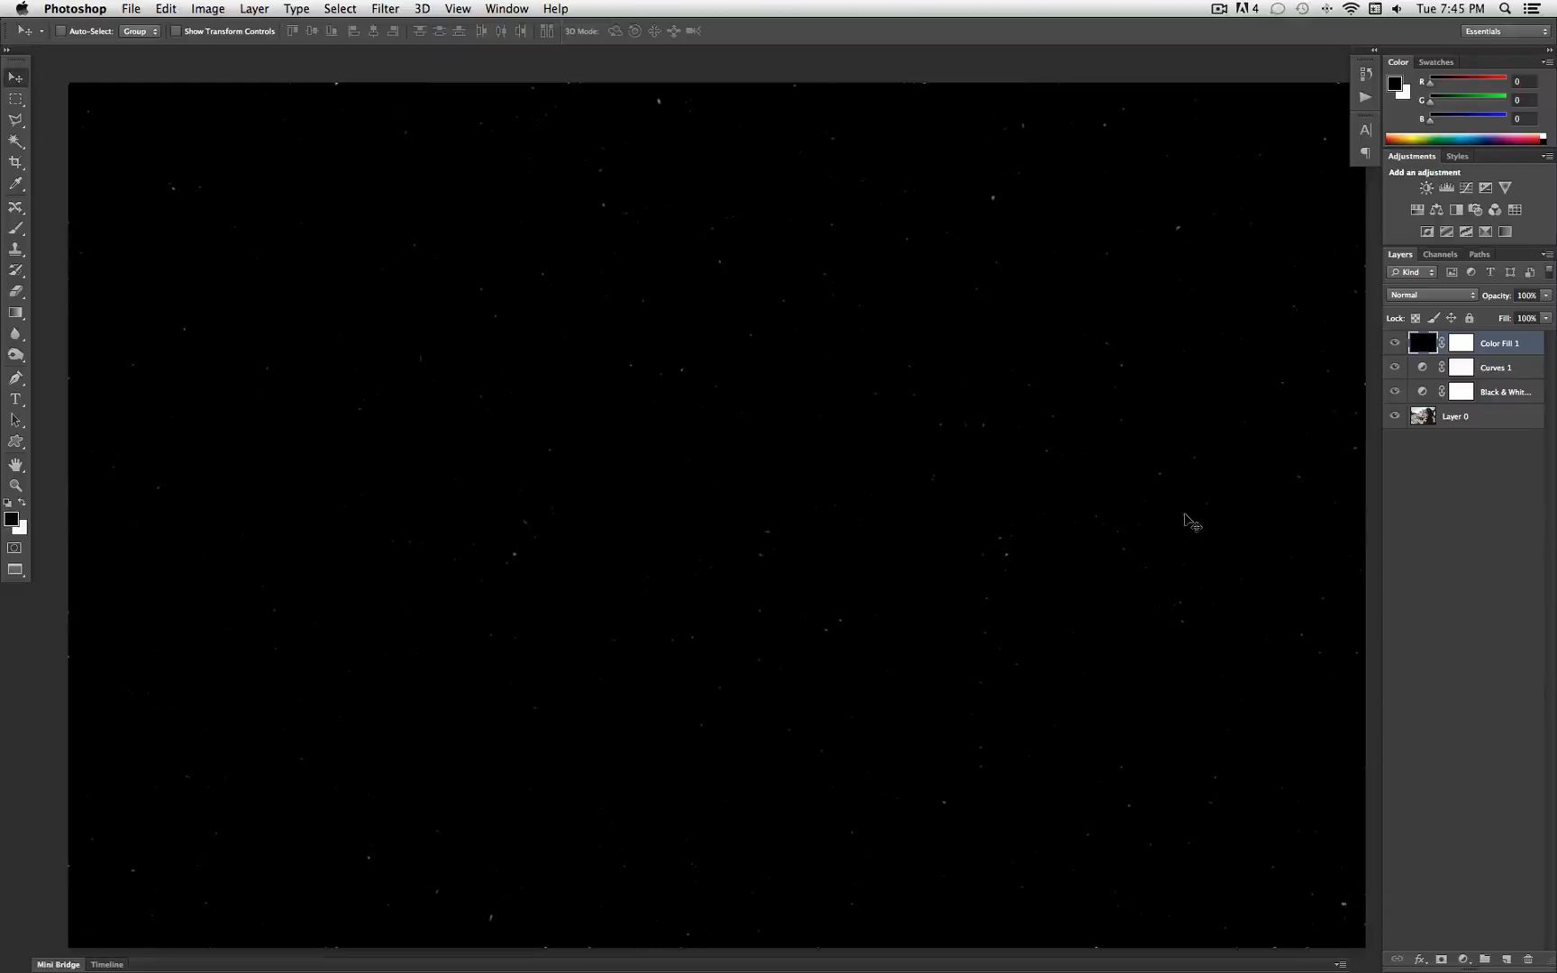
Step: Set the dust layer's blend mode to Screen so only the white specks show
left_click(1430, 295)
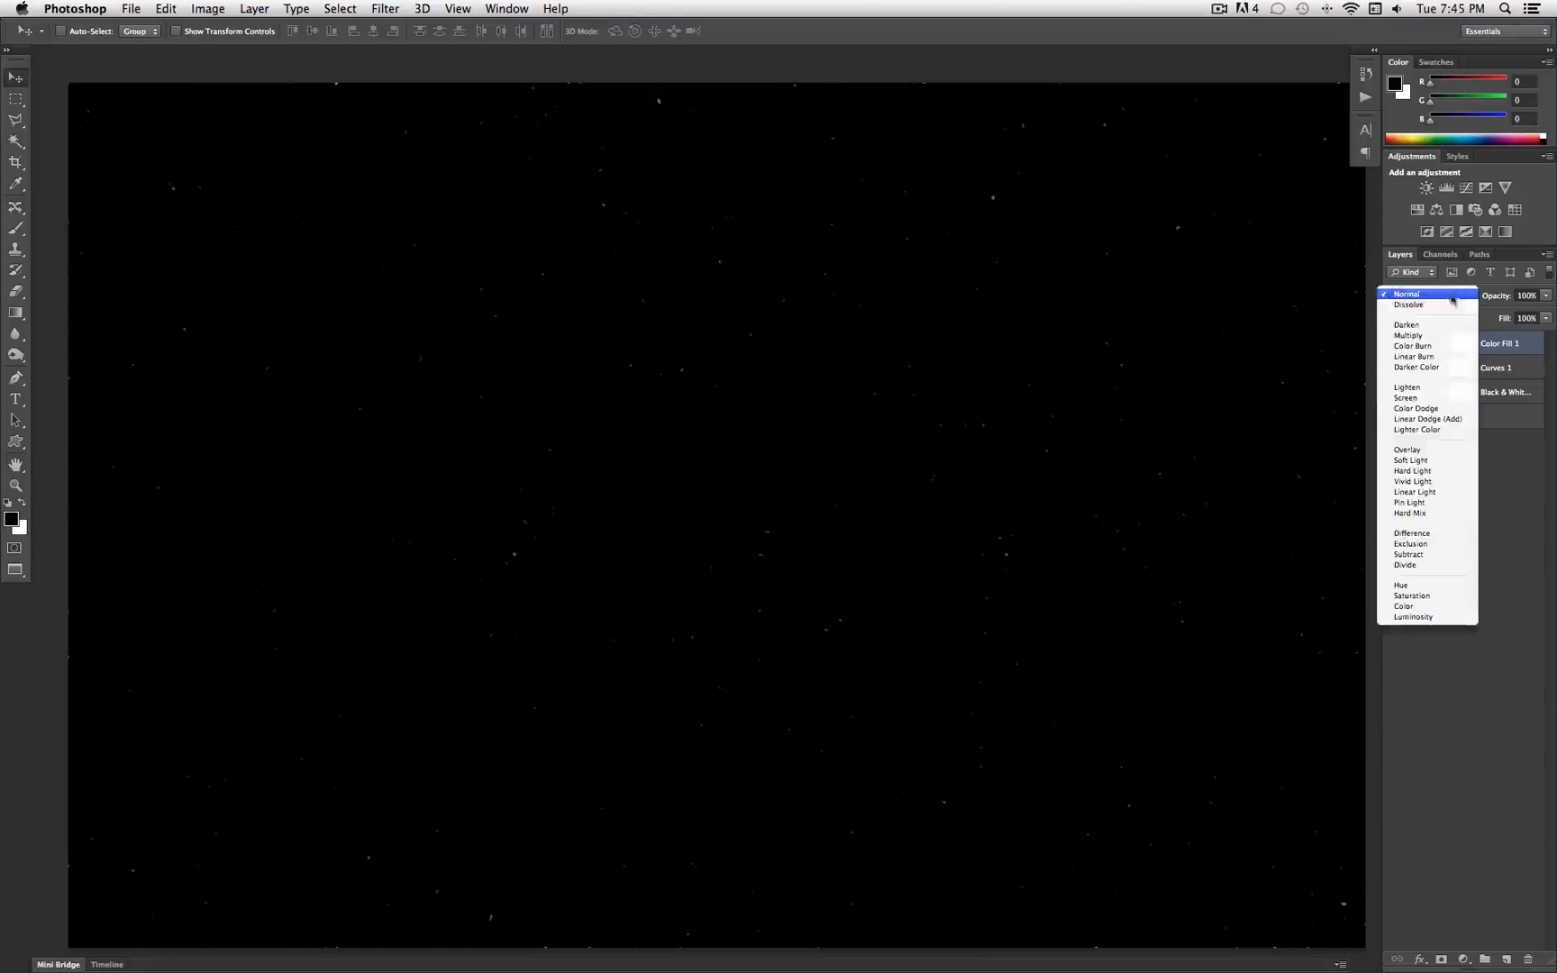
left_click(1407, 397)
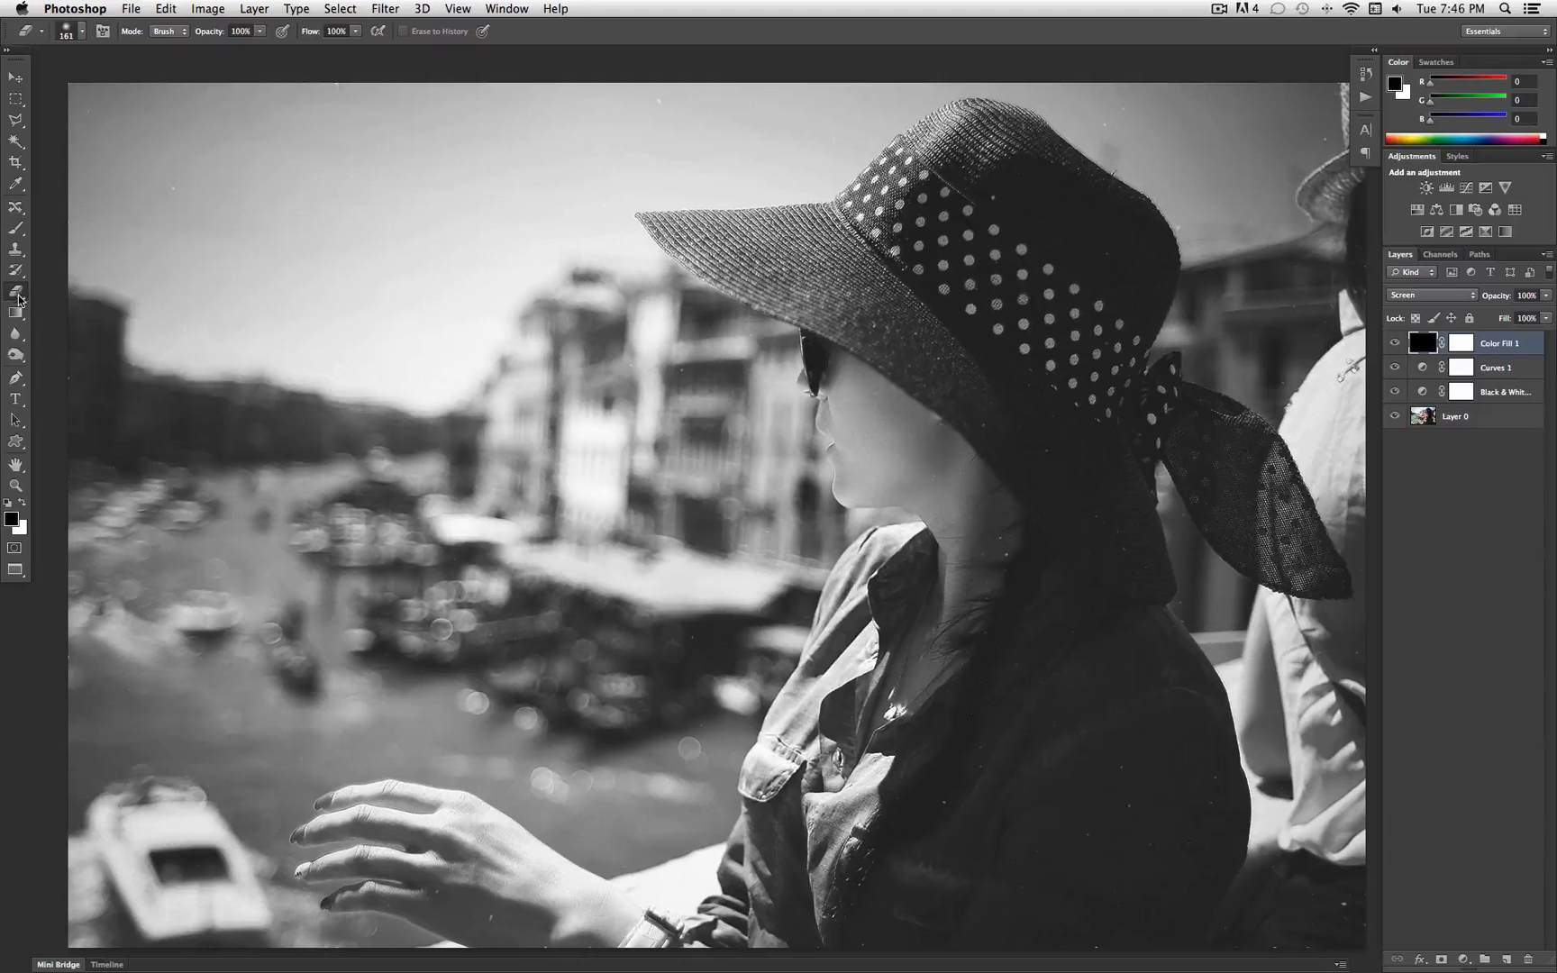
mouse_move(16, 292)
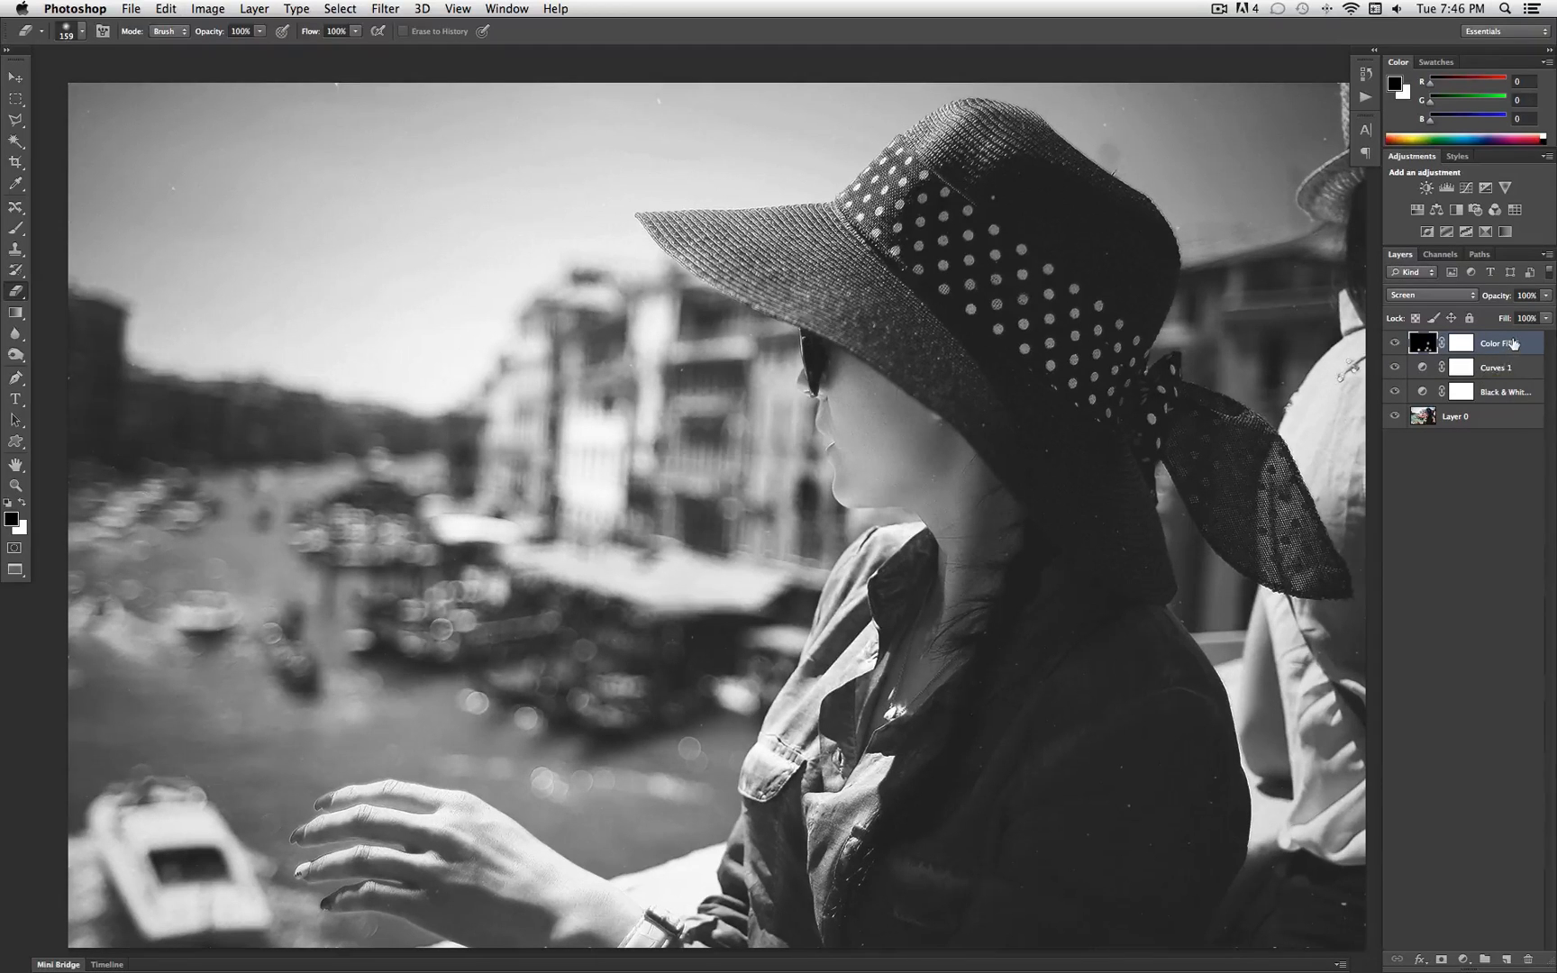
mouse_move(1504, 342)
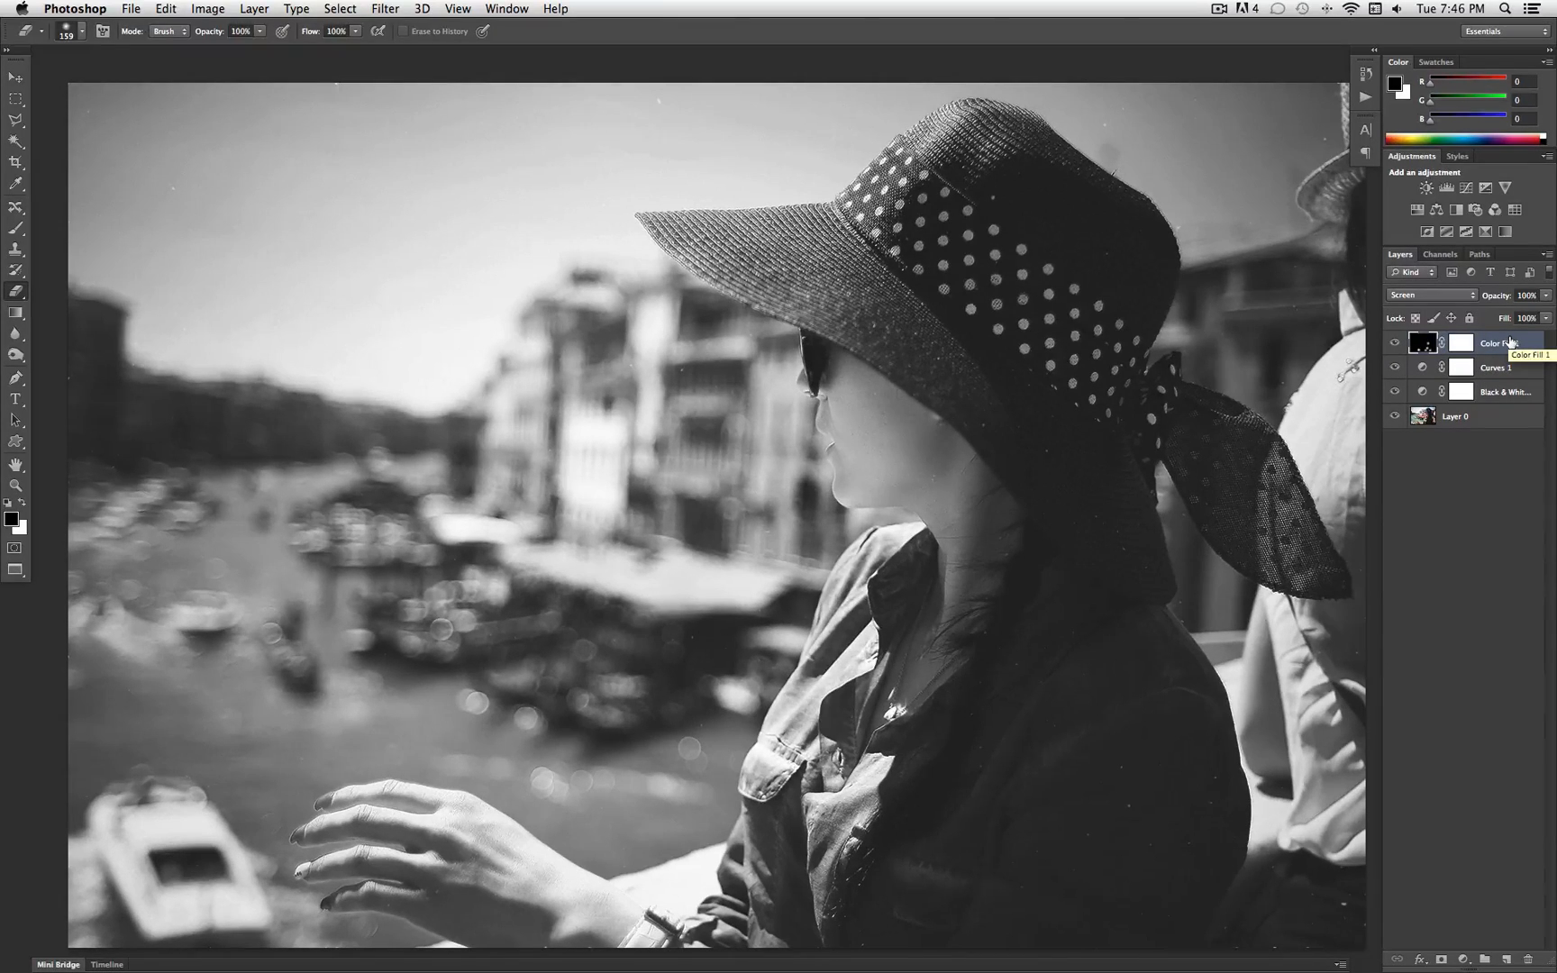
Step: Create a new empty top layer and copy the merged image into it with Apply Image
left_click(253, 9)
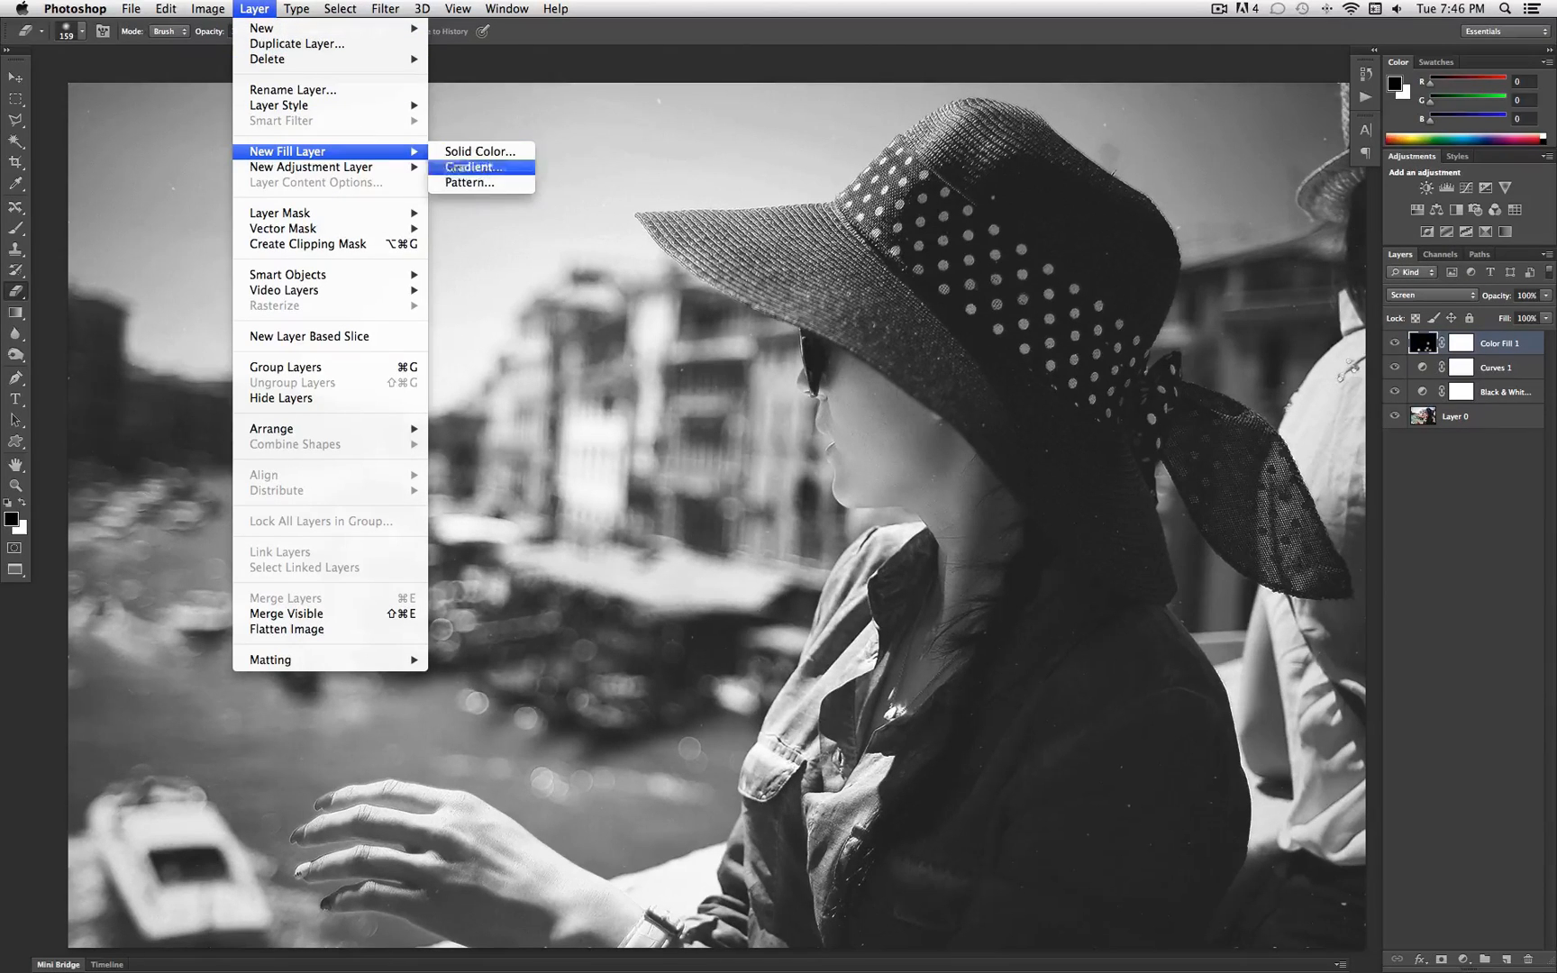
mouse_move(263, 27)
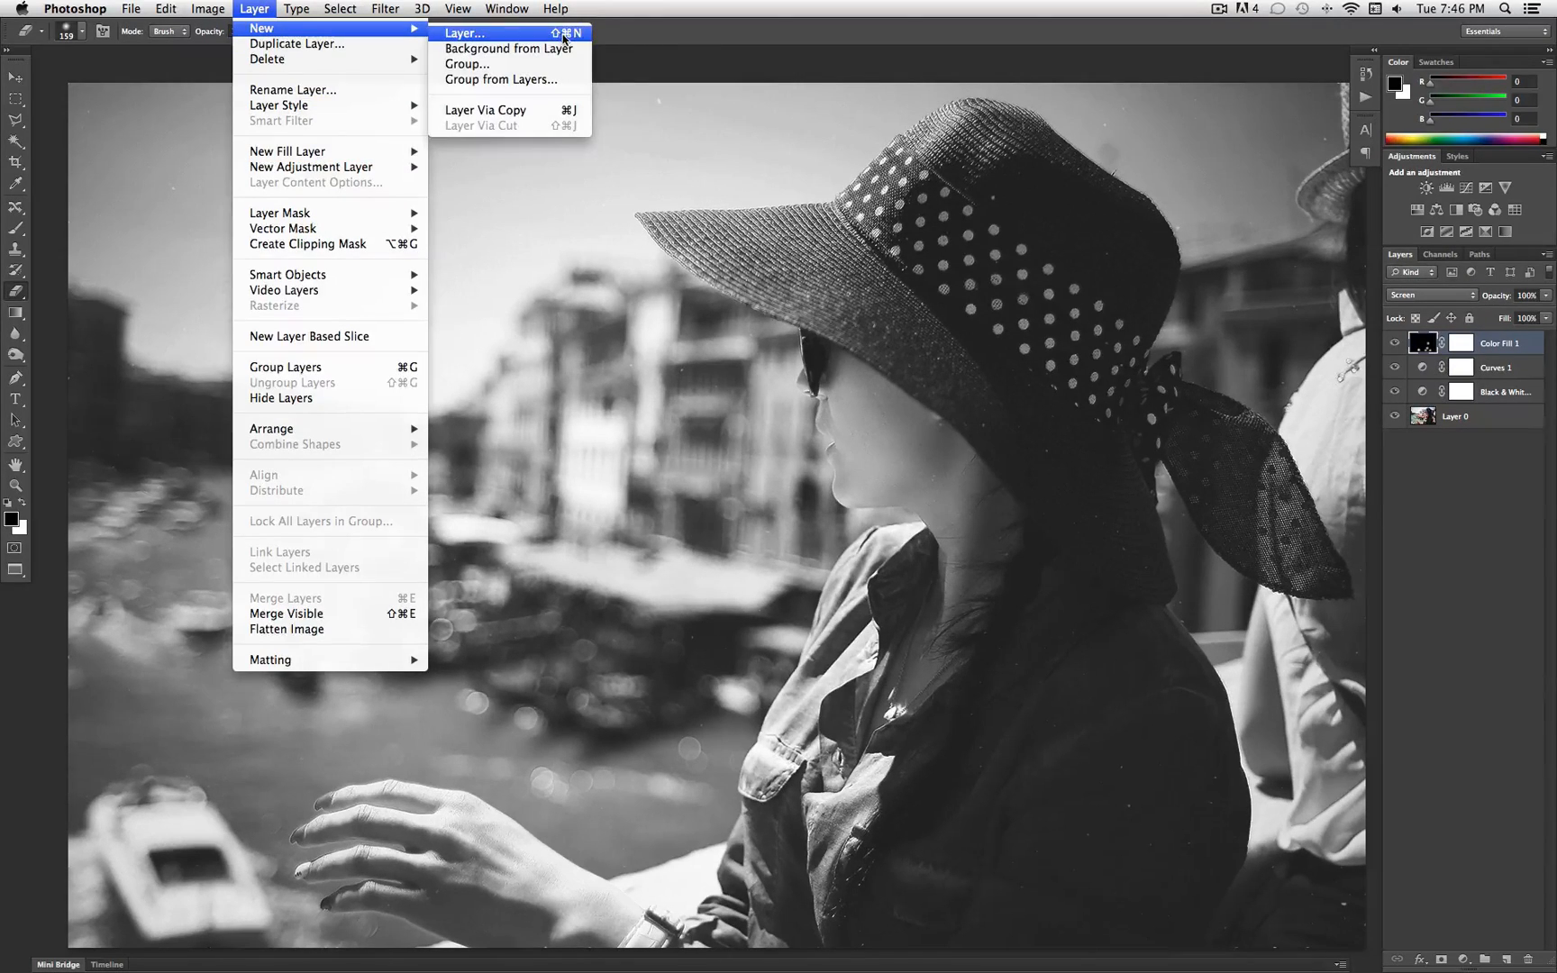
left_click(461, 33)
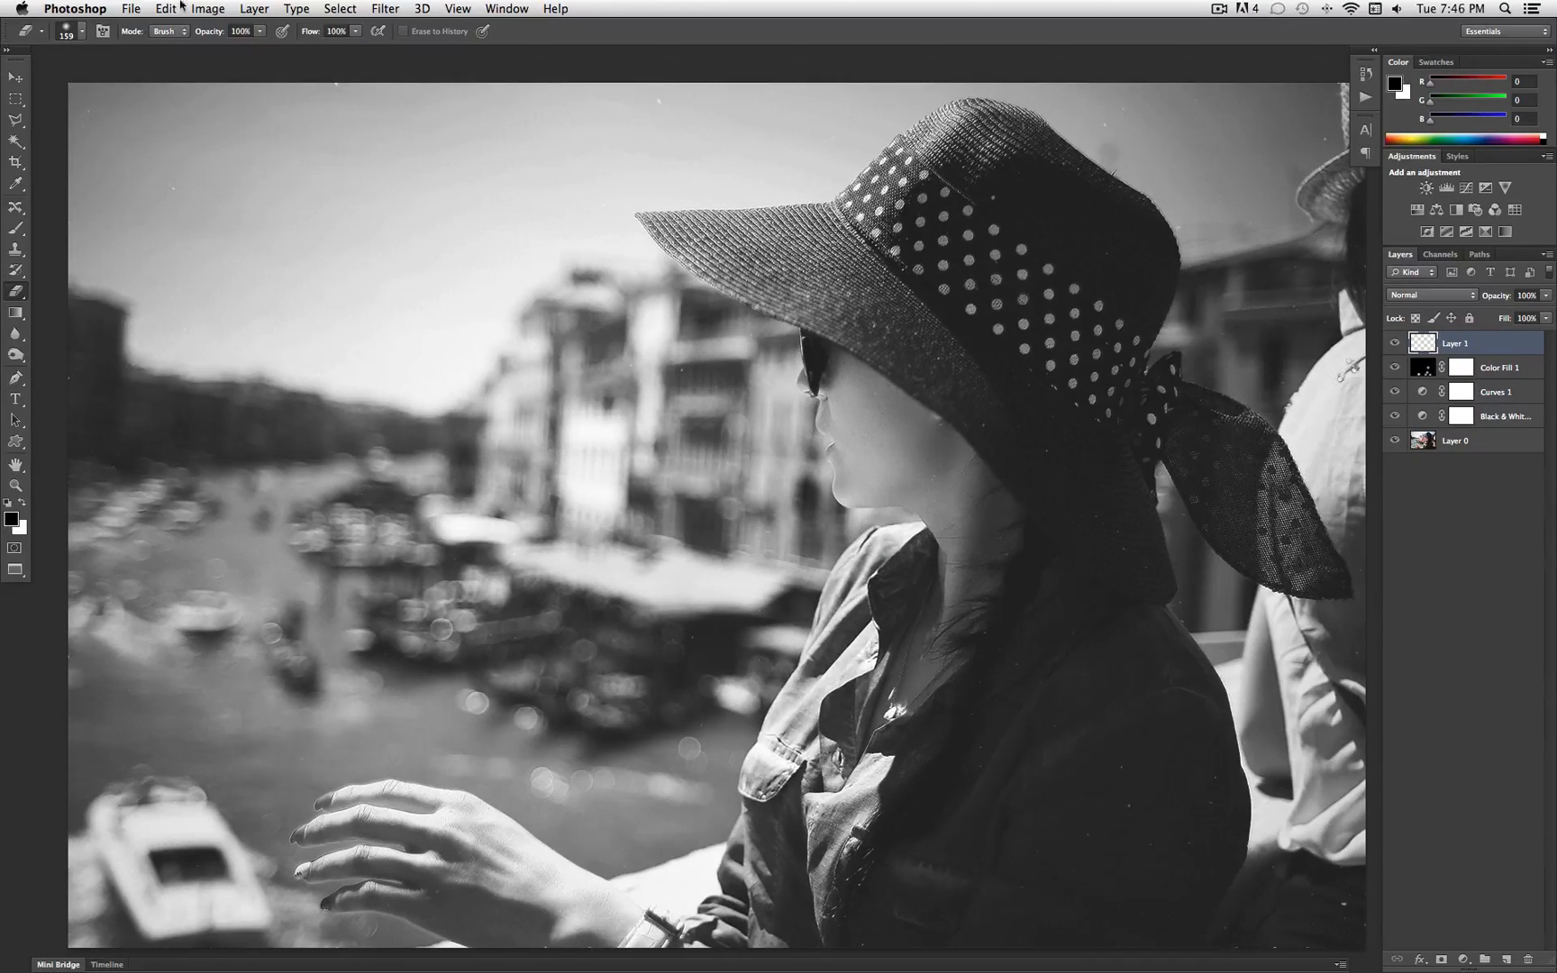
left_click(207, 9)
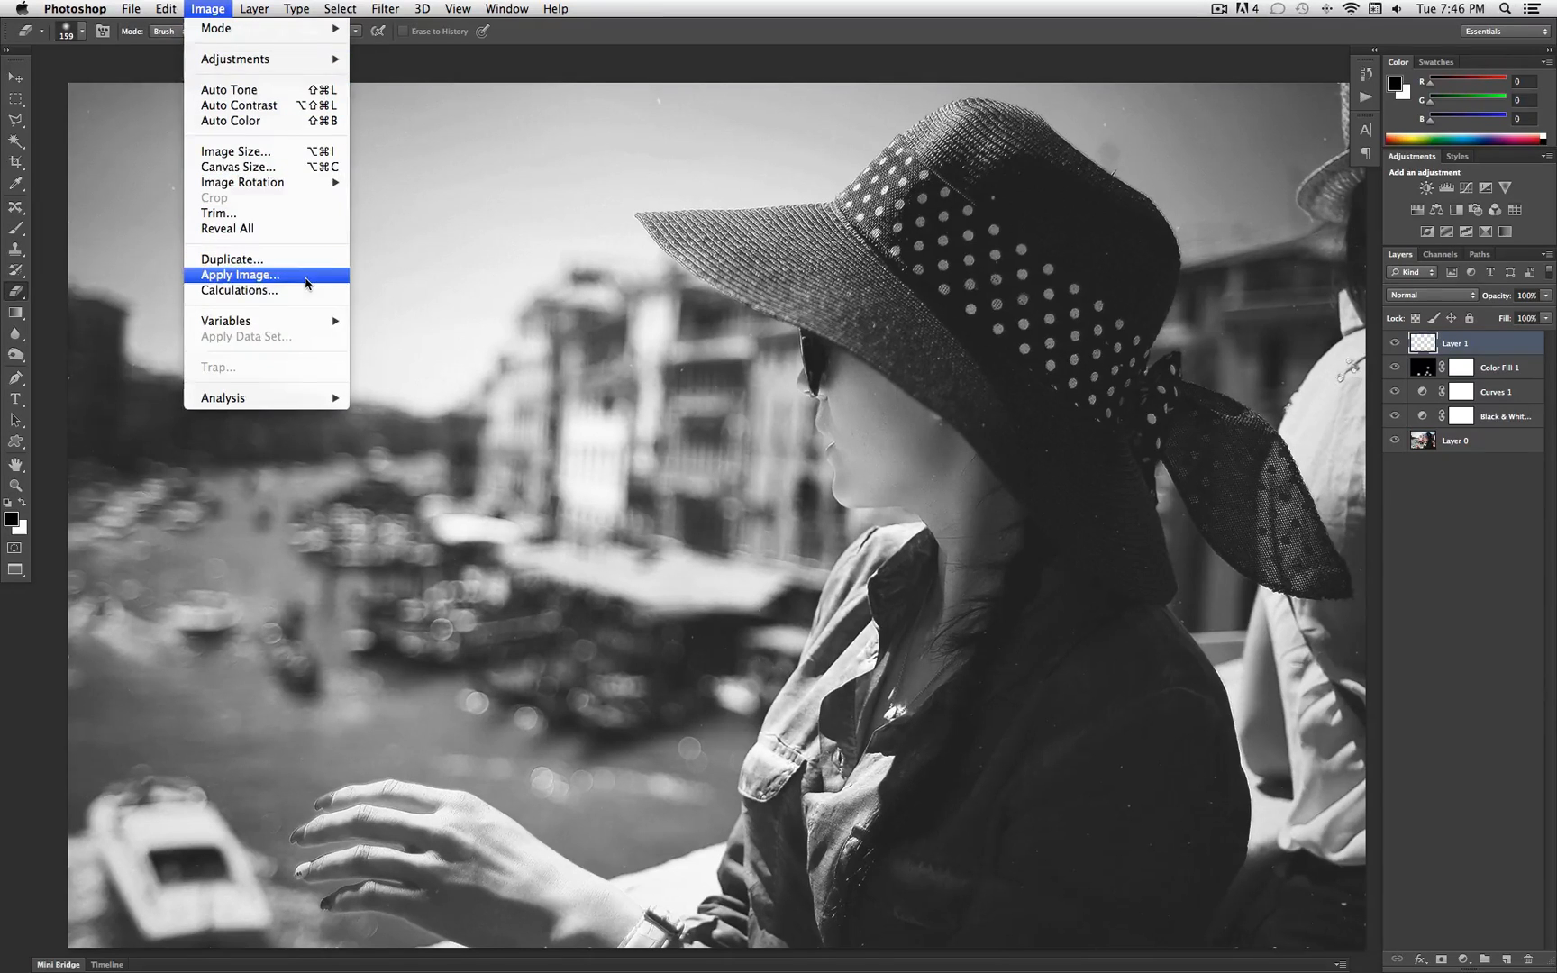
left_click(240, 275)
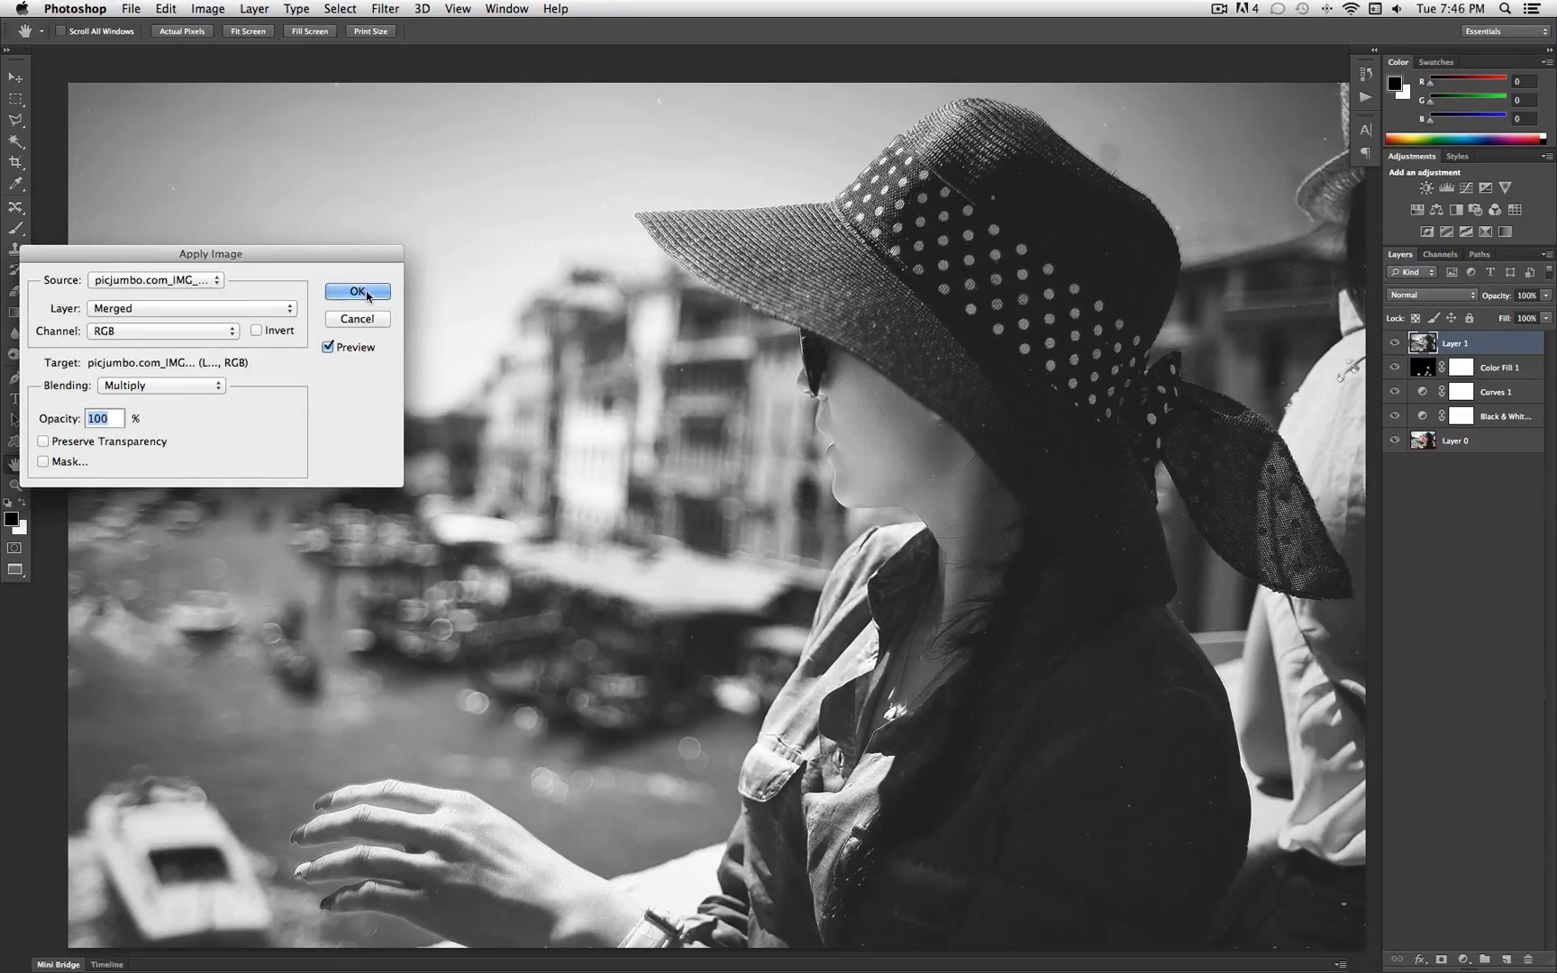
left_click(358, 291)
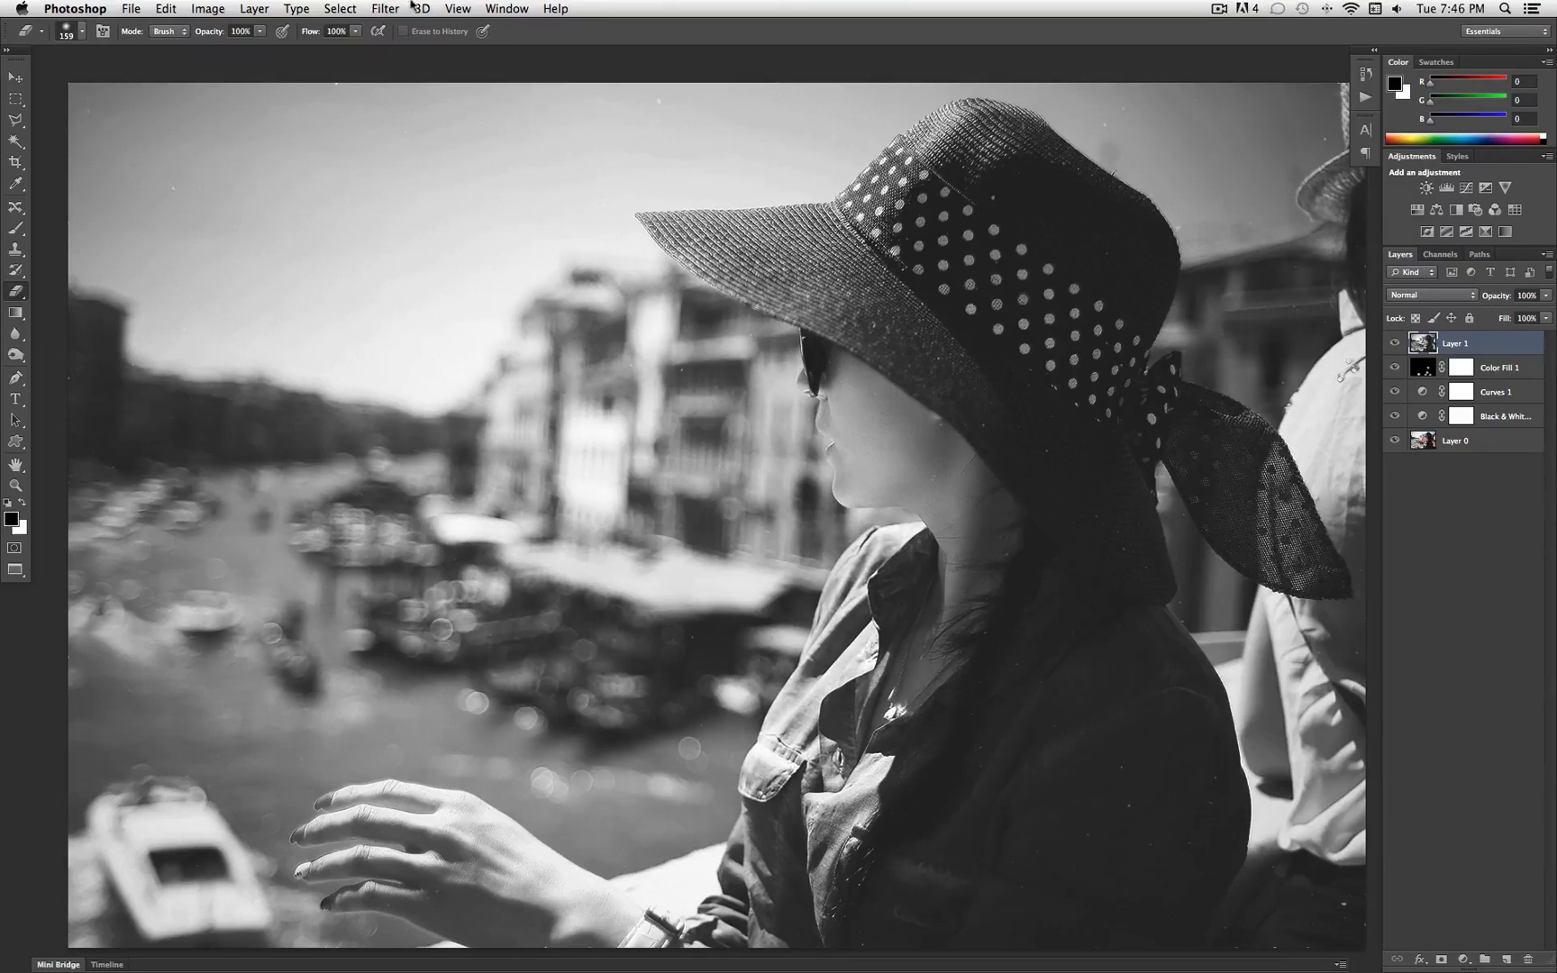
left_click(384, 8)
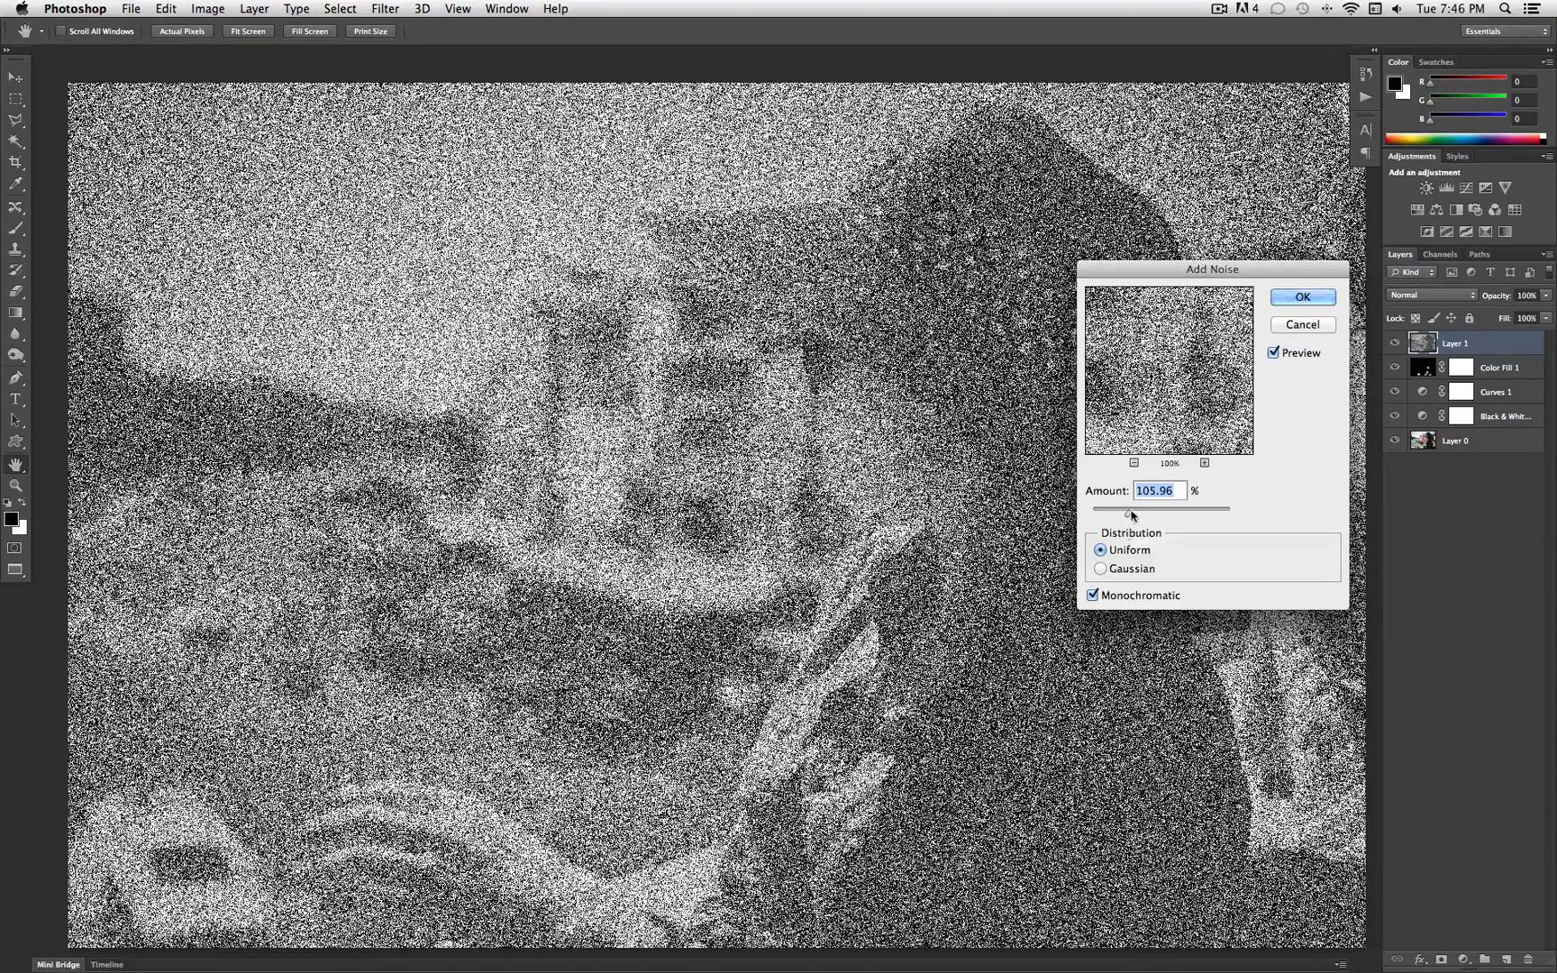
Step: Add subtle uniform monochromatic grain of about 2.45% to the merged layer
left_click_drag(1129, 508, 1106, 510)
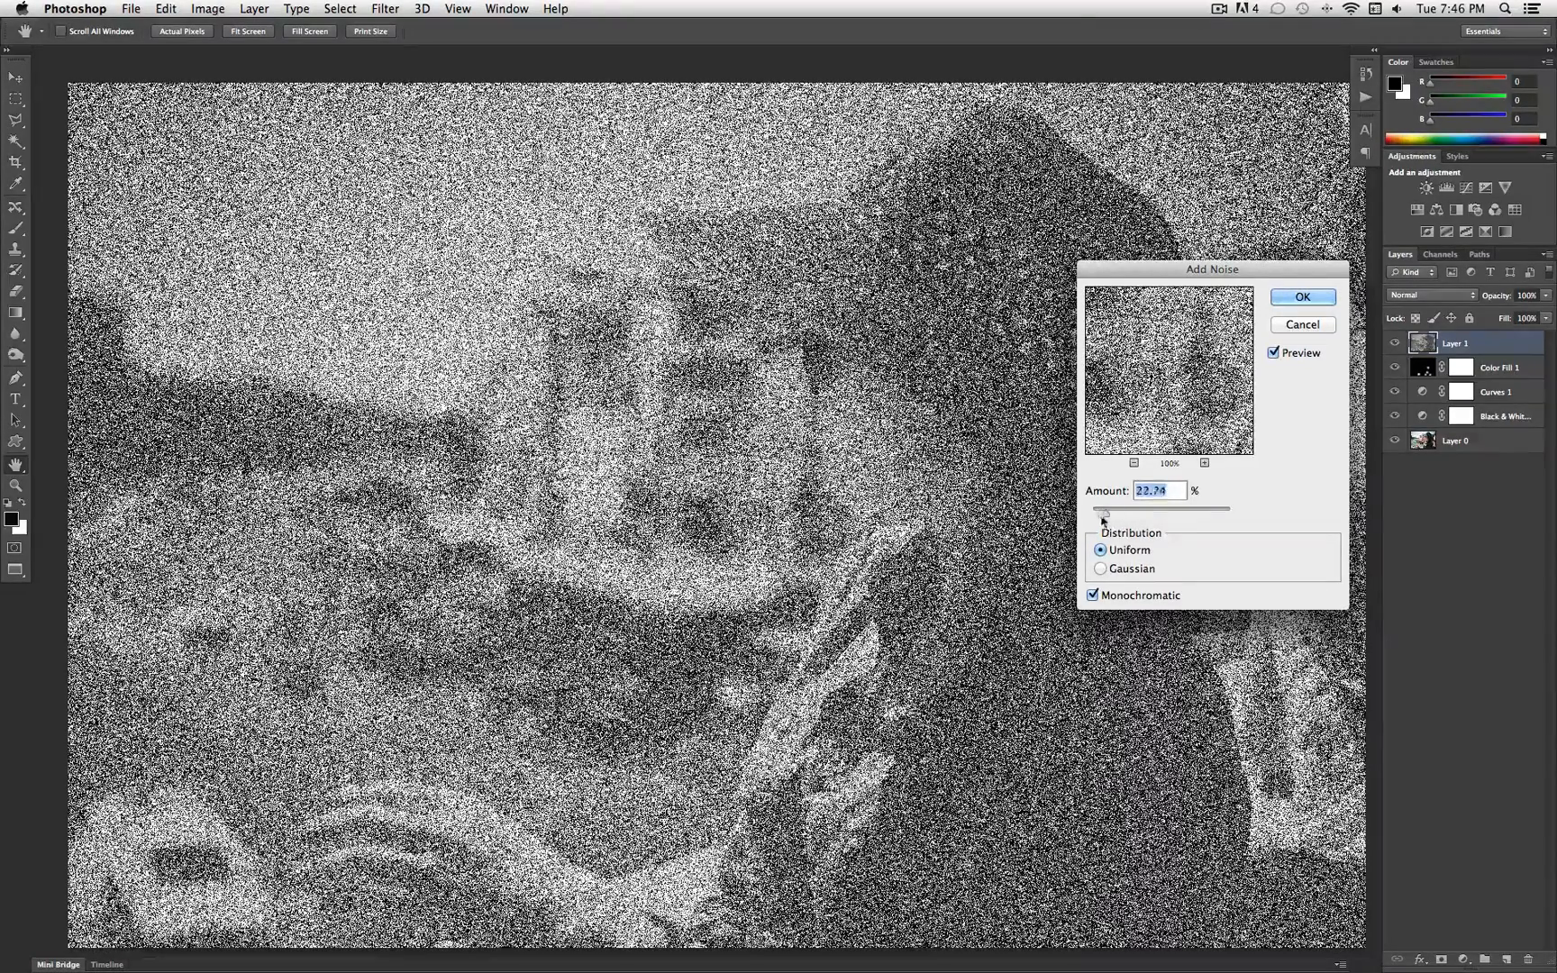
left_click_drag(1106, 513, 1094, 513)
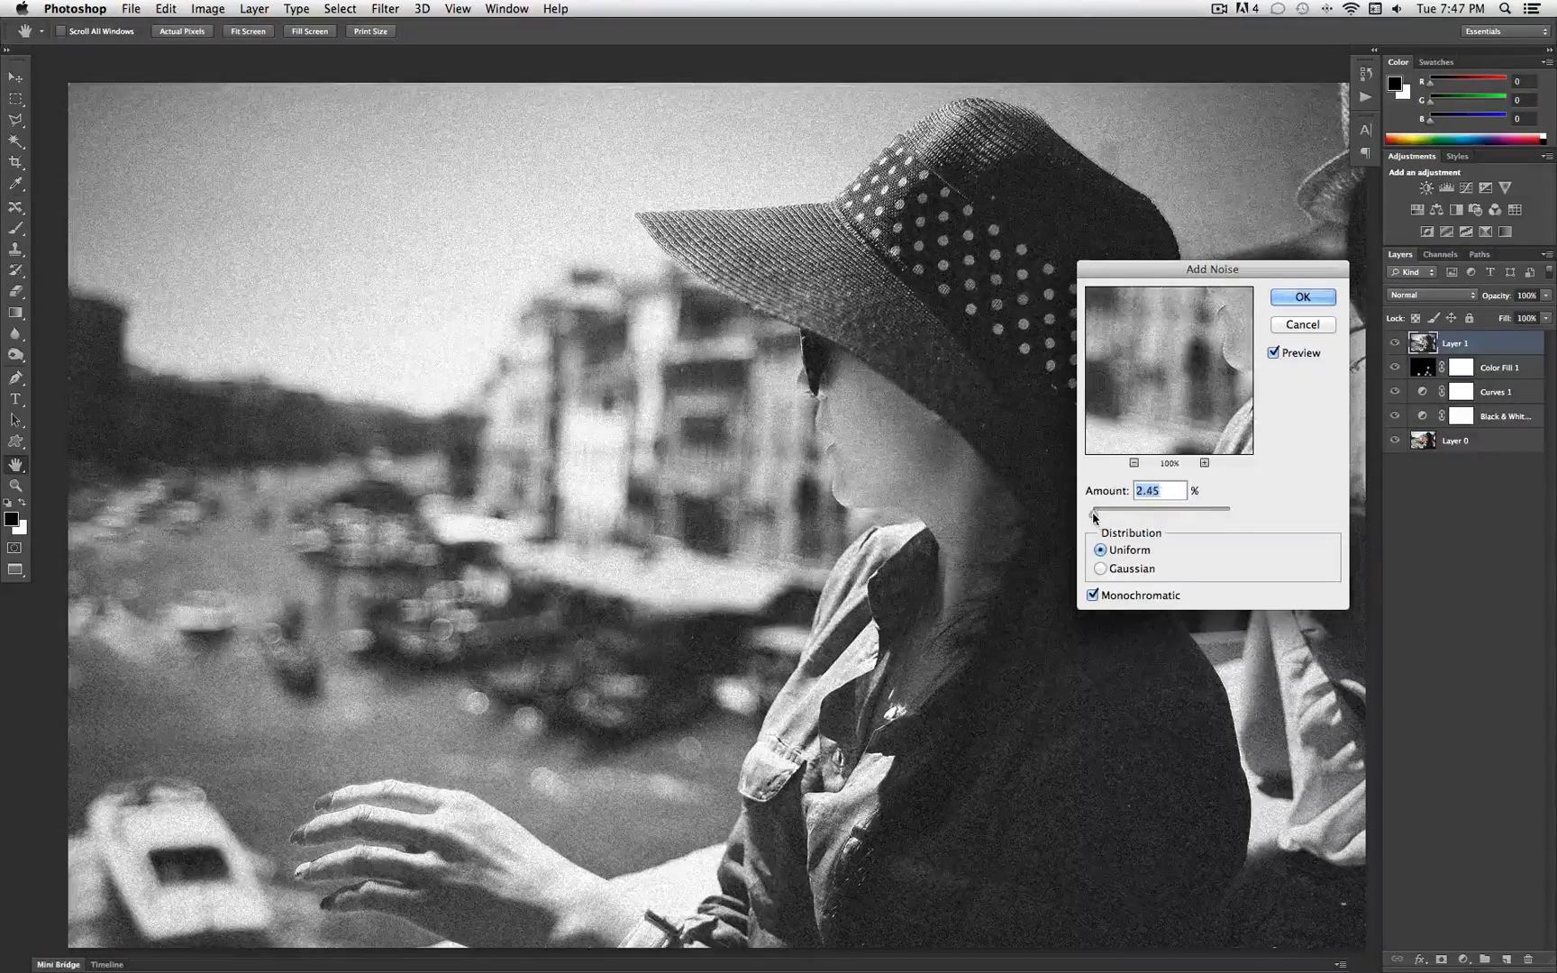
left_click_drag(1093, 510, 1138, 510)
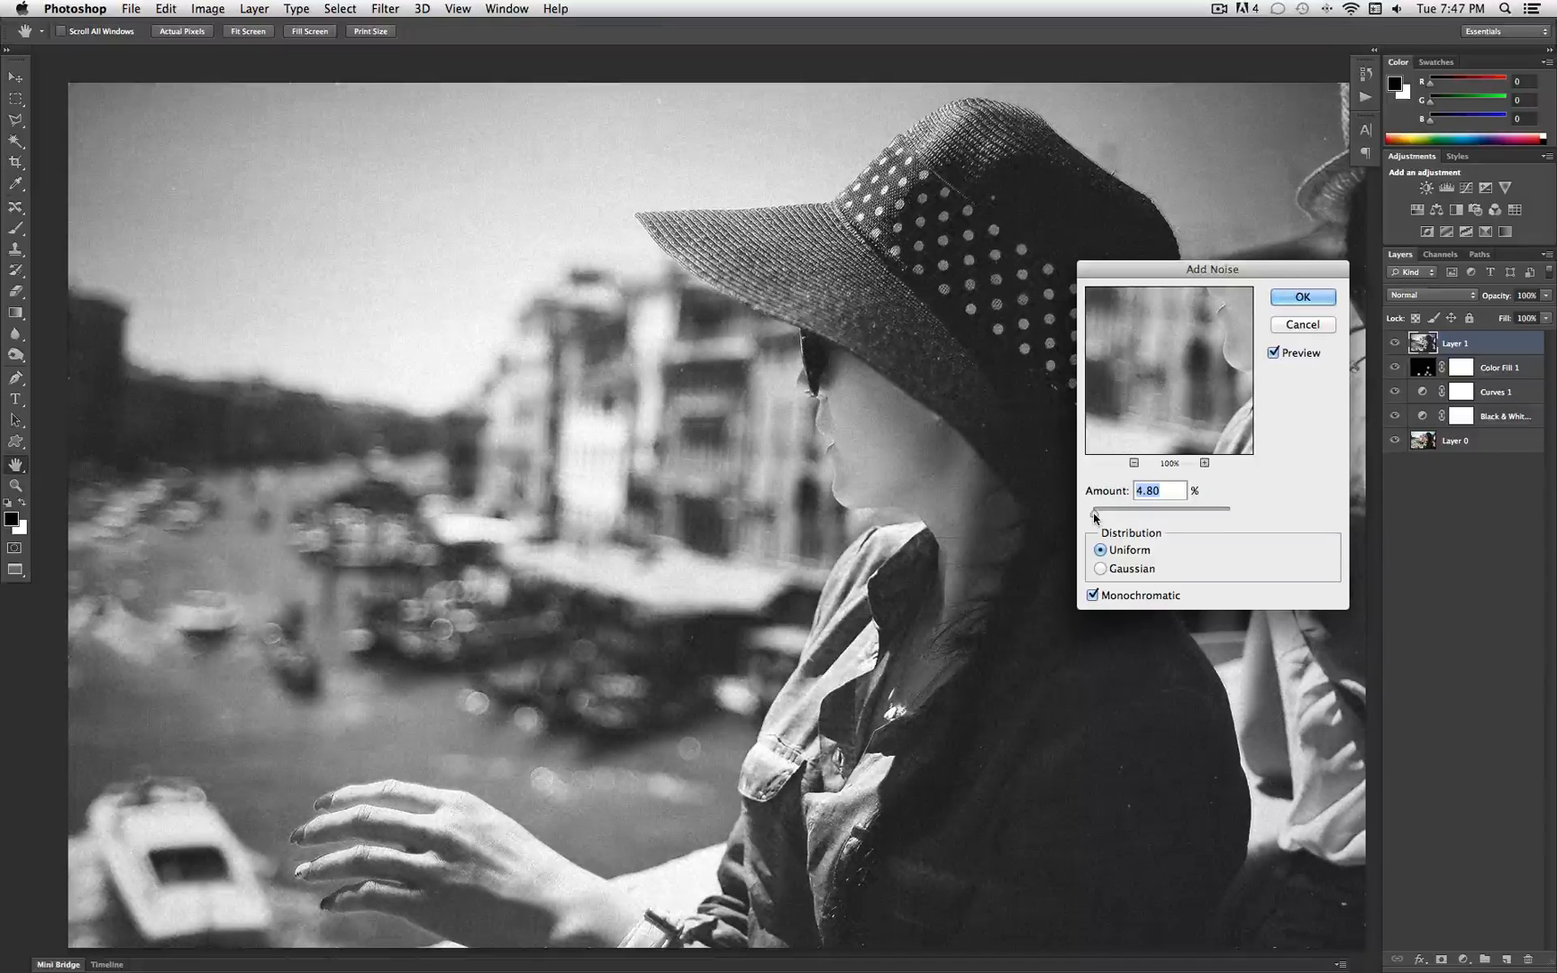
left_click_drag(1166, 509, 1096, 509)
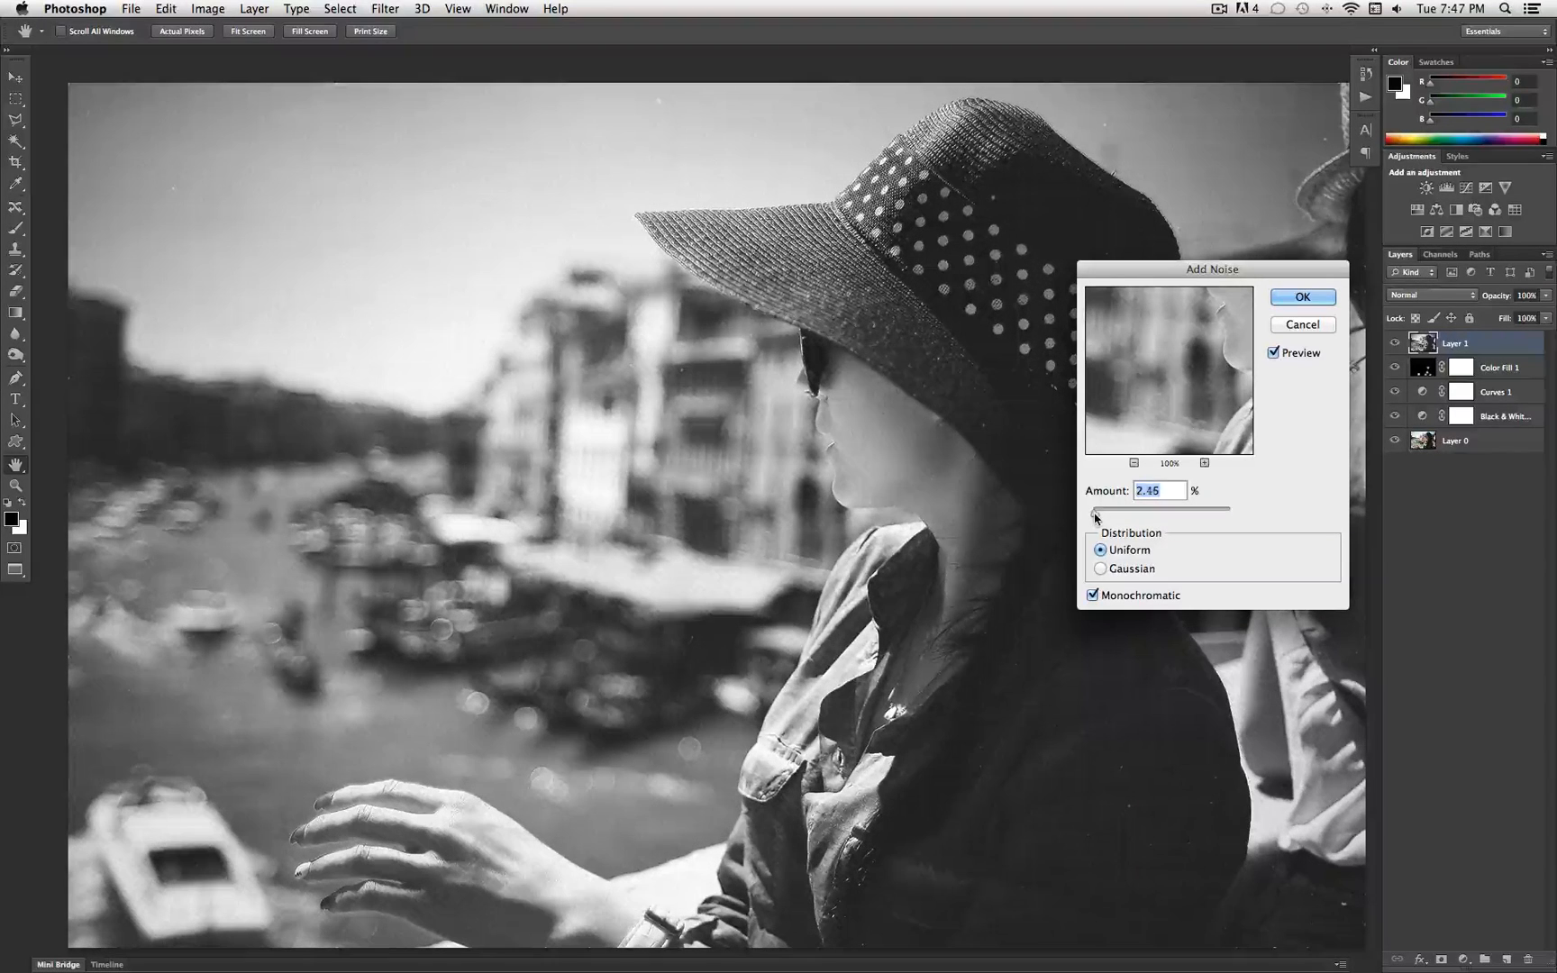
left_click_drag(1096, 512, 1107, 512)
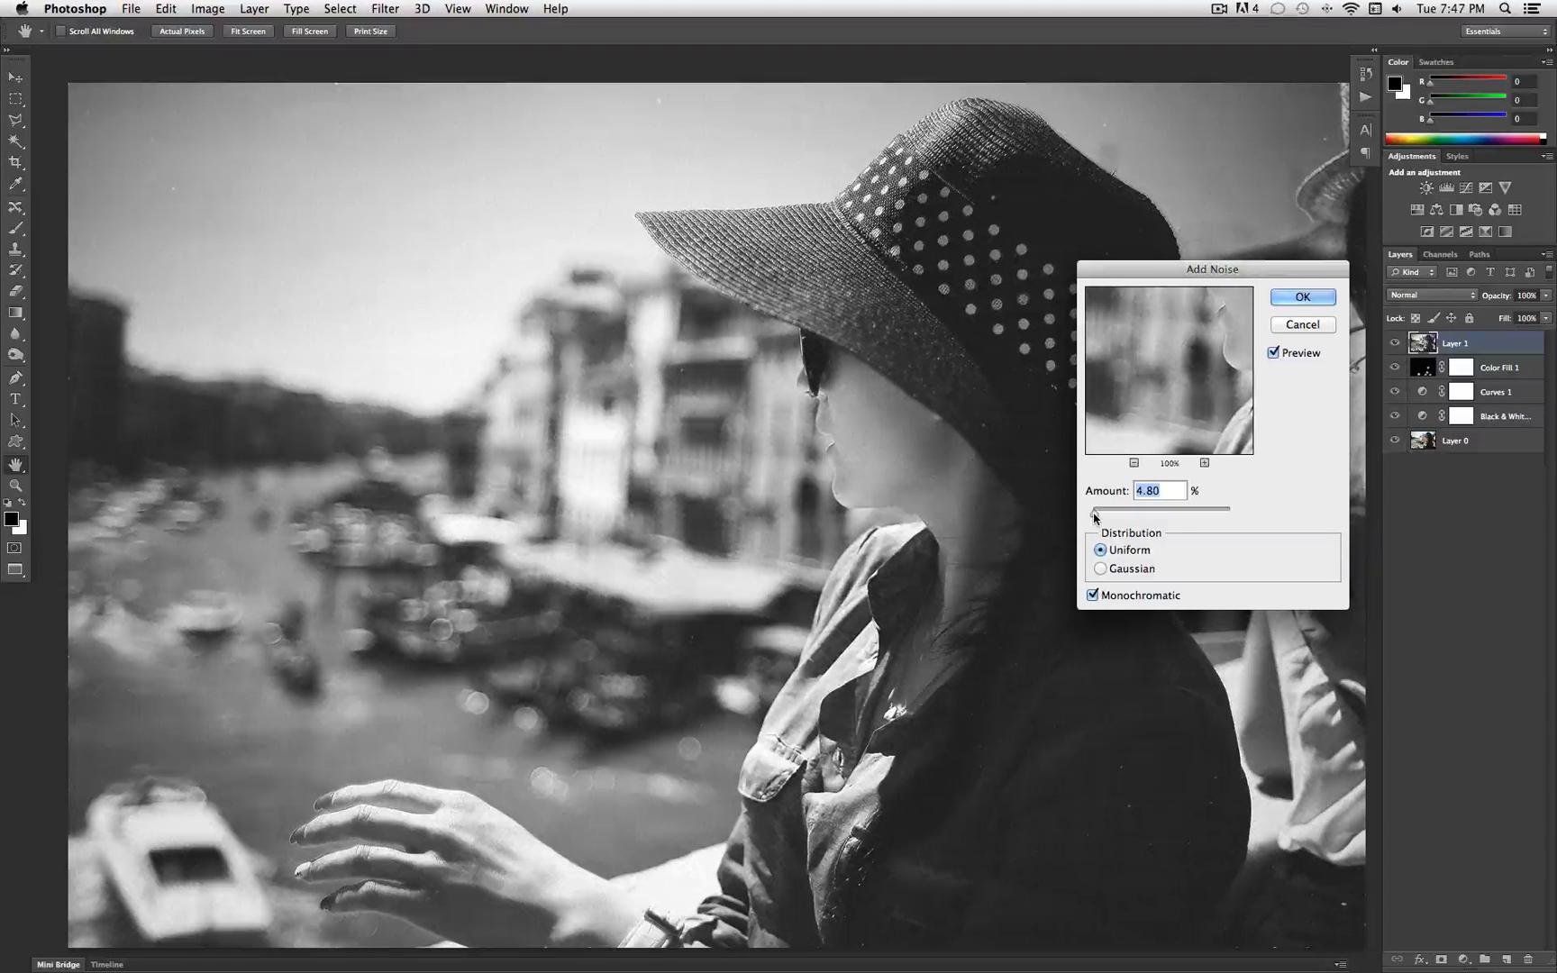
left_click_drag(1137, 512, 1092, 512)
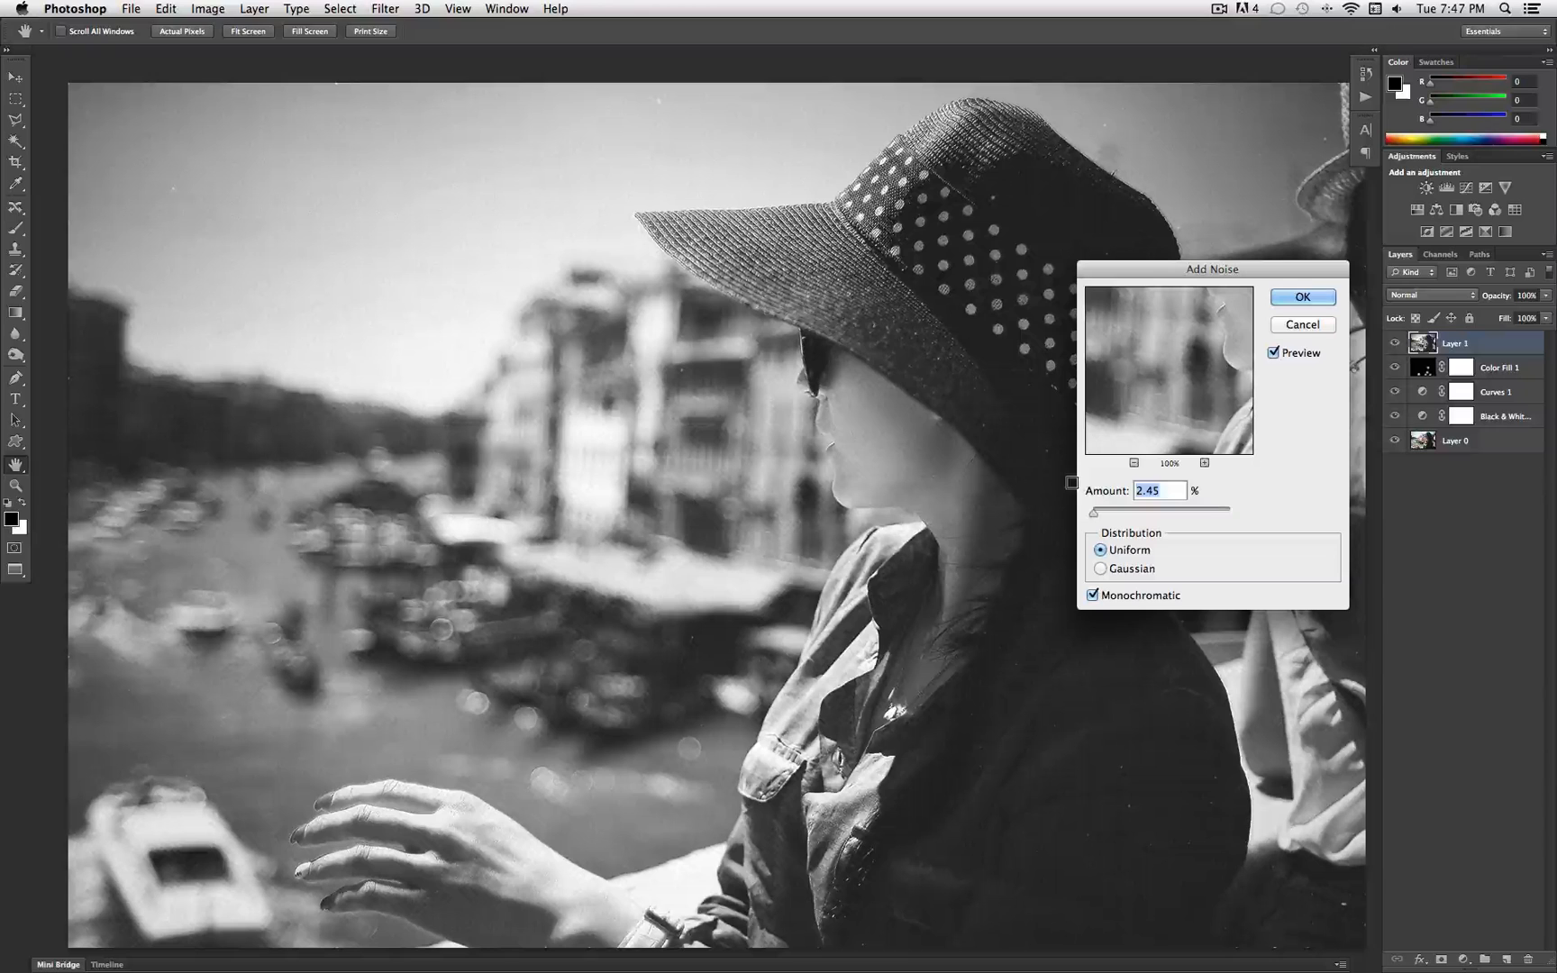
left_click(1301, 296)
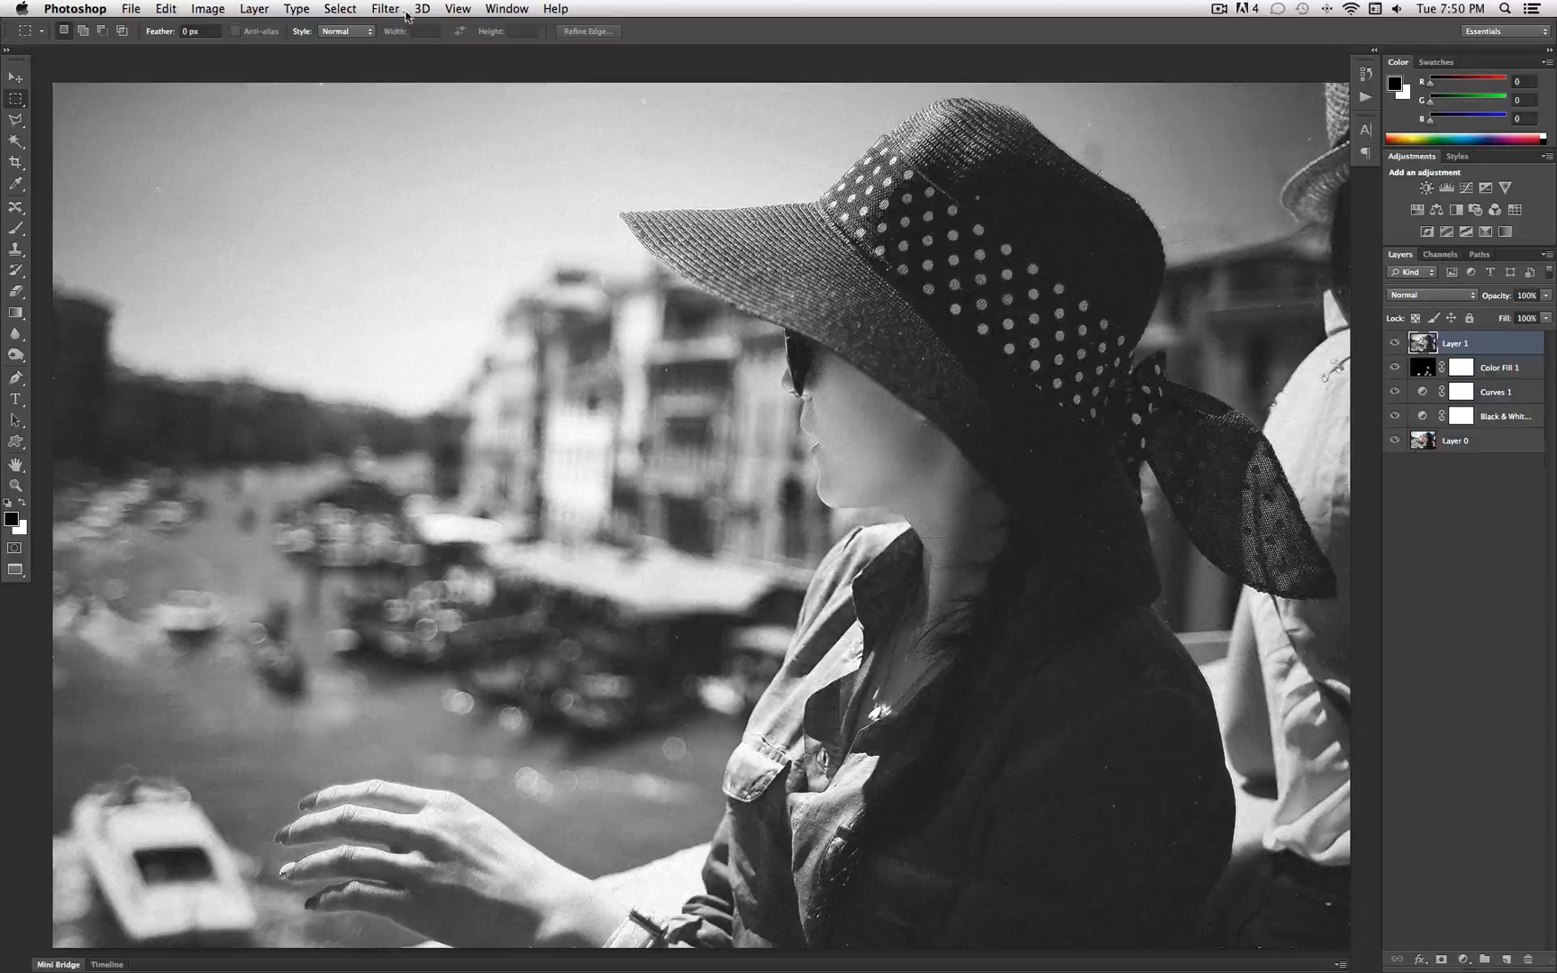
Step: Apply a Gaussian blur with a 0.7-pixel radius to the grainy merged layer
left_click(384, 9)
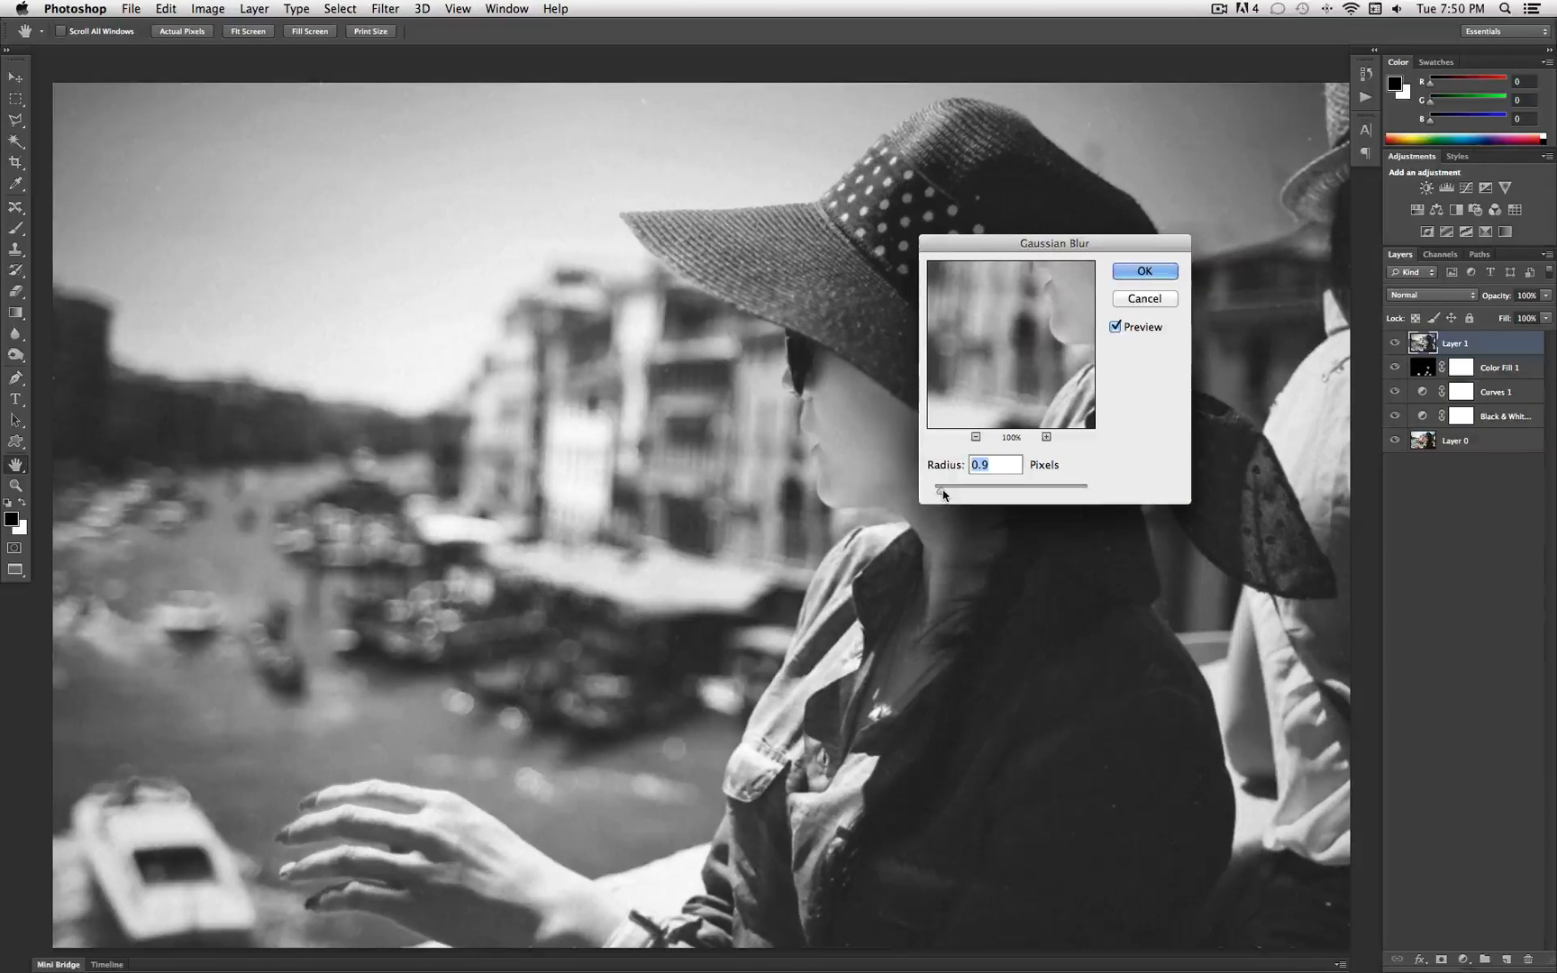
left_click_drag(934, 486, 940, 487)
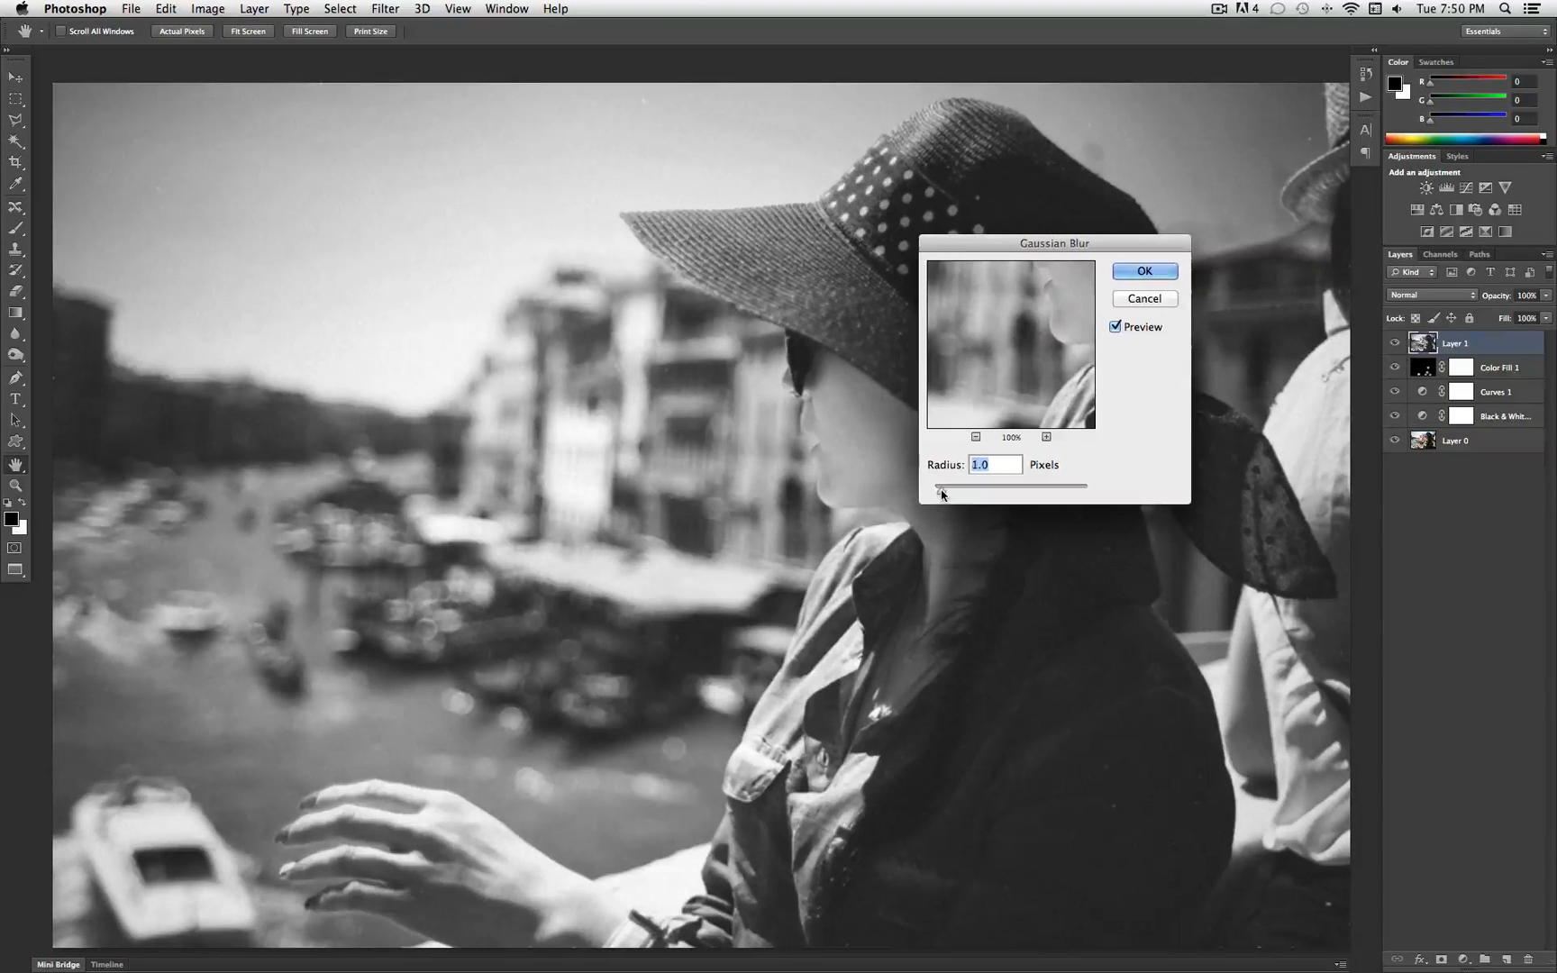
left_click_drag(968, 488, 938, 487)
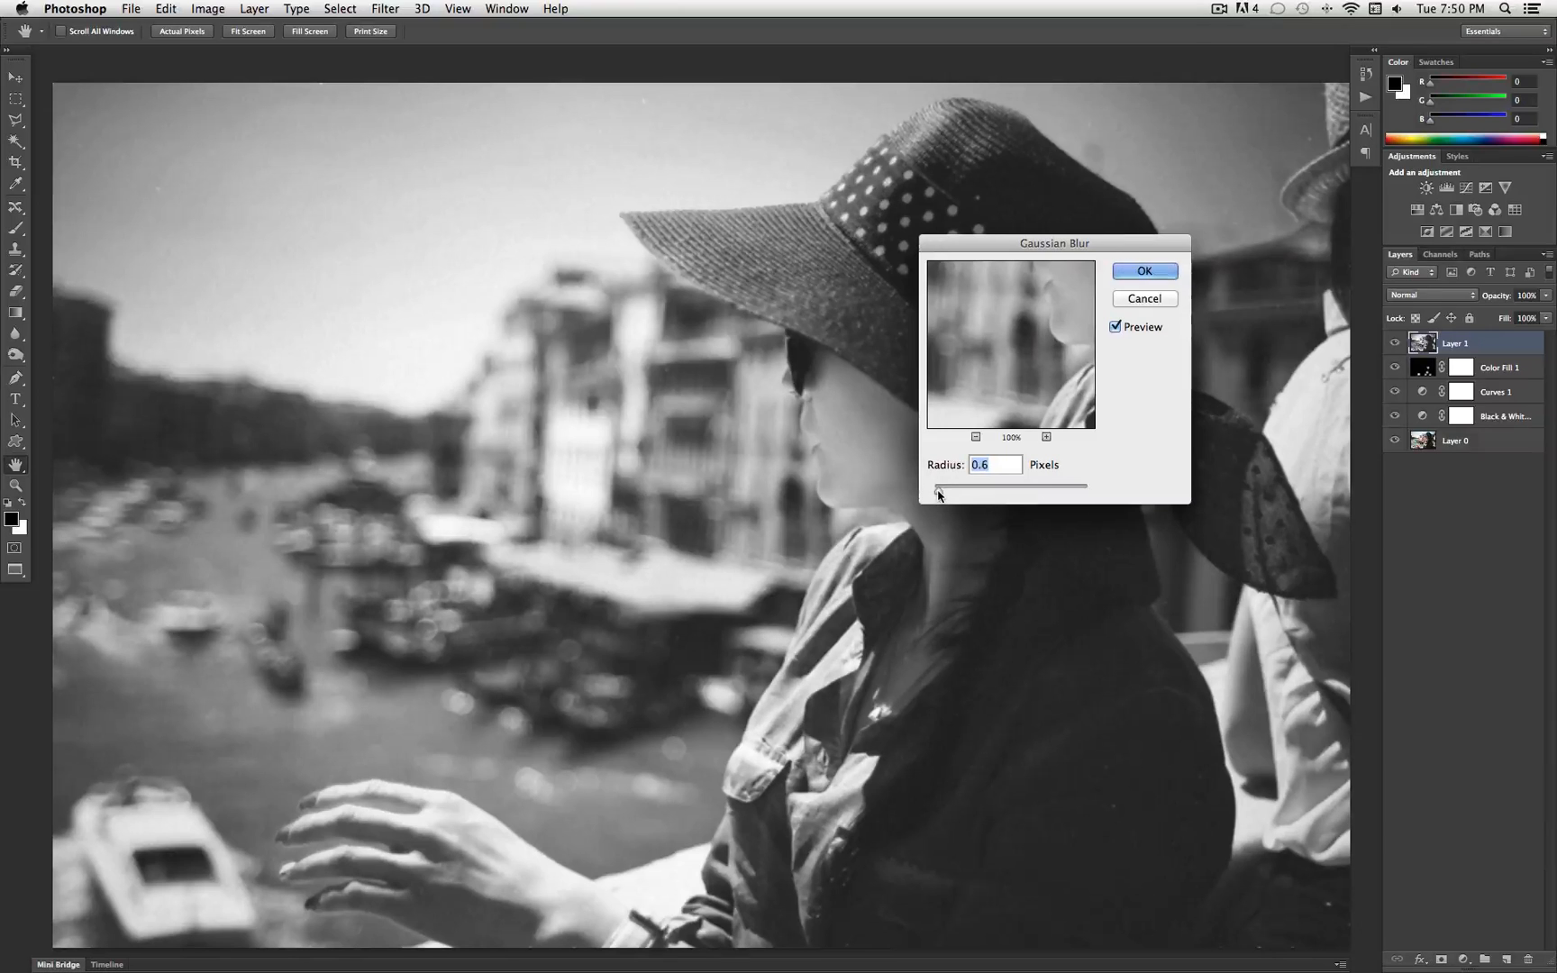
left_click_drag(941, 486, 934, 486)
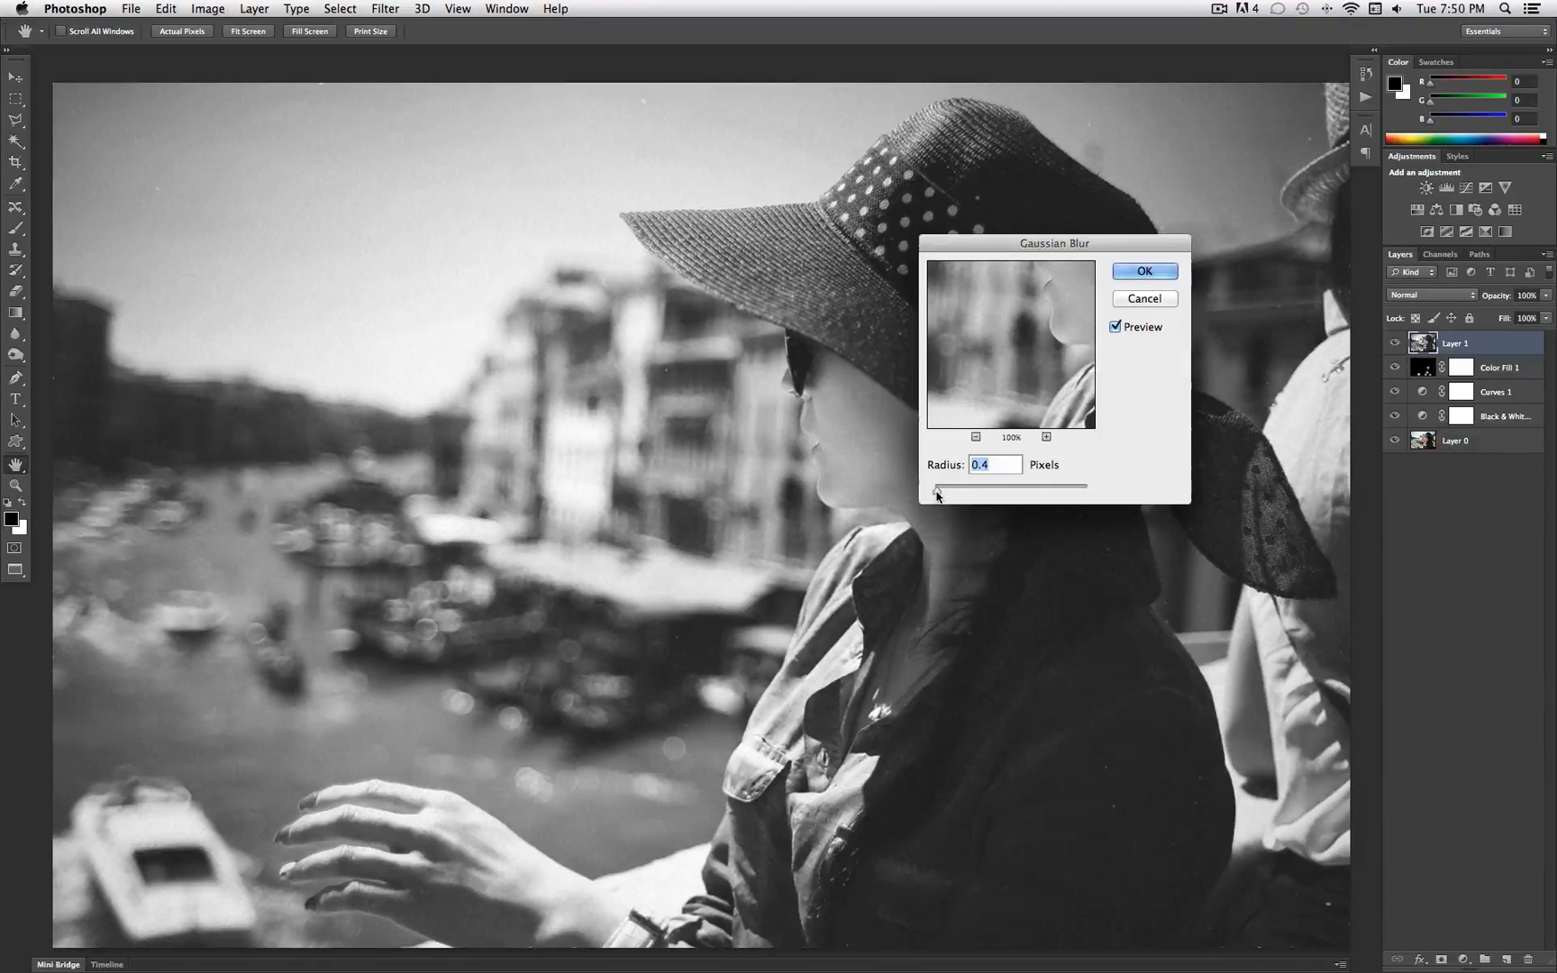
left_click_drag(932, 487, 941, 488)
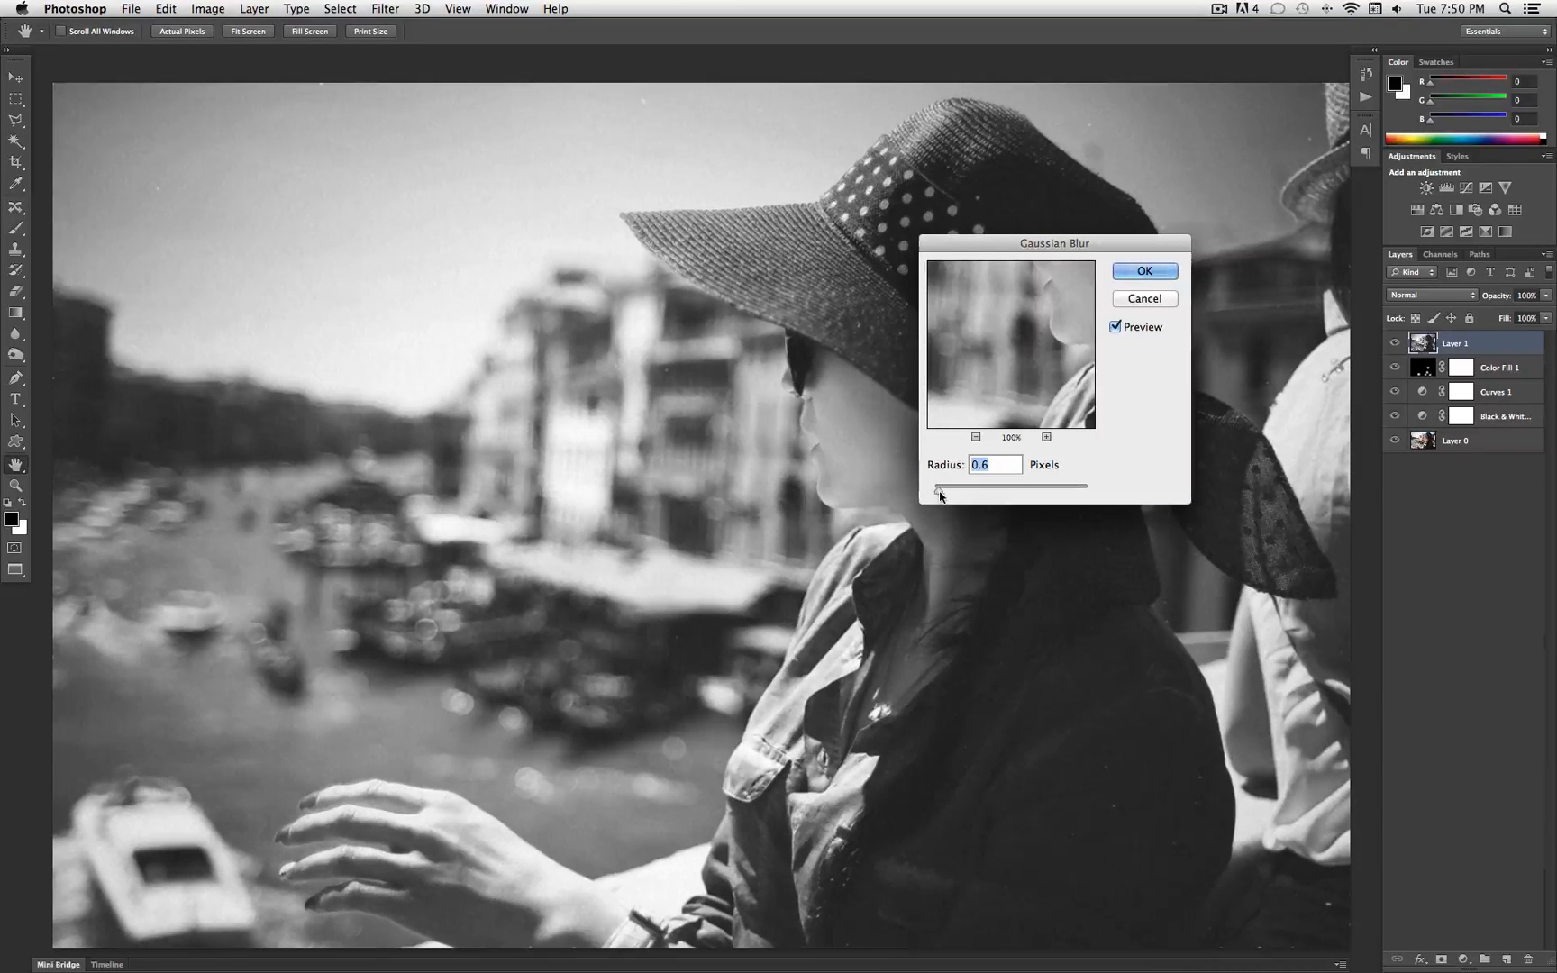
left_click_drag(931, 486, 944, 486)
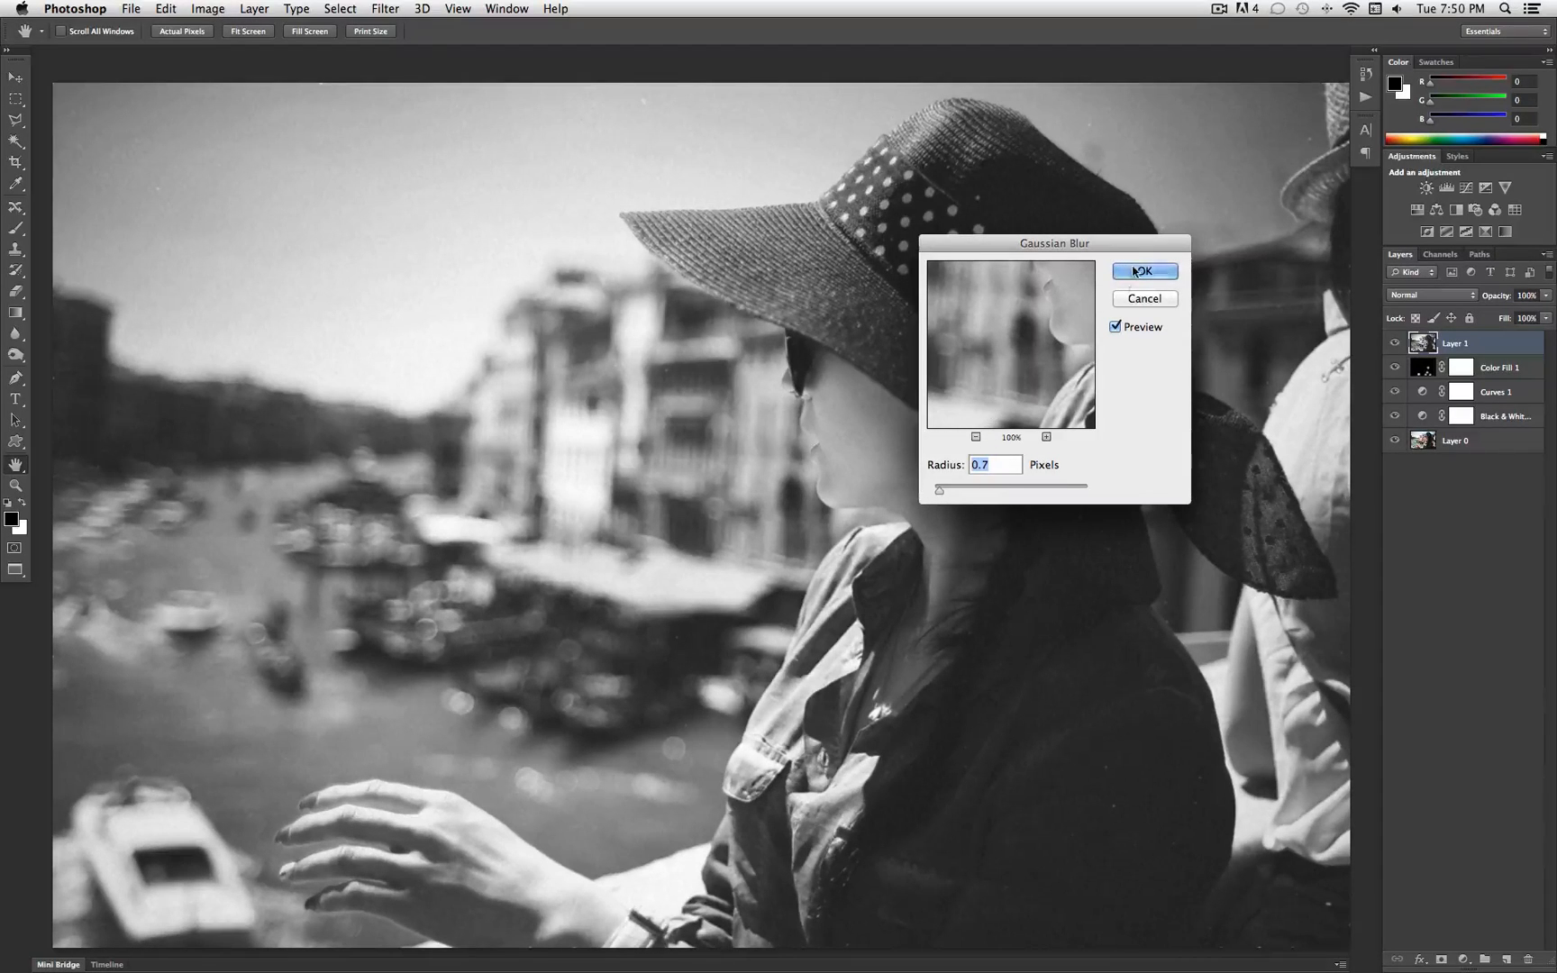
left_click(1143, 272)
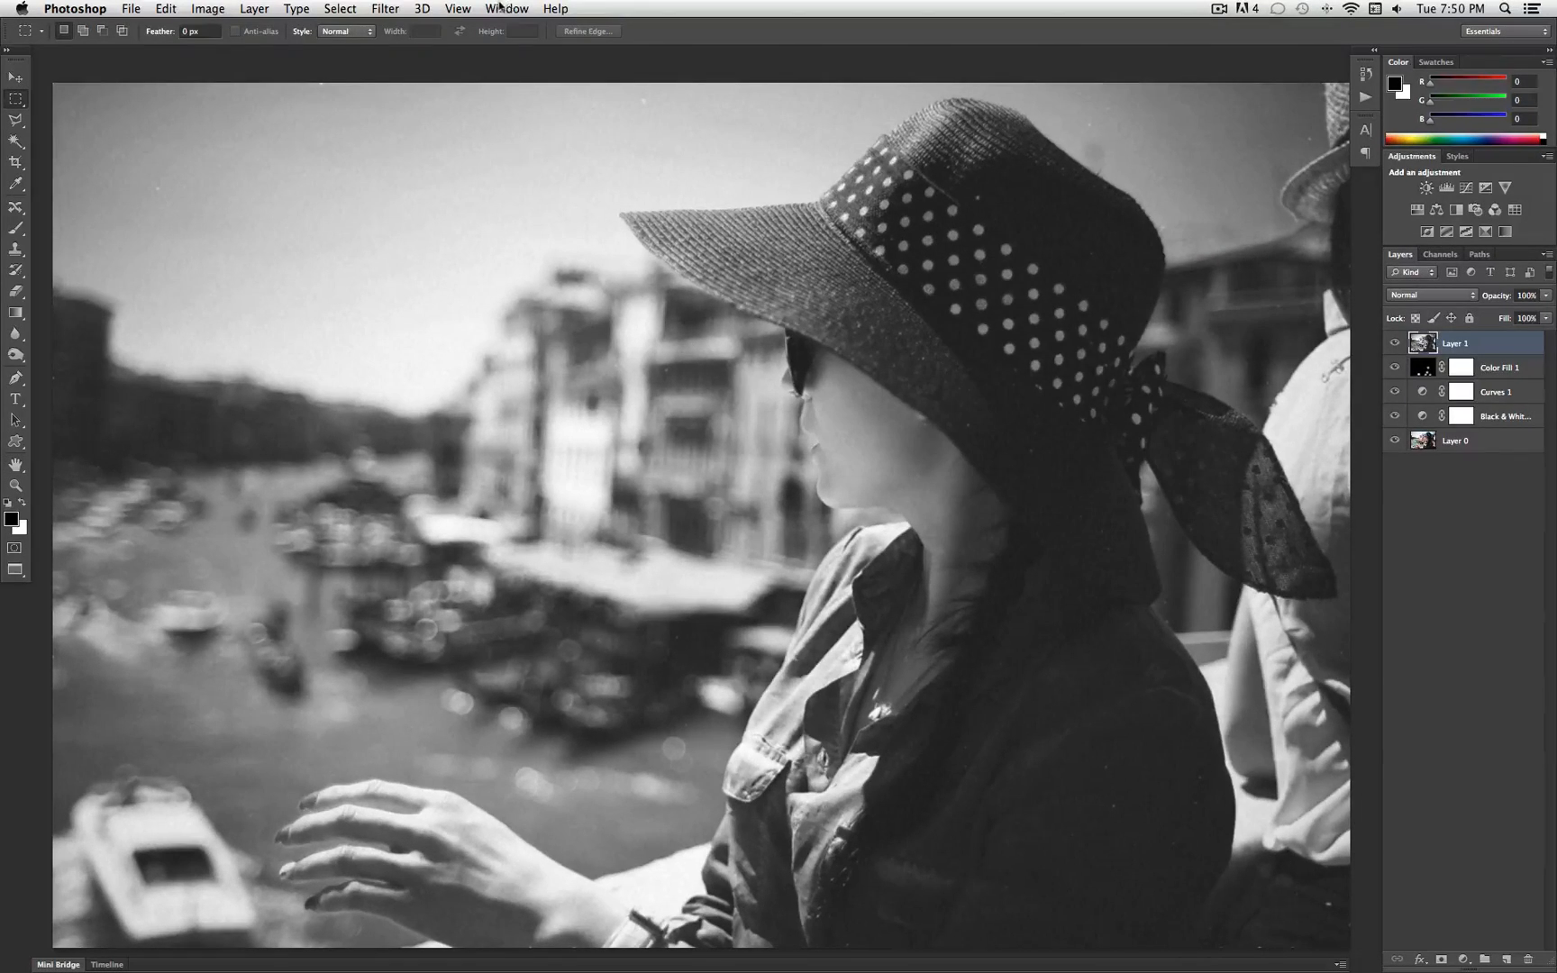
Step: Add a Brightness/Contrast adjustment layer and raise its contrast to 50
left_click(254, 8)
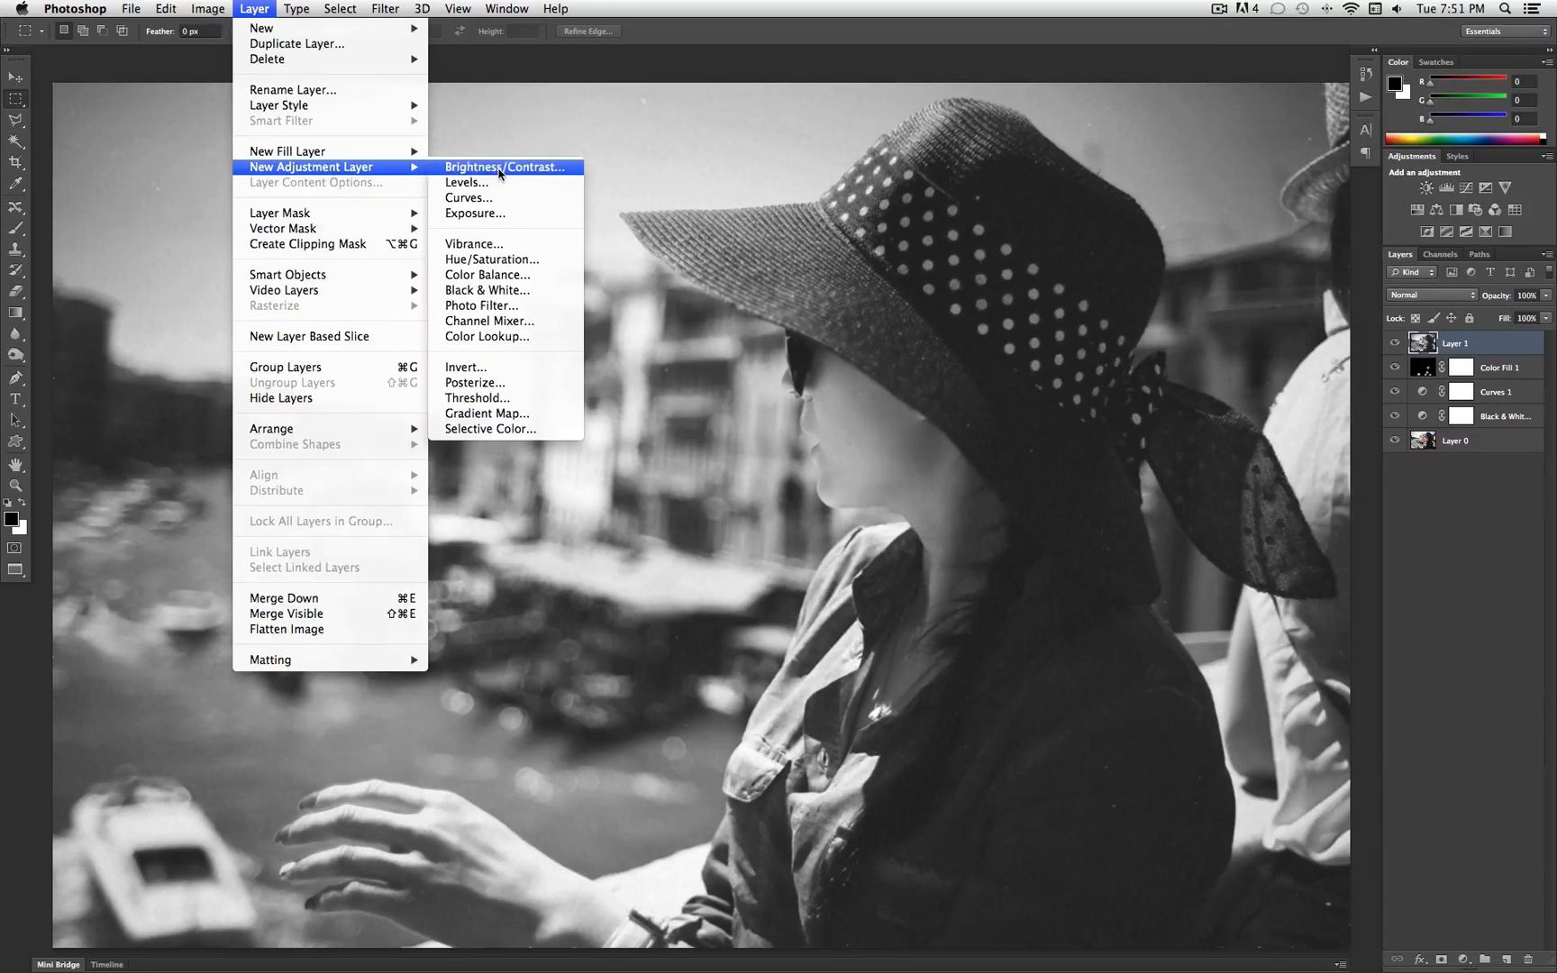
left_click(505, 166)
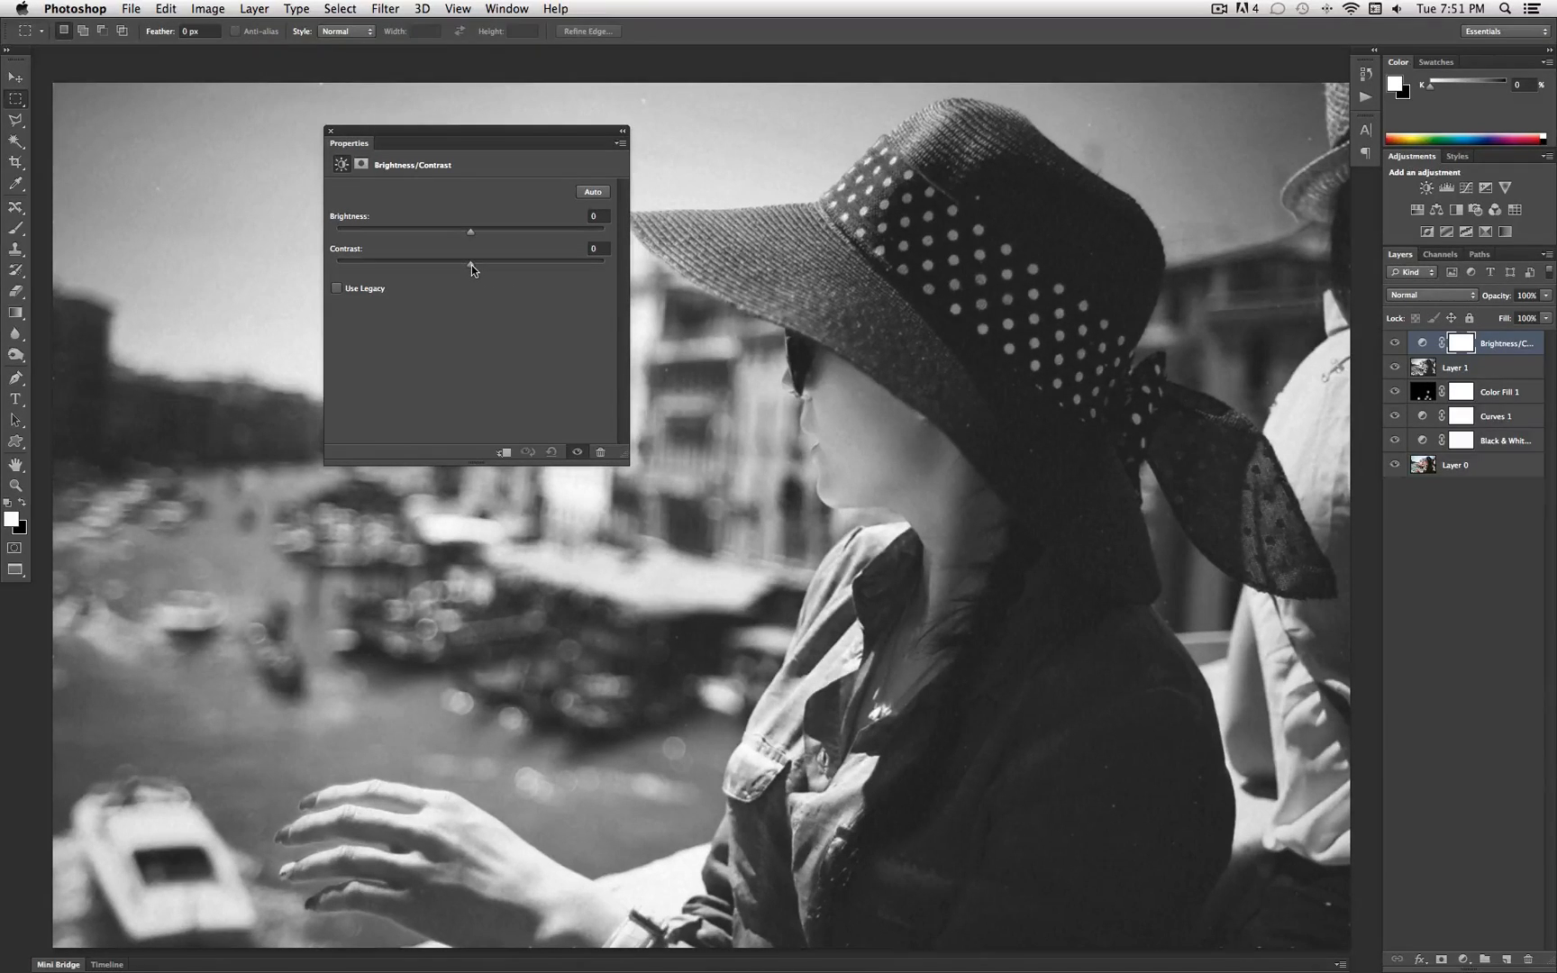
left_click_drag(469, 264, 551, 264)
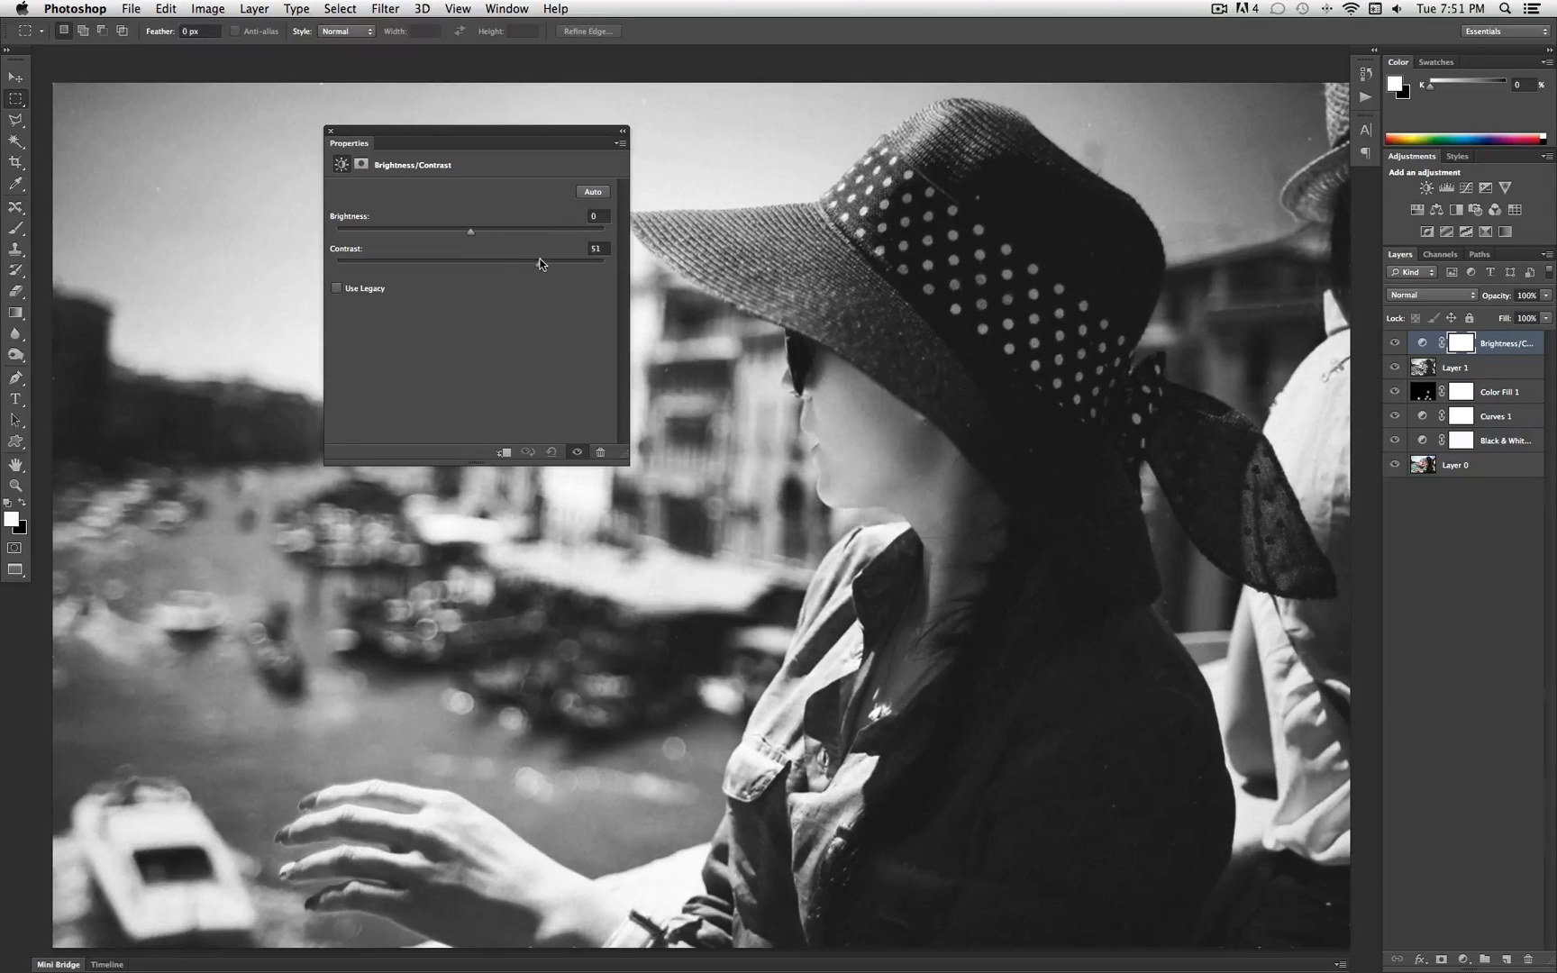
left_click_drag(543, 264, 535, 264)
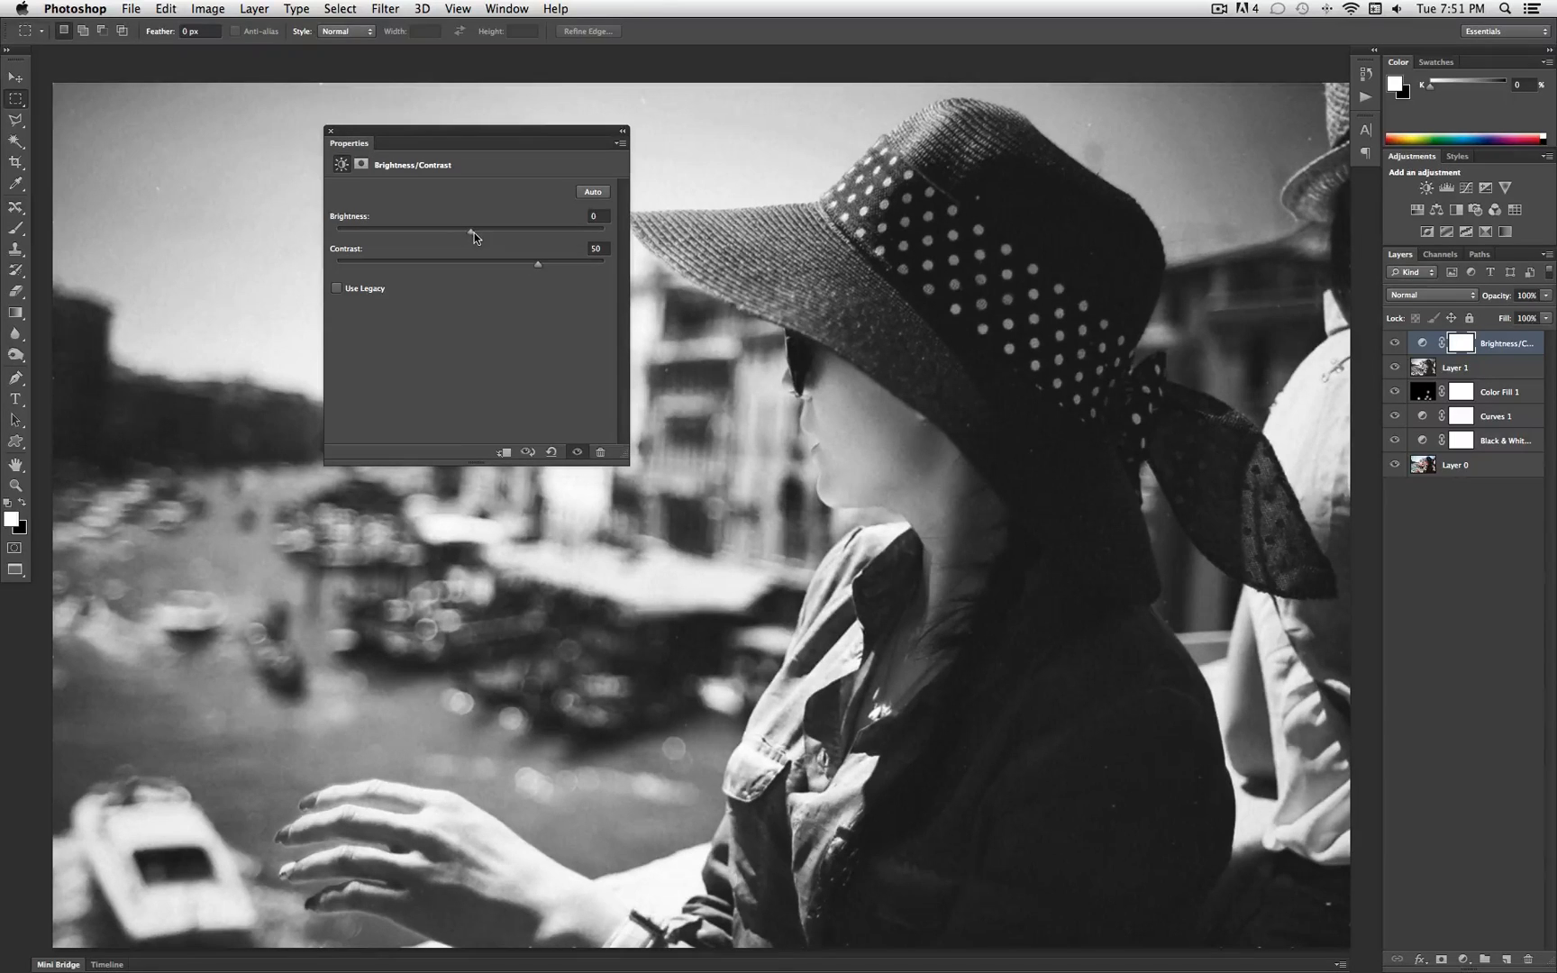
Step: Nudge the adjustment's brightness to 5 and dismiss the properties
left_click_drag(471, 232, 457, 232)
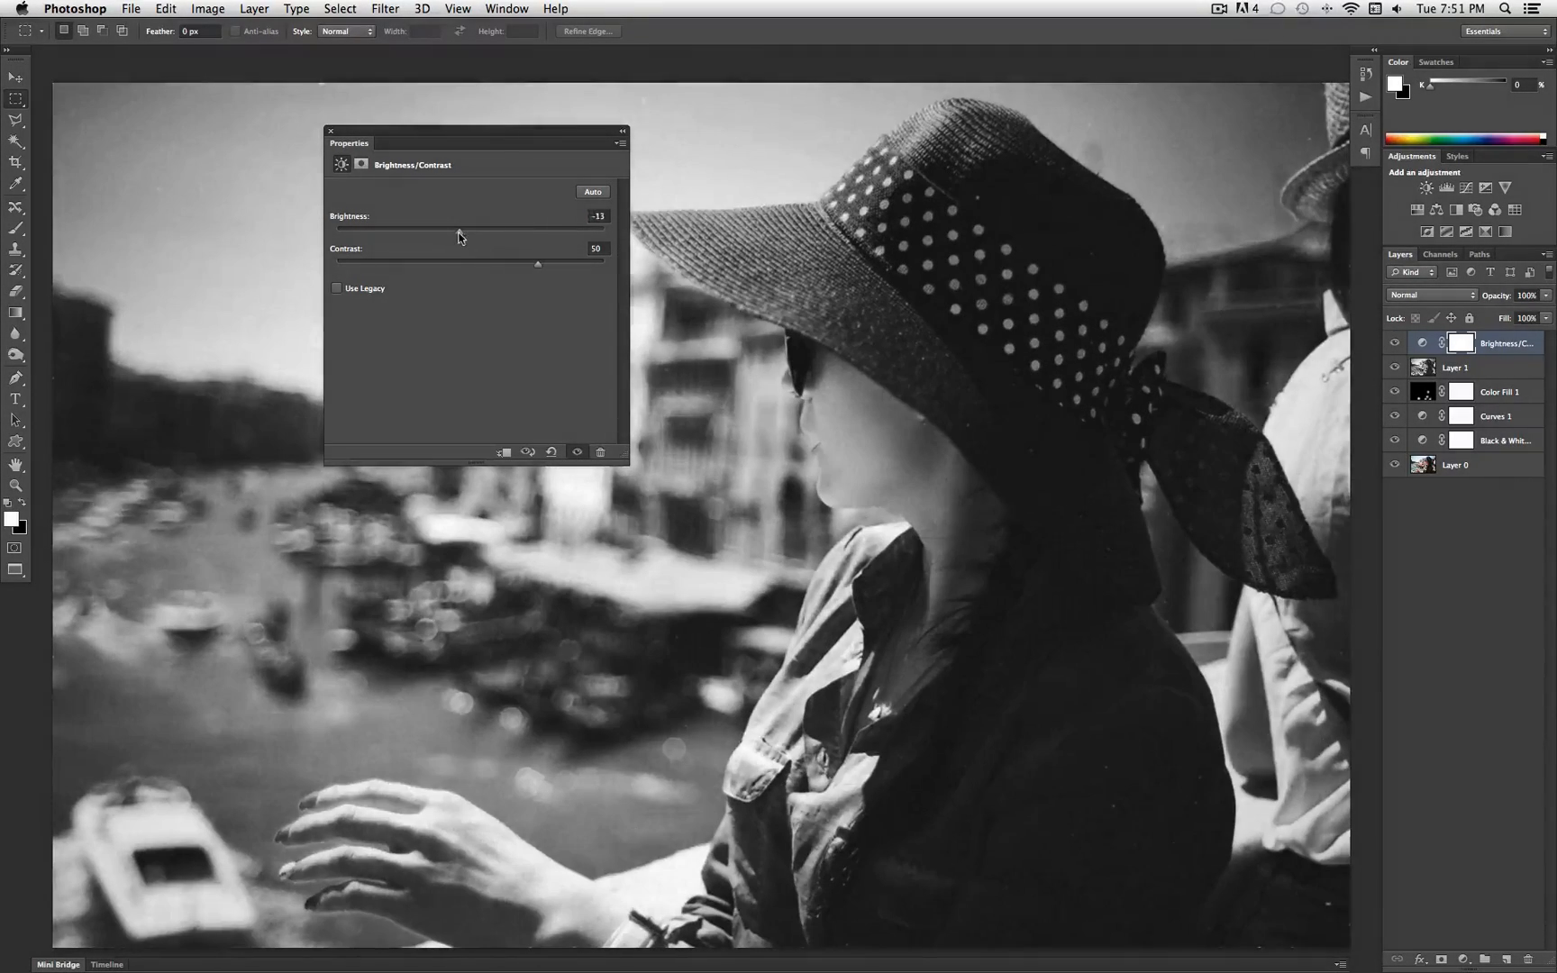
left_click_drag(457, 226, 469, 226)
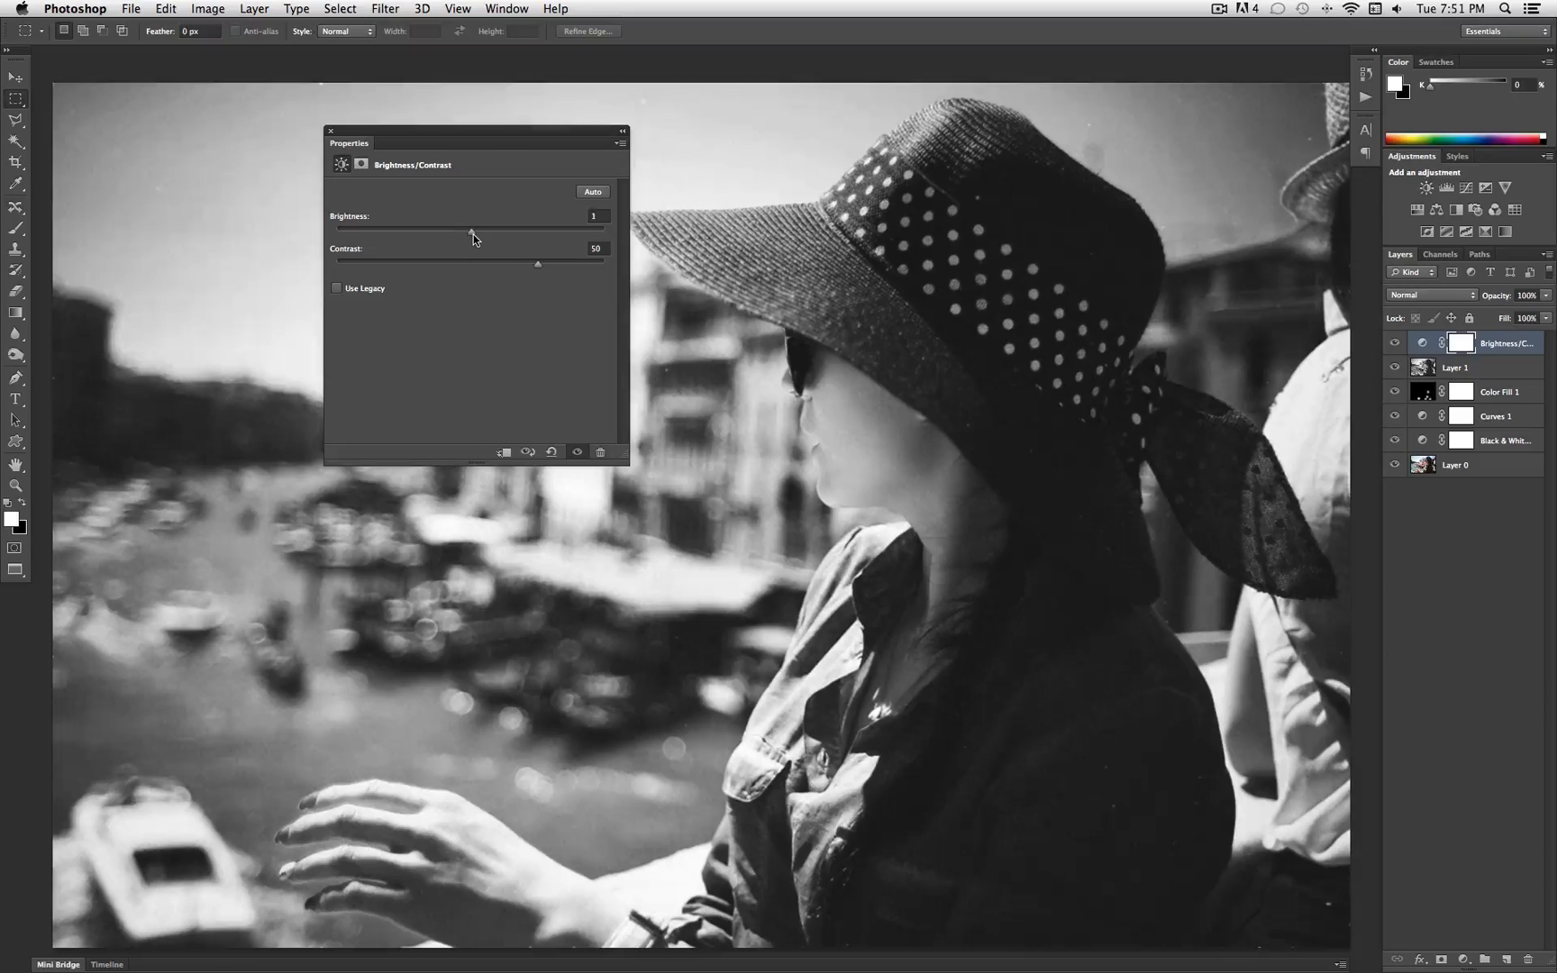
left_click_drag(466, 231, 474, 230)
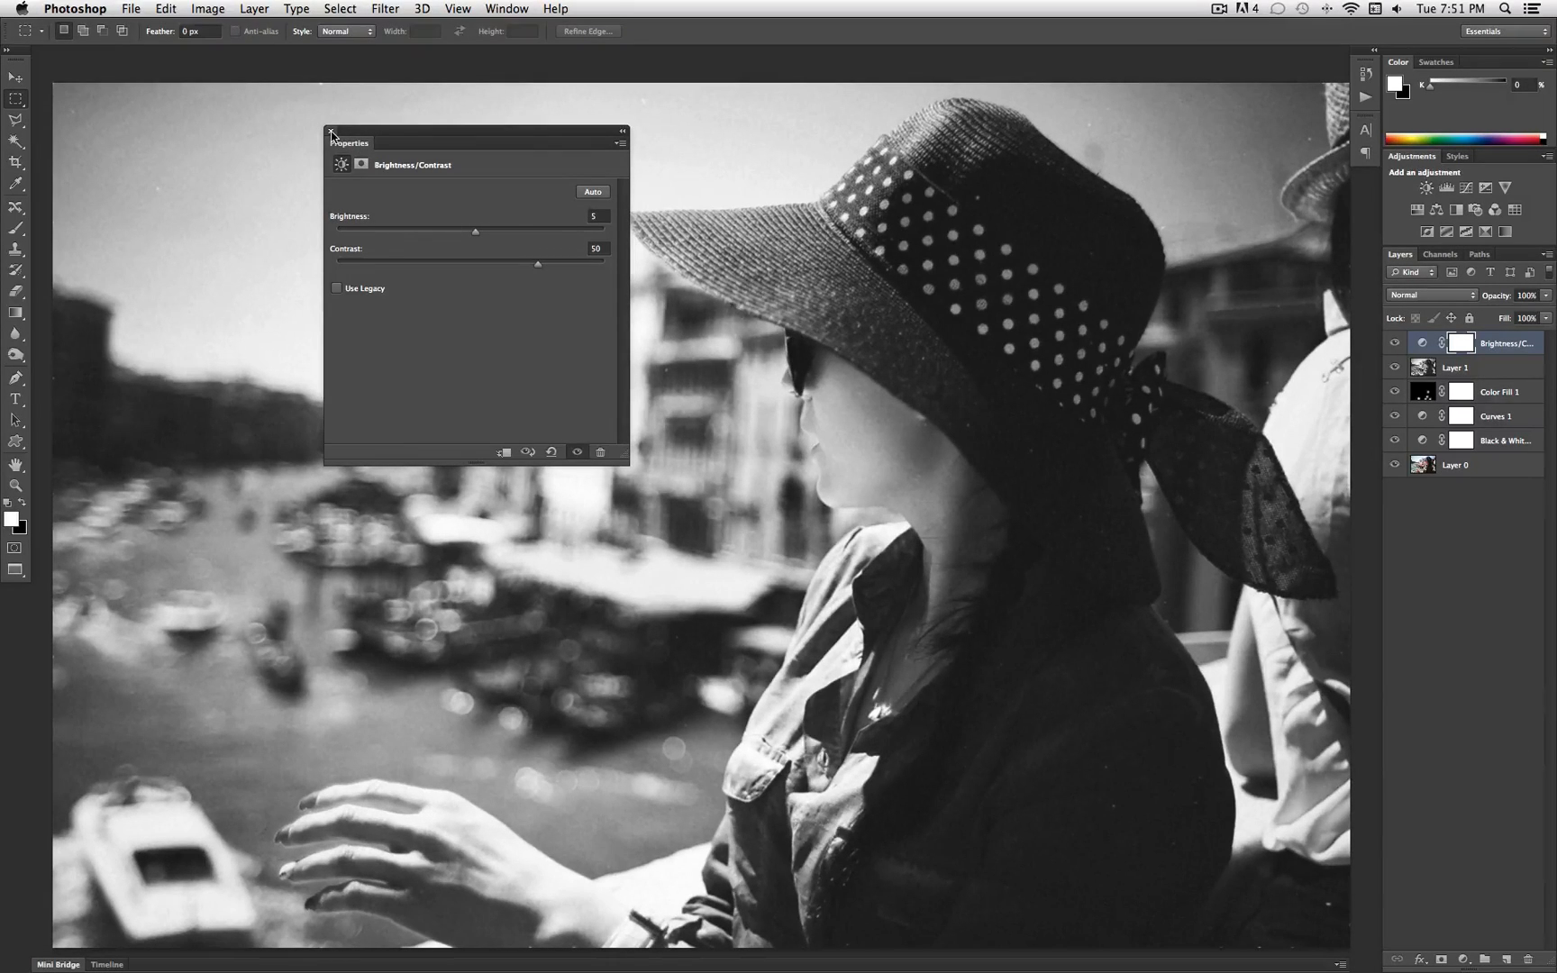
left_click(331, 132)
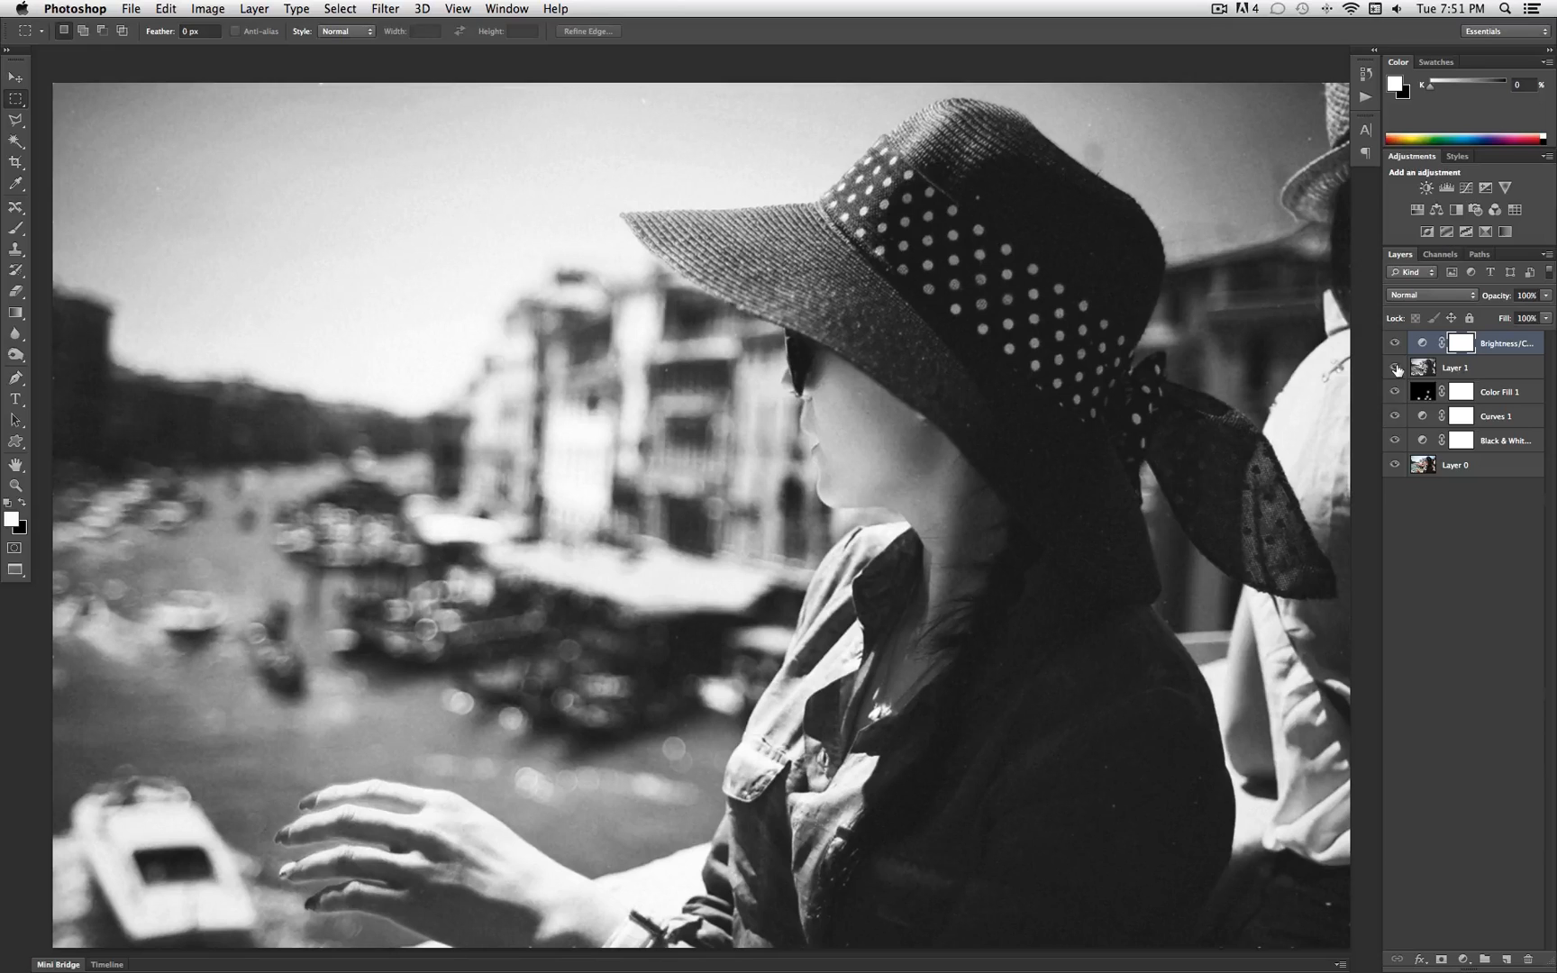
mouse_move(1395, 369)
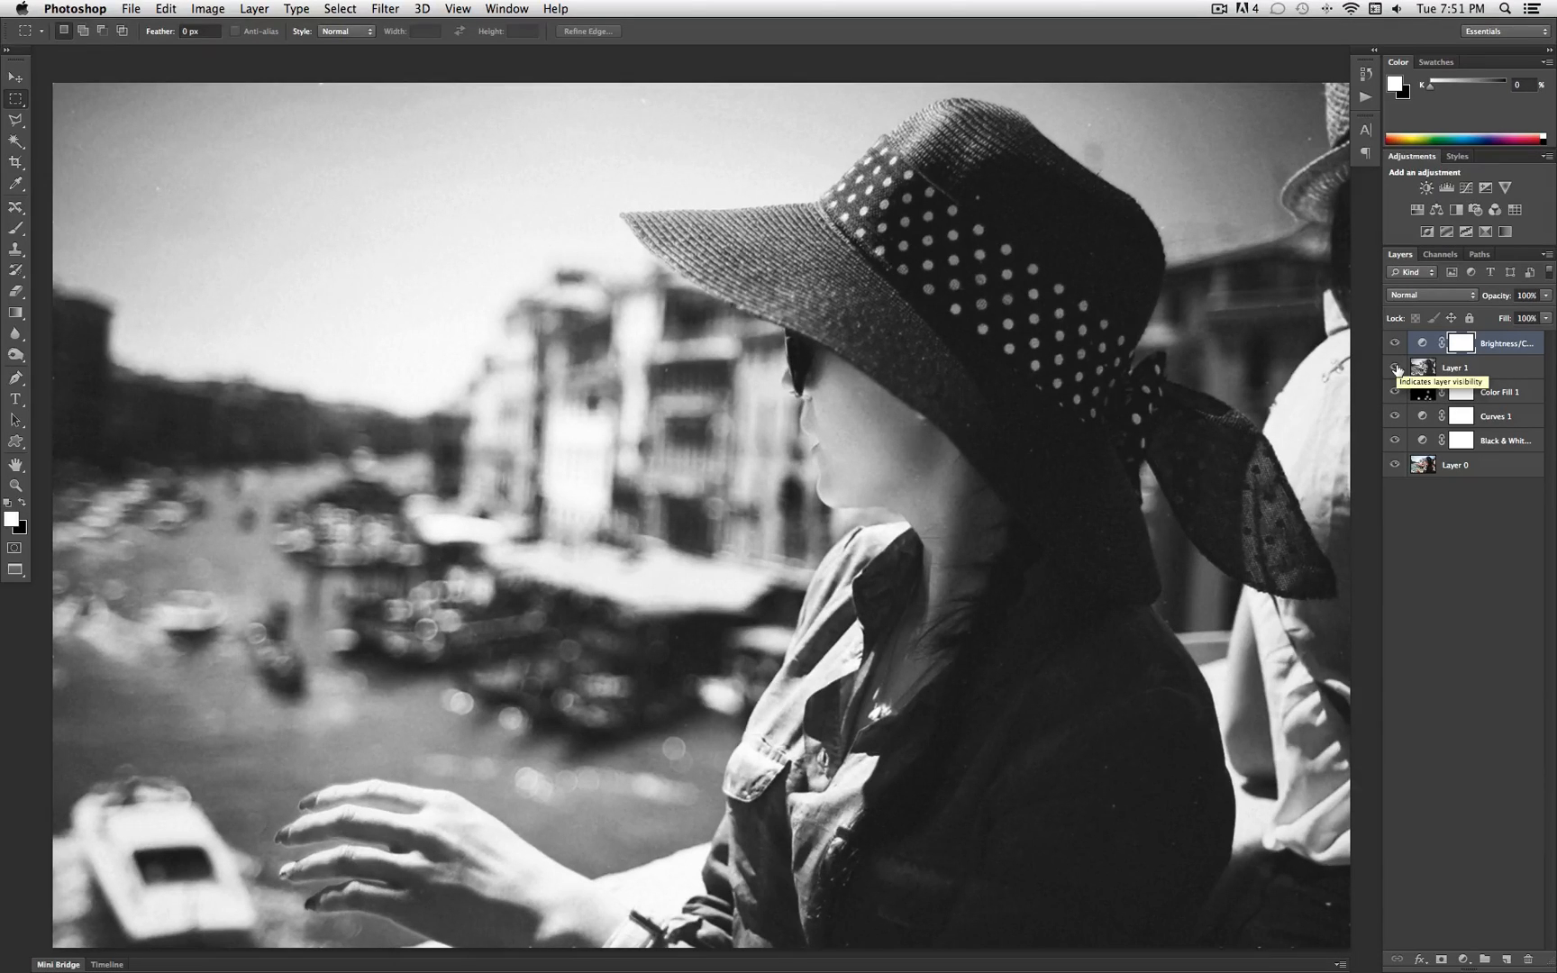